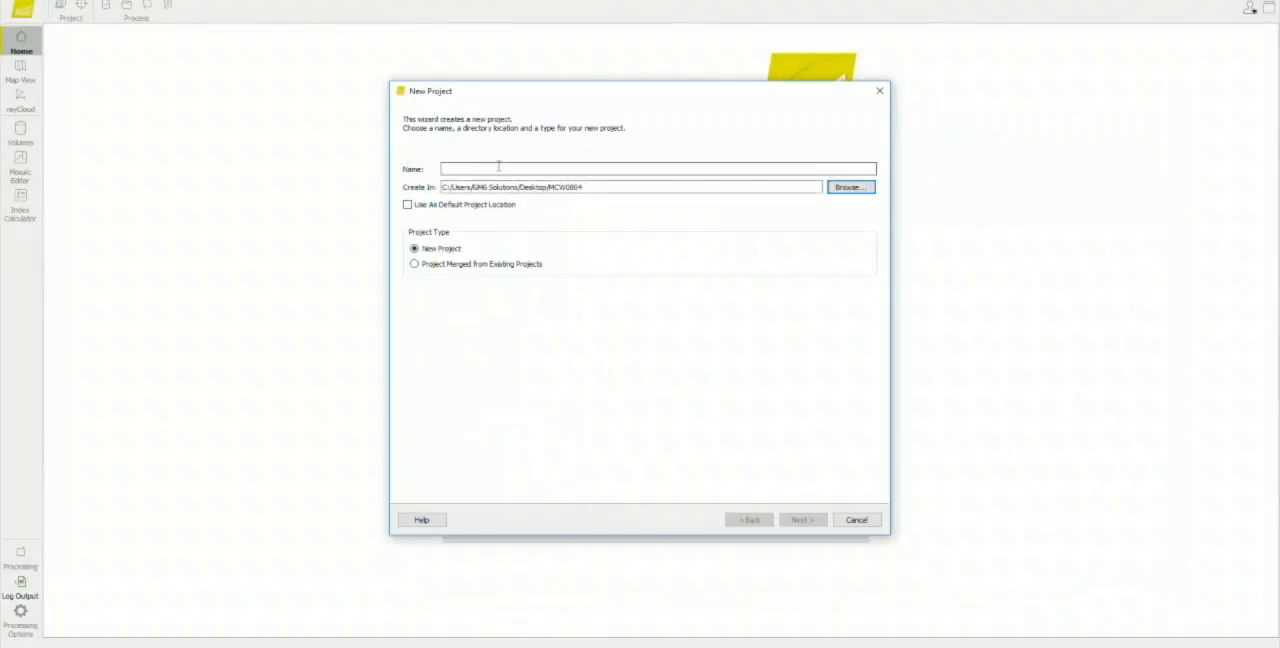
# Name the new project mcw0804 and move on to image selection
pyautogui.write('mcw0804')
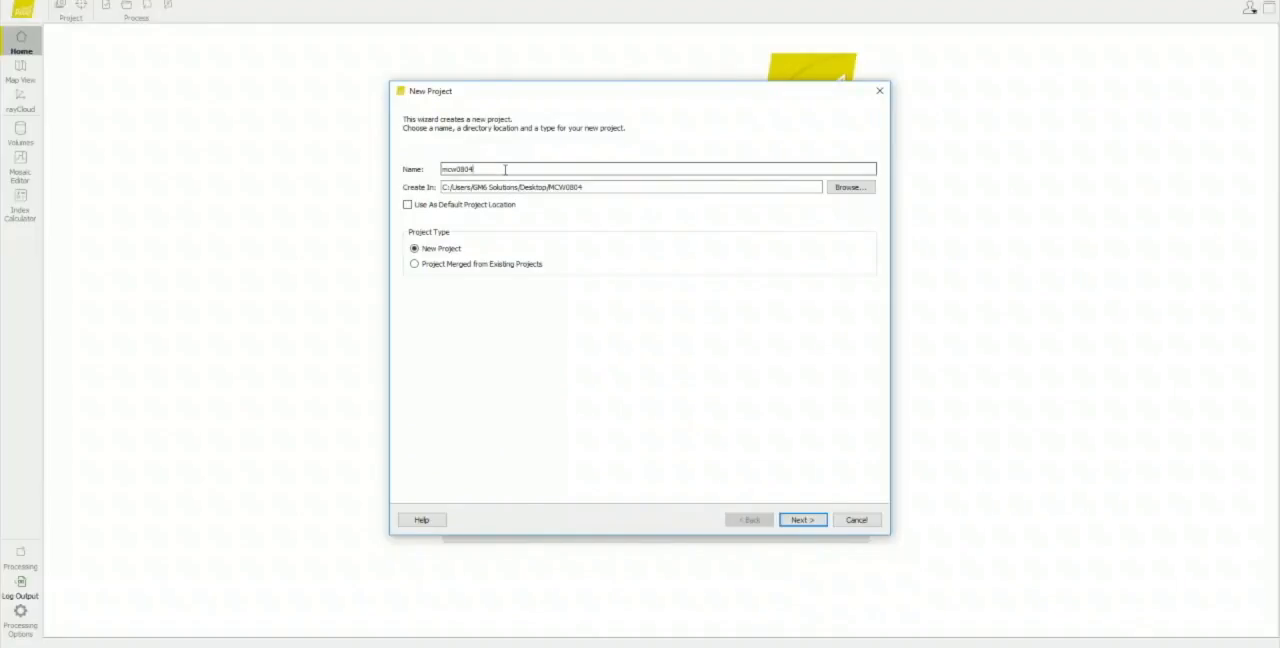
pyautogui.click(802, 520)
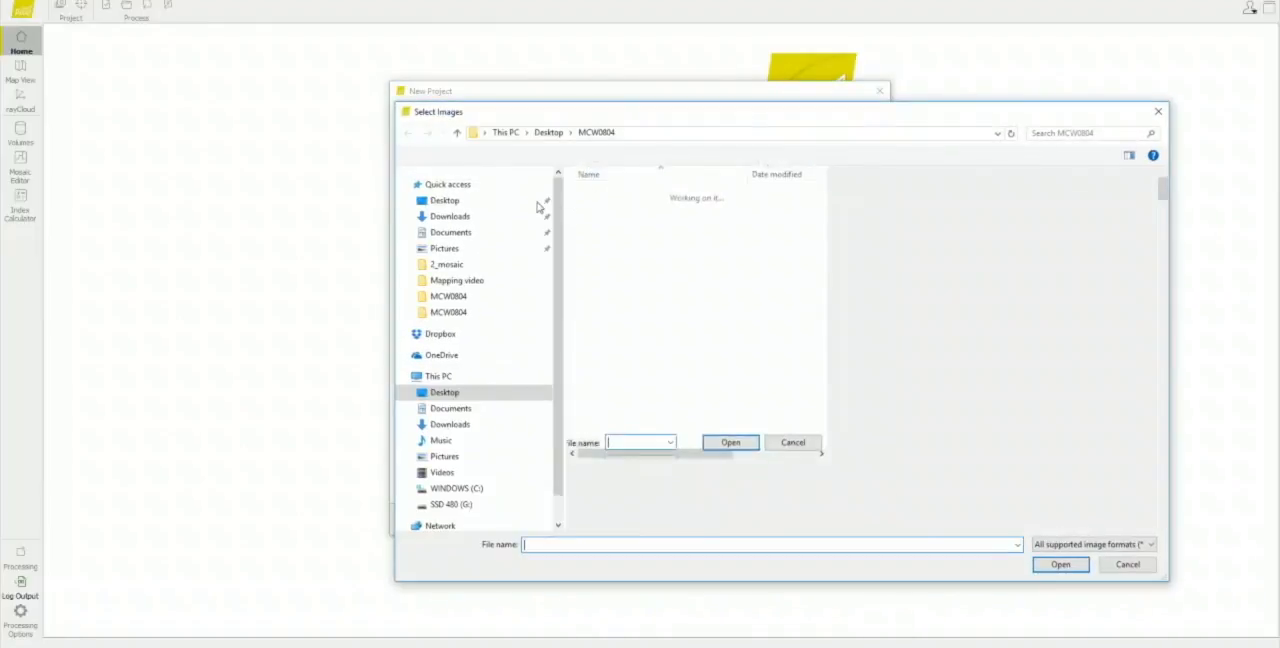
# Add all the folder's drone photos and load their geotagged image properties
pyautogui.click(684, 206)
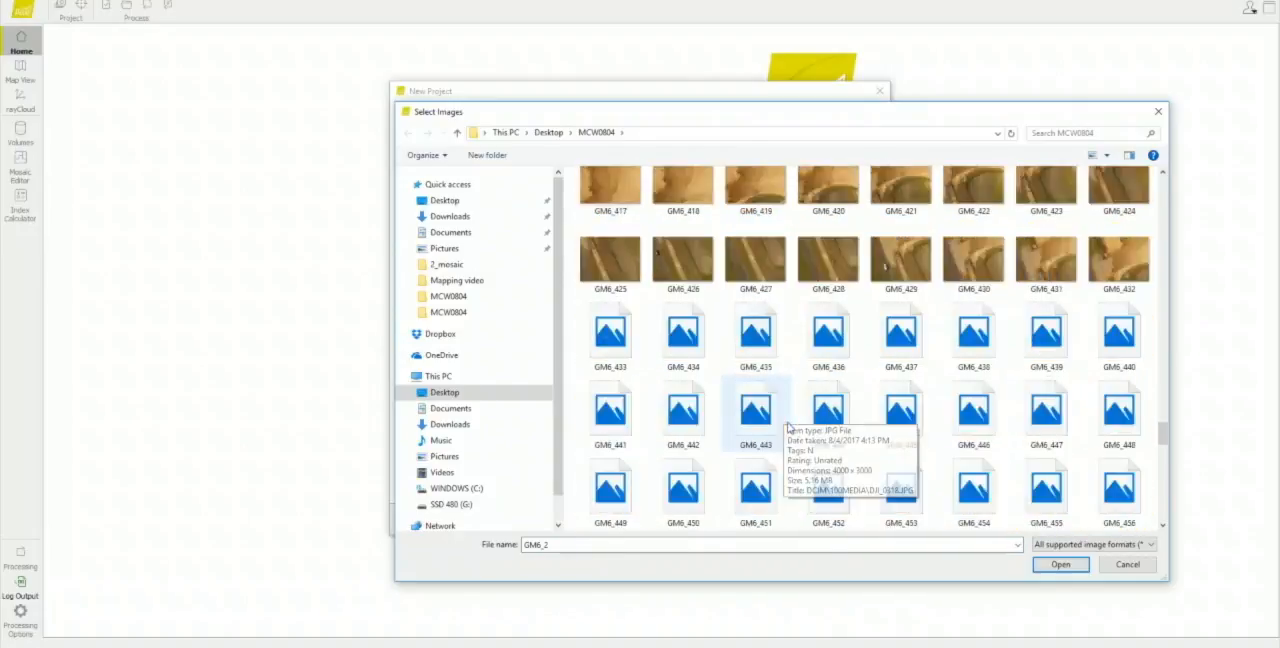
pyautogui.scroll(-3)
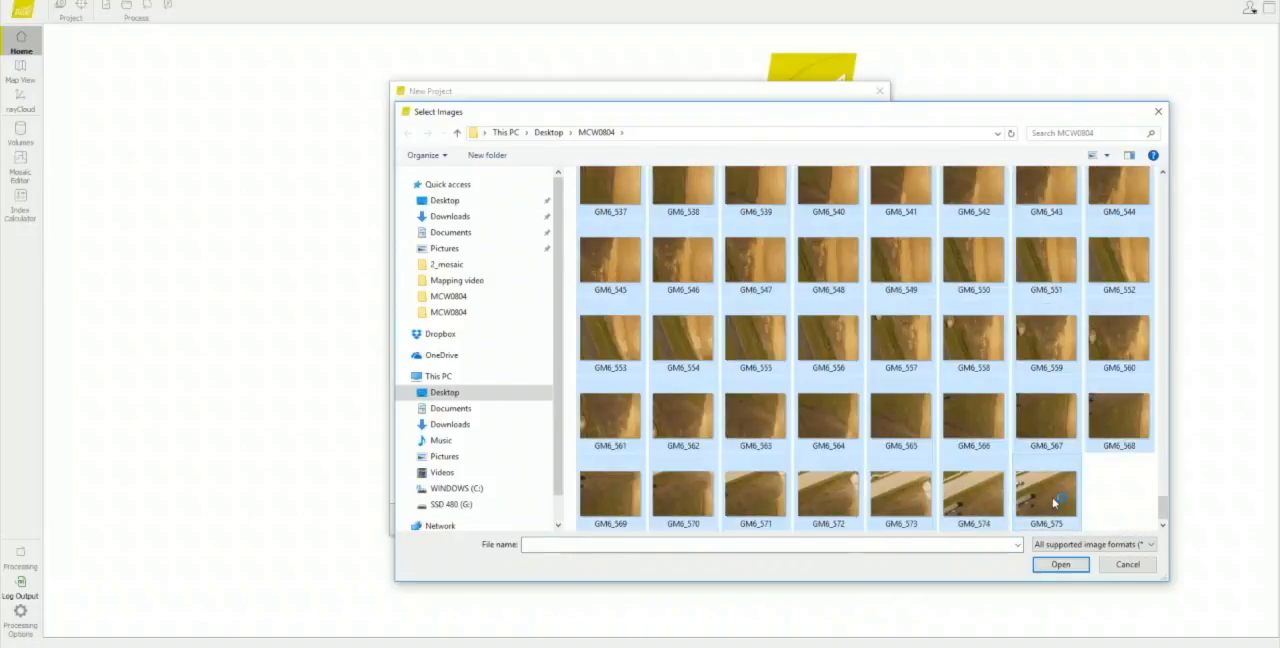
pyautogui.click(1060, 564)
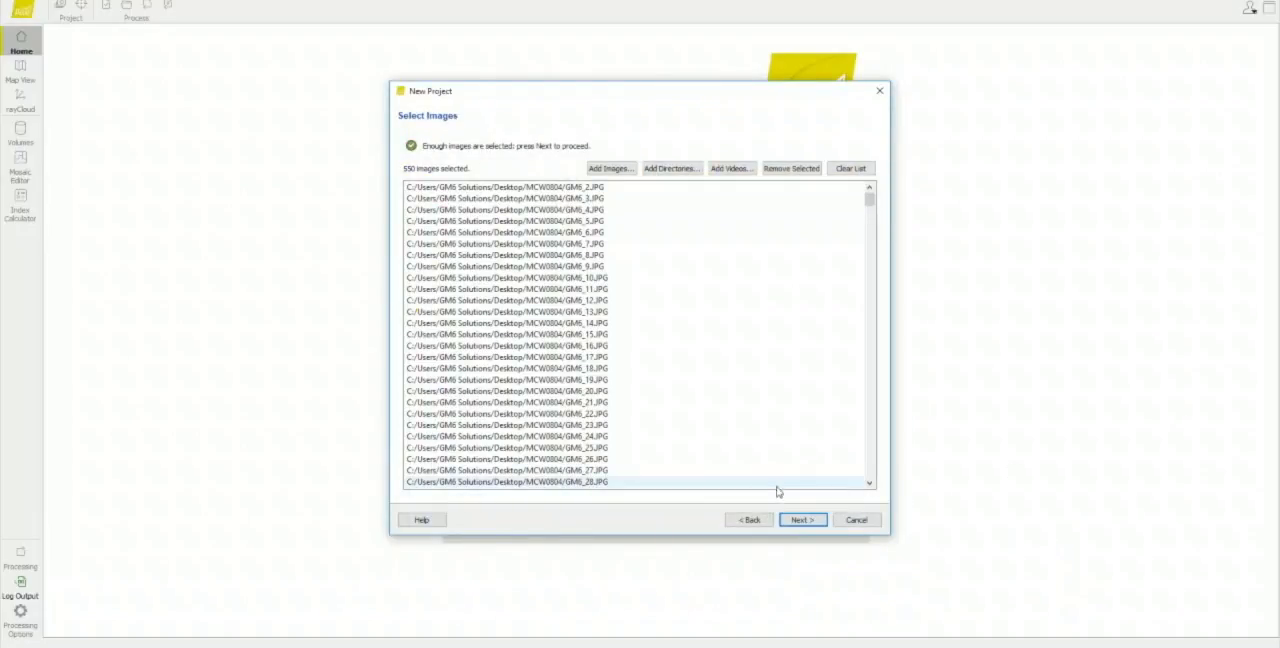
pyautogui.click(802, 520)
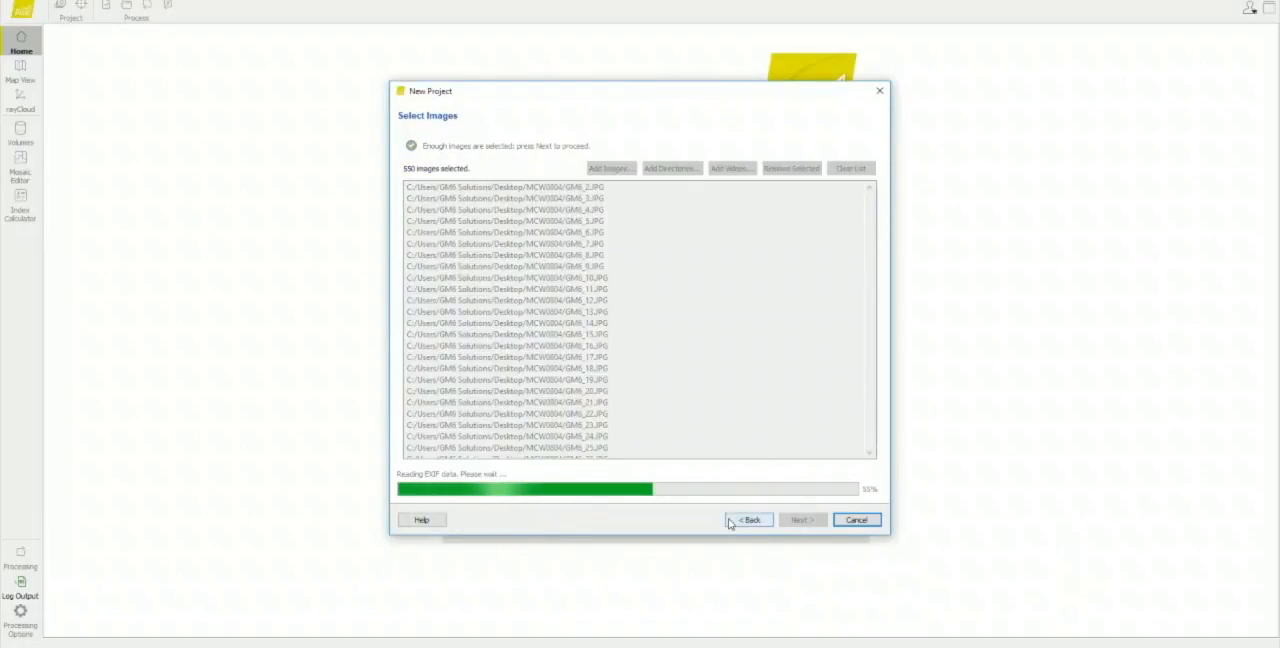
pyautogui.click(802, 520)
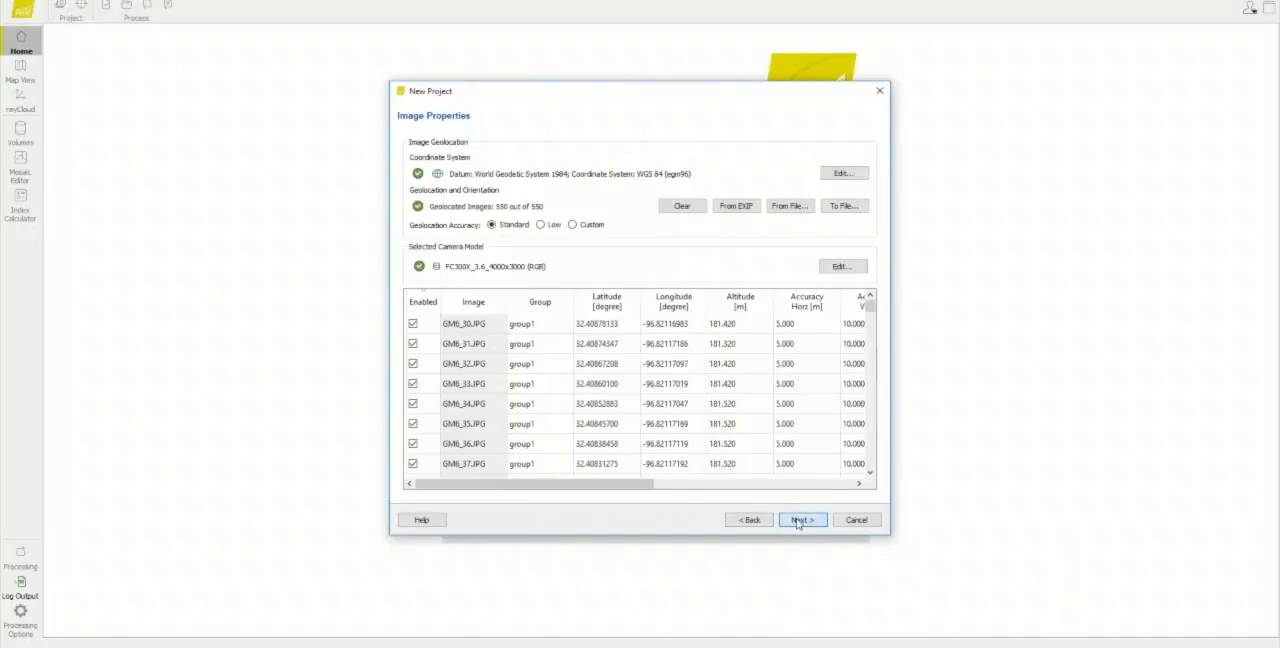
# Set the output coordinate system to NAD 1983 StatePlane Texas North Central FIPS 4202 Feet
pyautogui.click(802, 520)
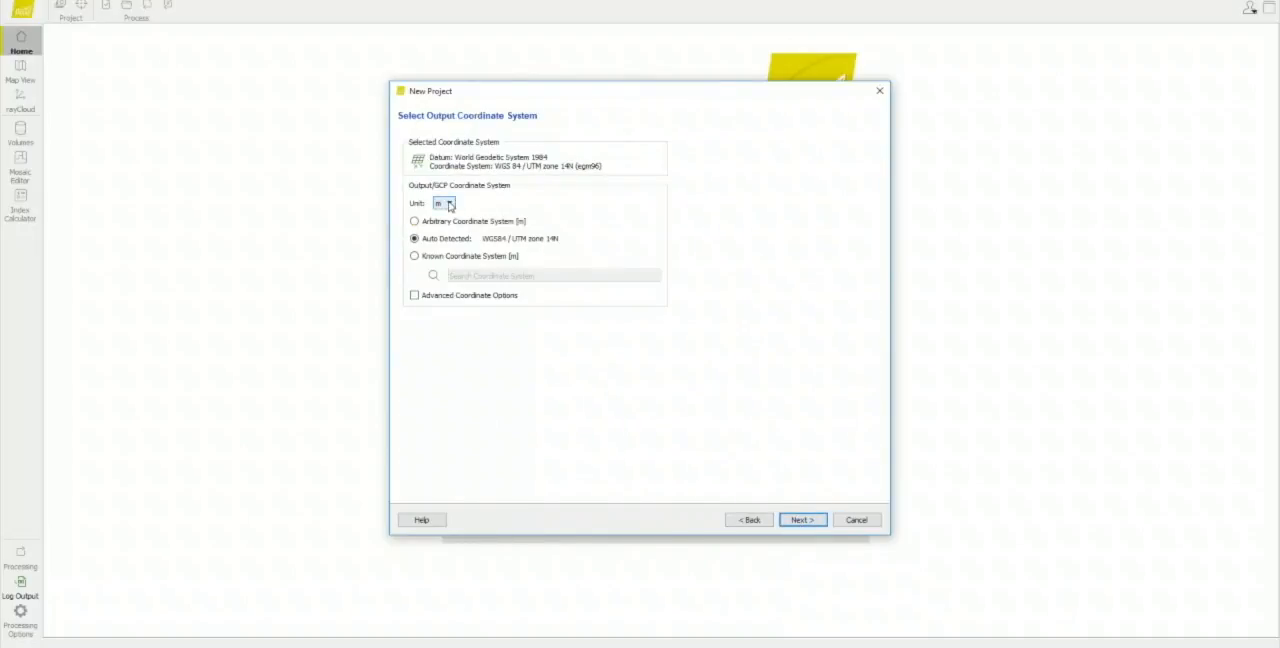
pyautogui.click(444, 204)
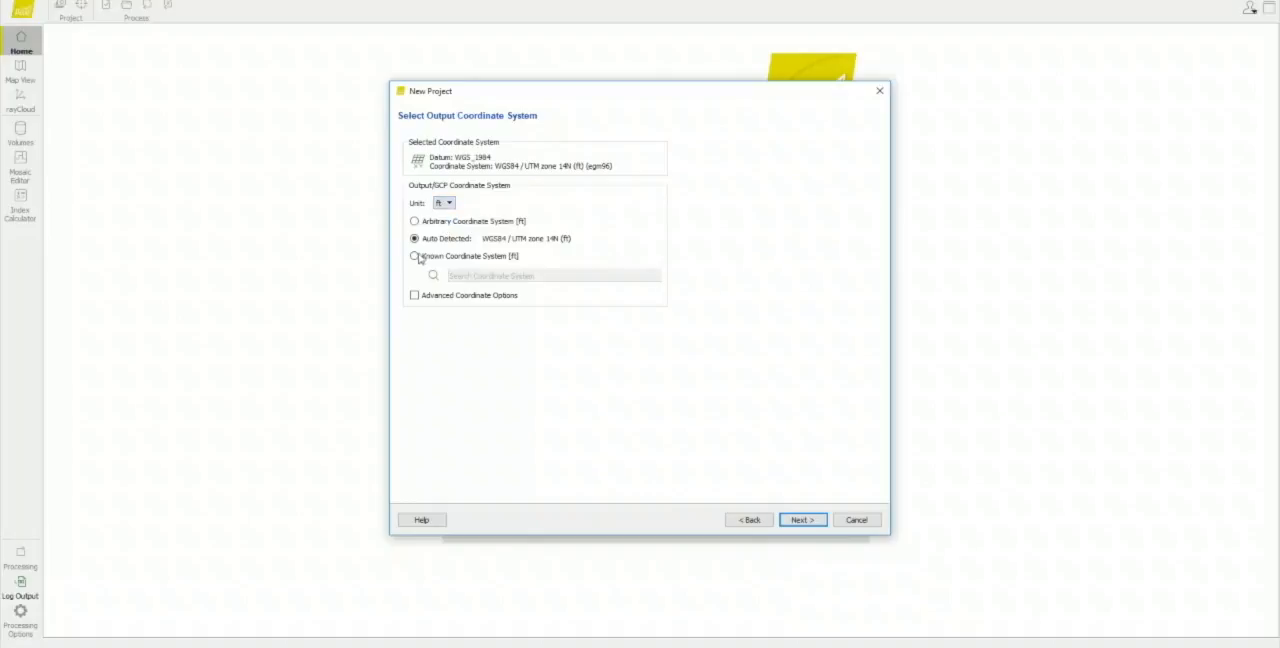
pyautogui.click(414, 256)
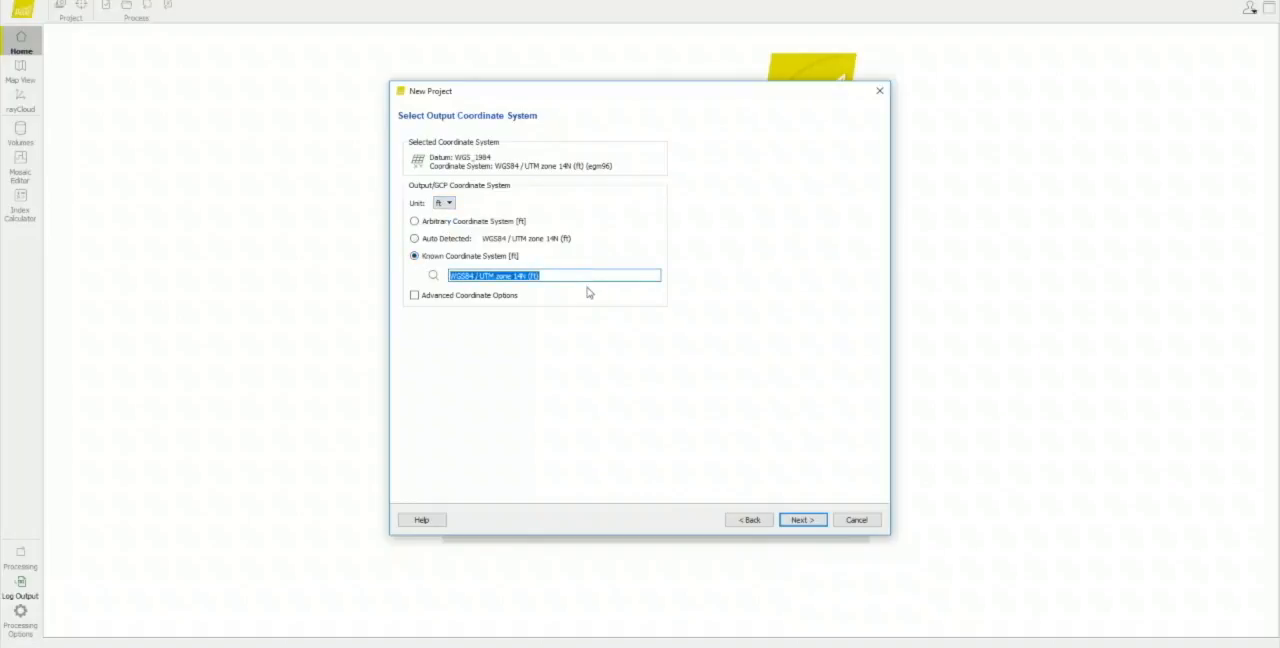
pyautogui.write('nad')
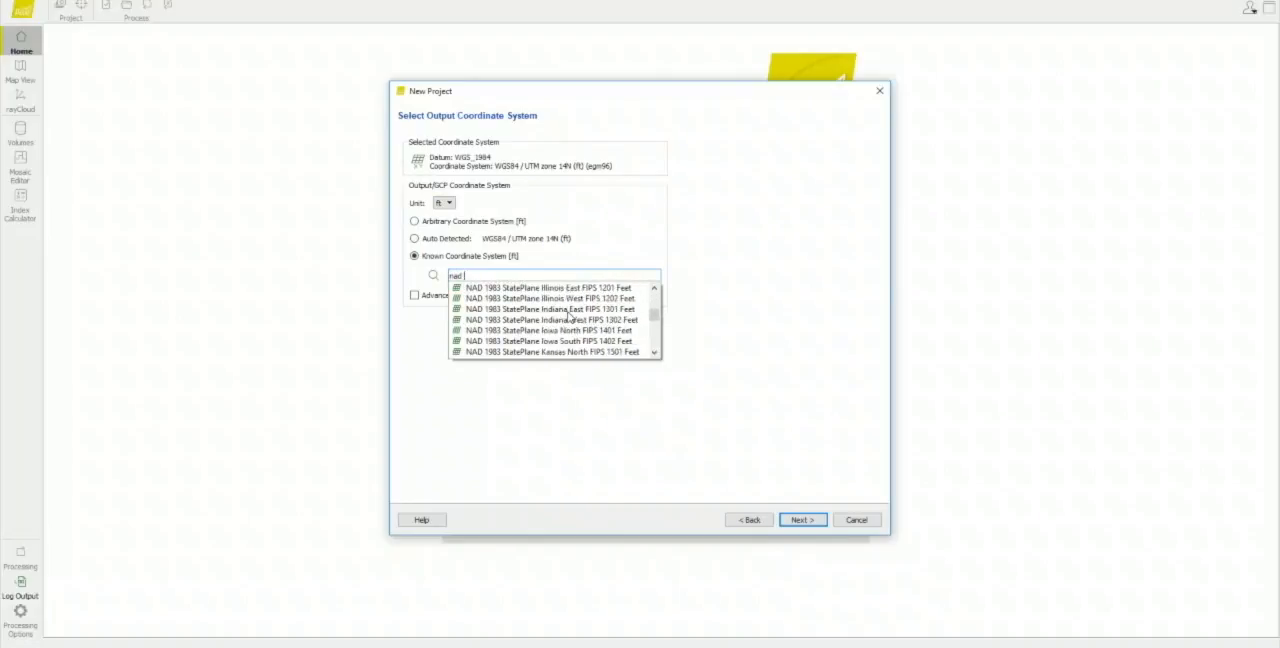
pyautogui.scroll(-3)
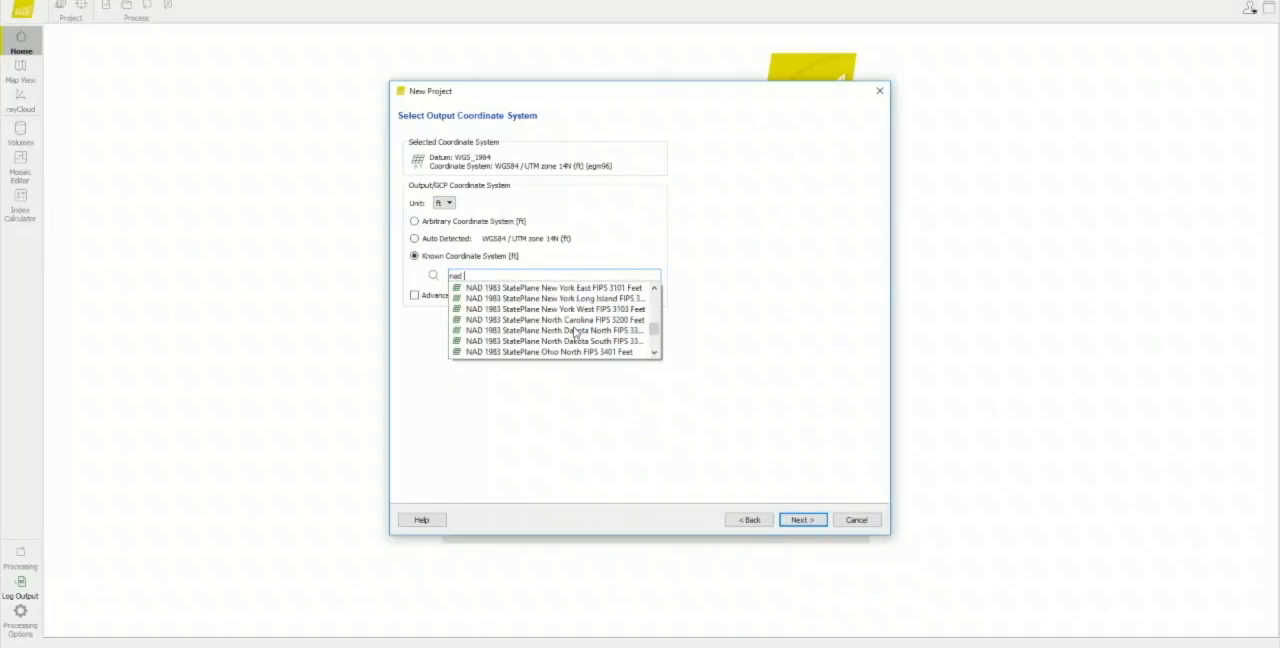
pyautogui.scroll(-3)
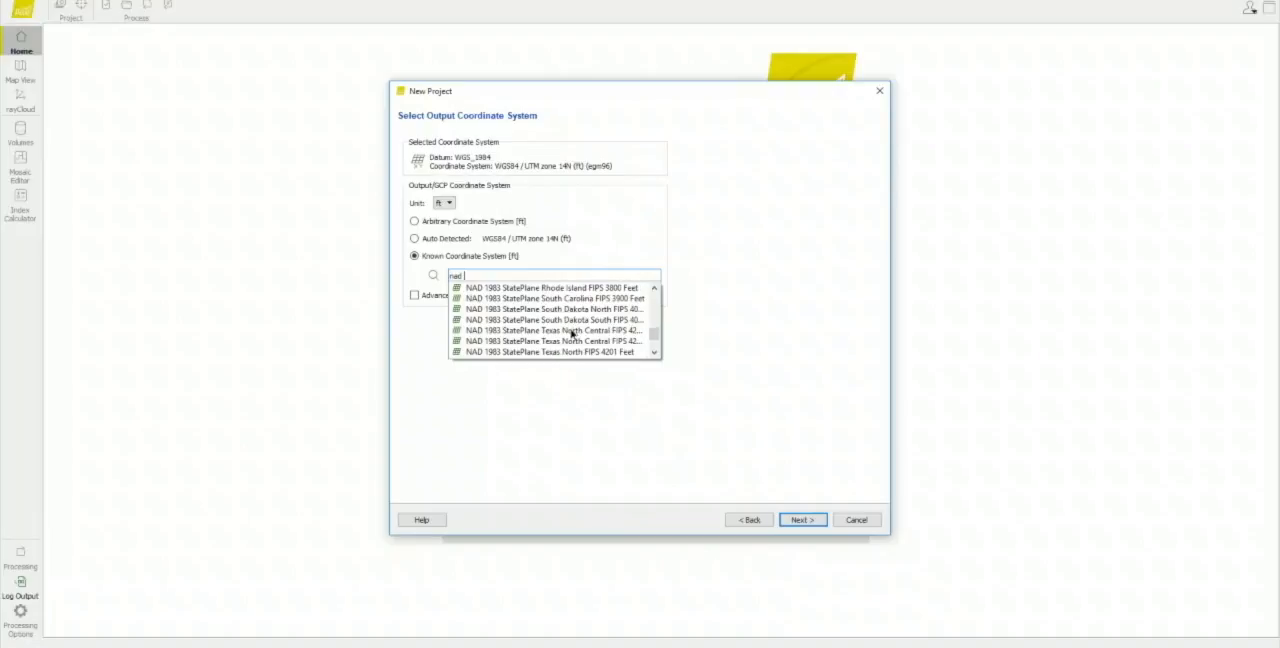
pyautogui.click(550, 340)
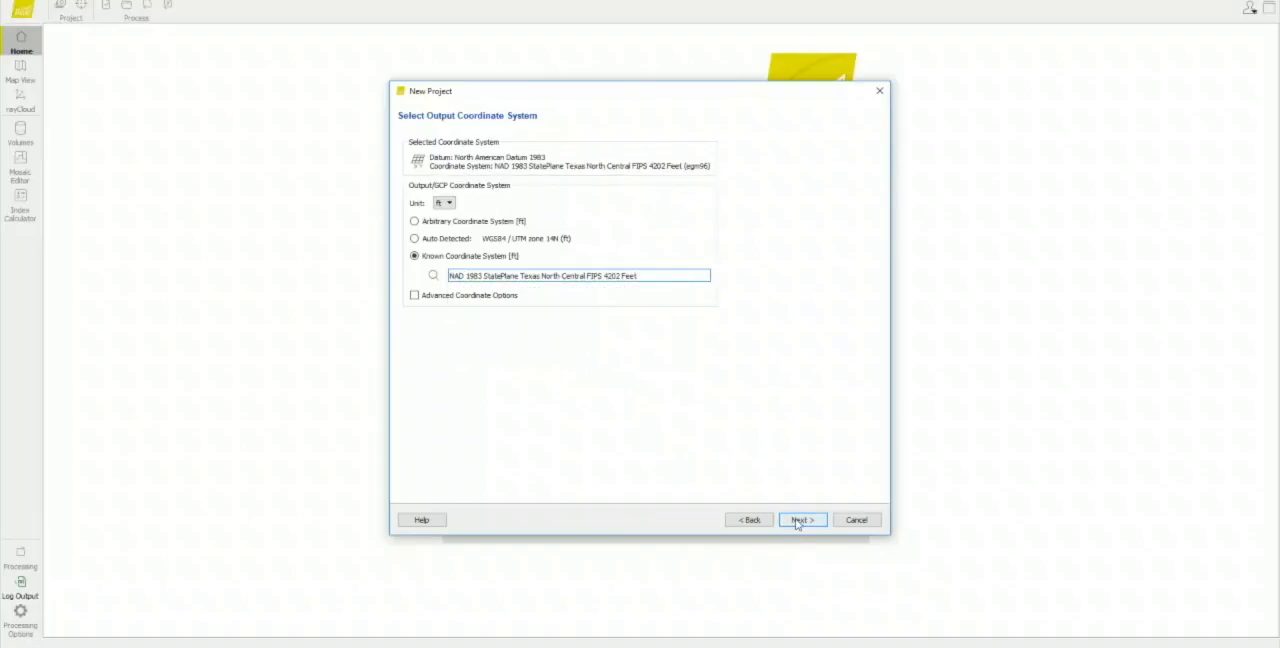
# Confirm the coordinate system step and finish creating the project
pyautogui.click(802, 520)
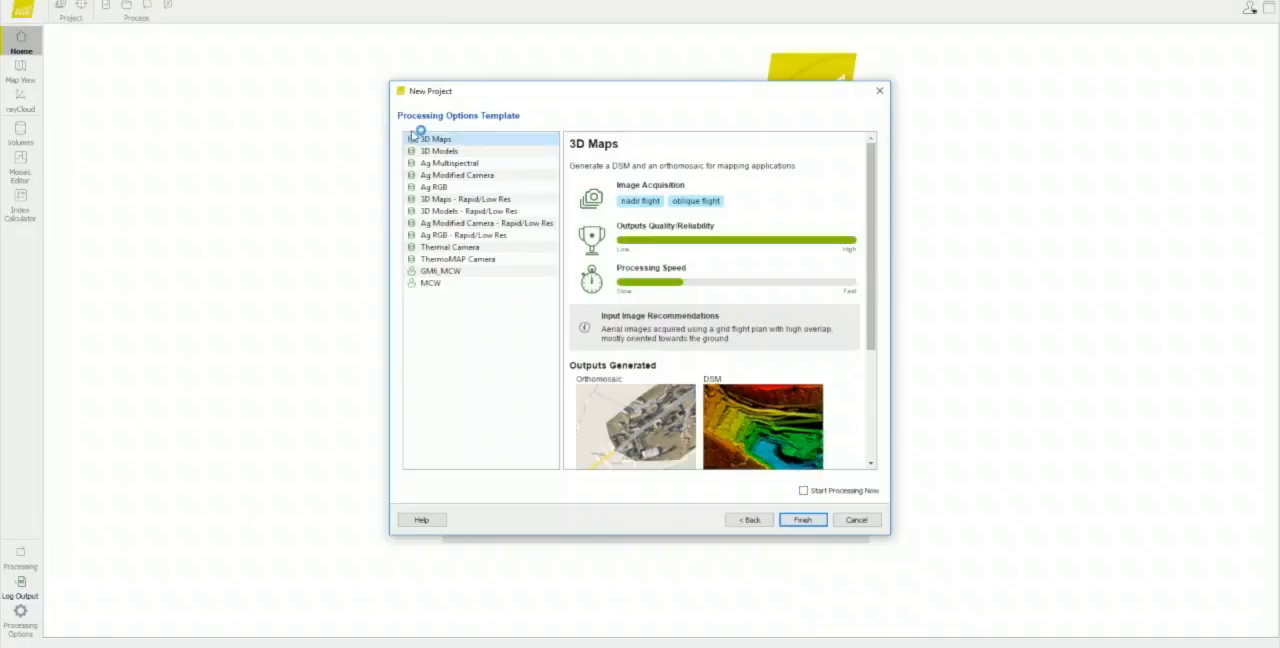
pyautogui.click(804, 520)
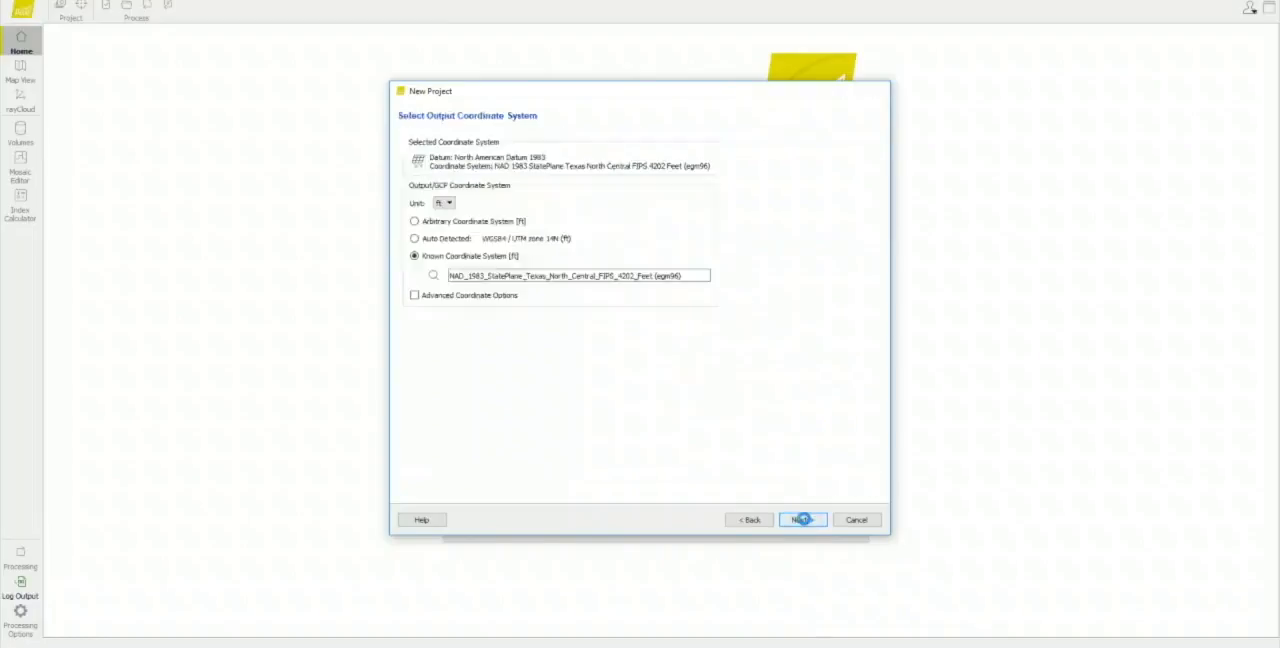
pyautogui.click(802, 520)
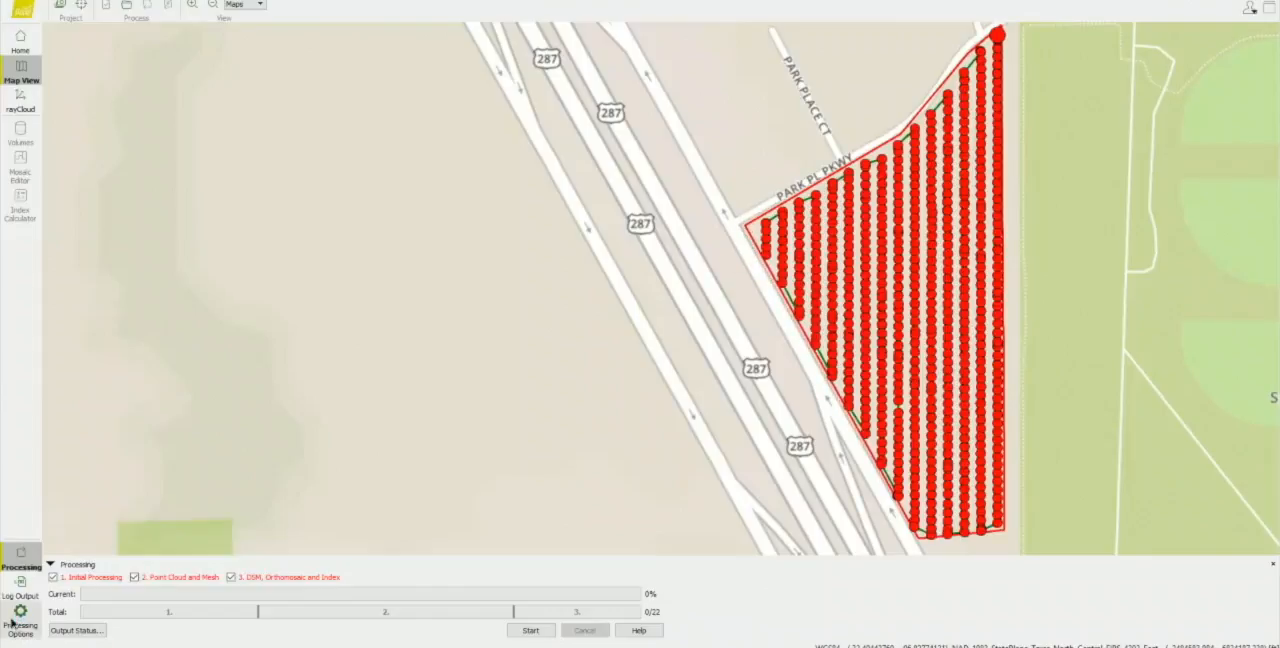
# Load the GMB_MCW template into the project's processing options
pyautogui.click(20, 624)
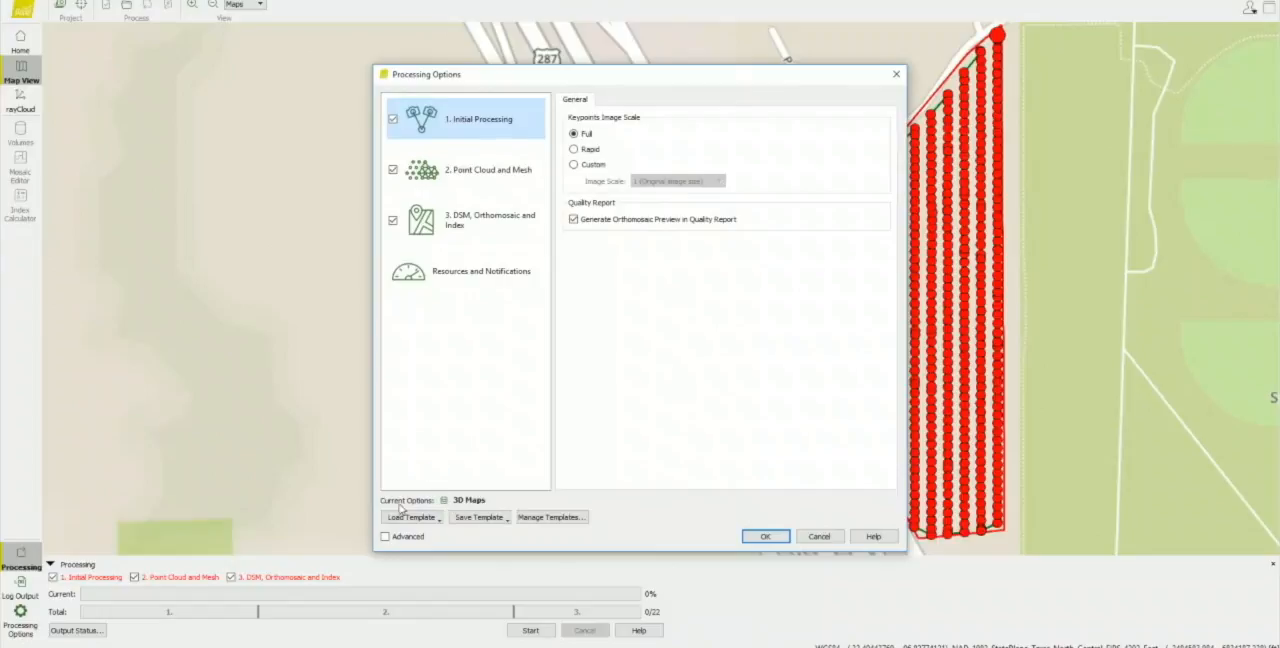
pyautogui.click(412, 516)
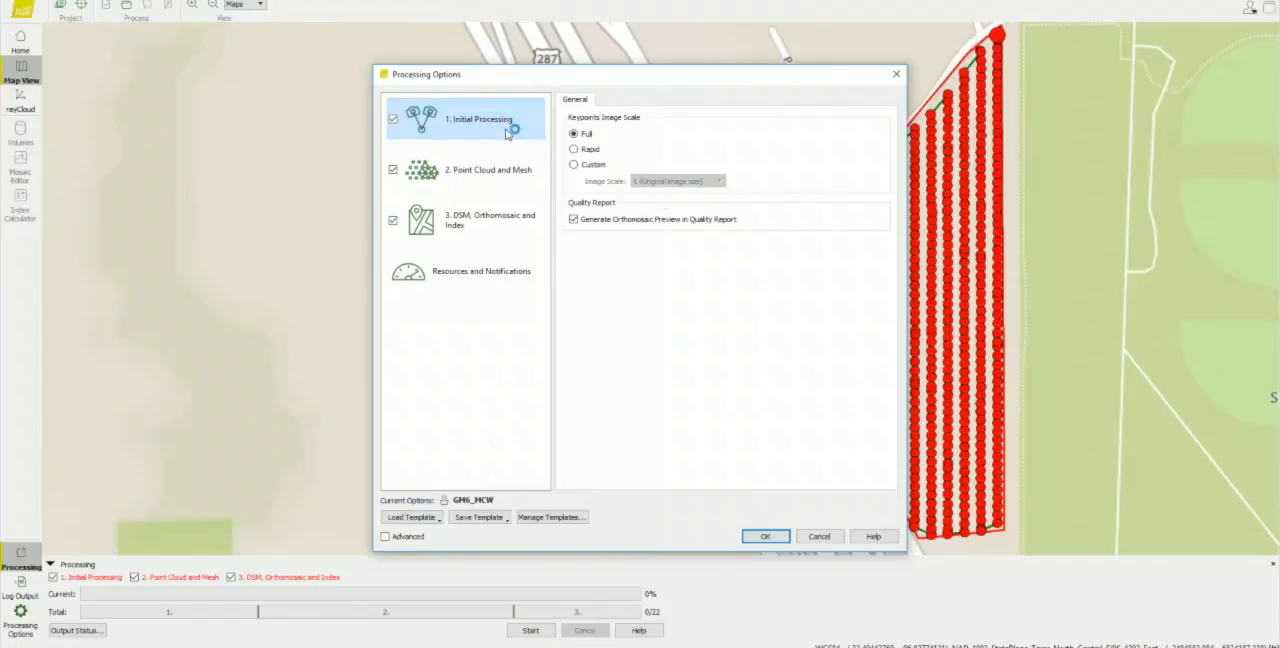
pyautogui.moveTo(556, 124)
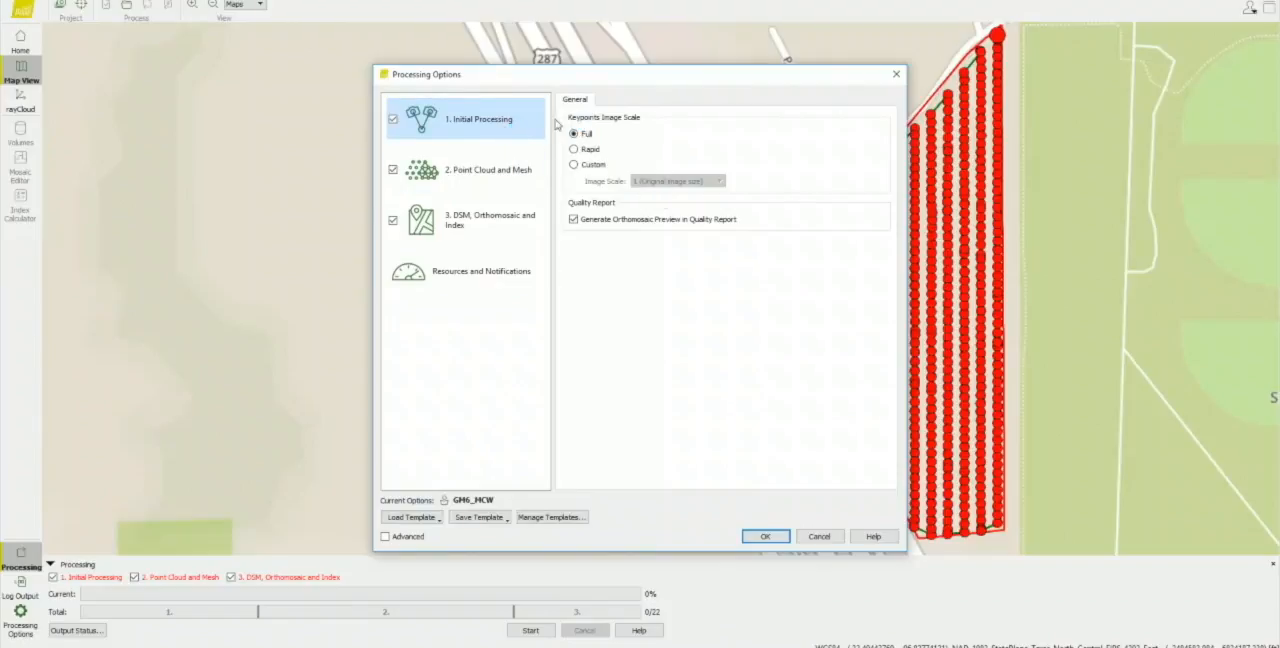
pyautogui.click(488, 168)
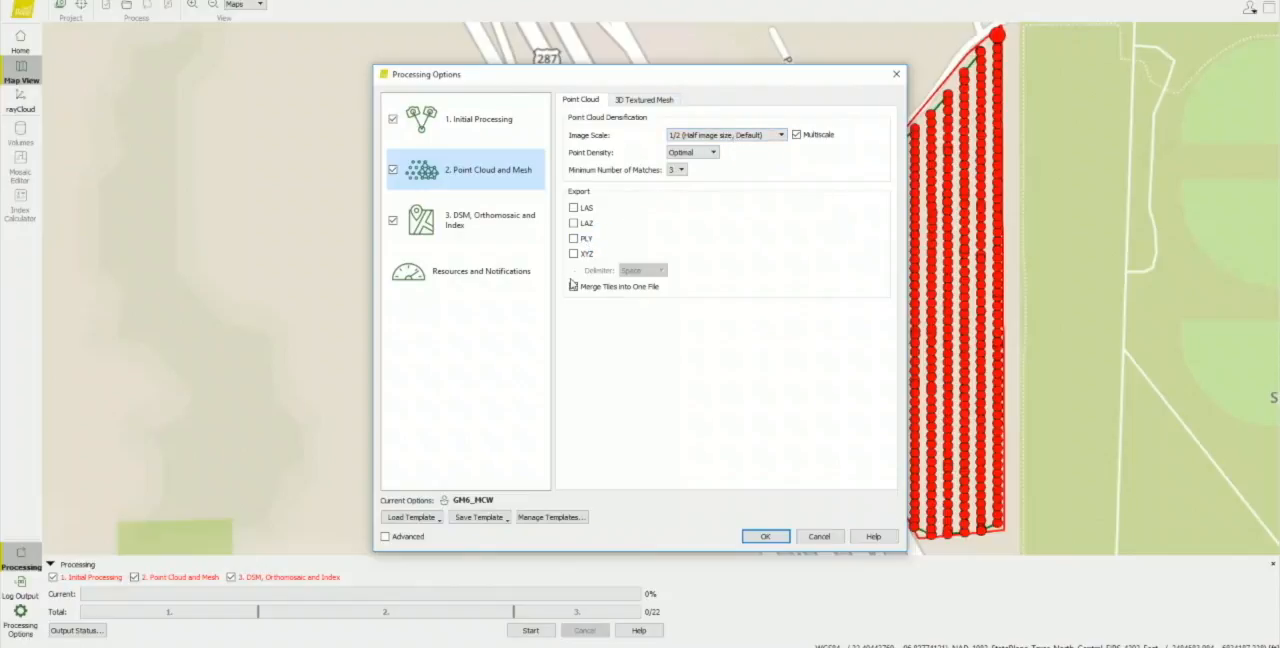
# Review the point cloud, 3D textured mesh and DSM/orthomosaic settings
pyautogui.click(574, 286)
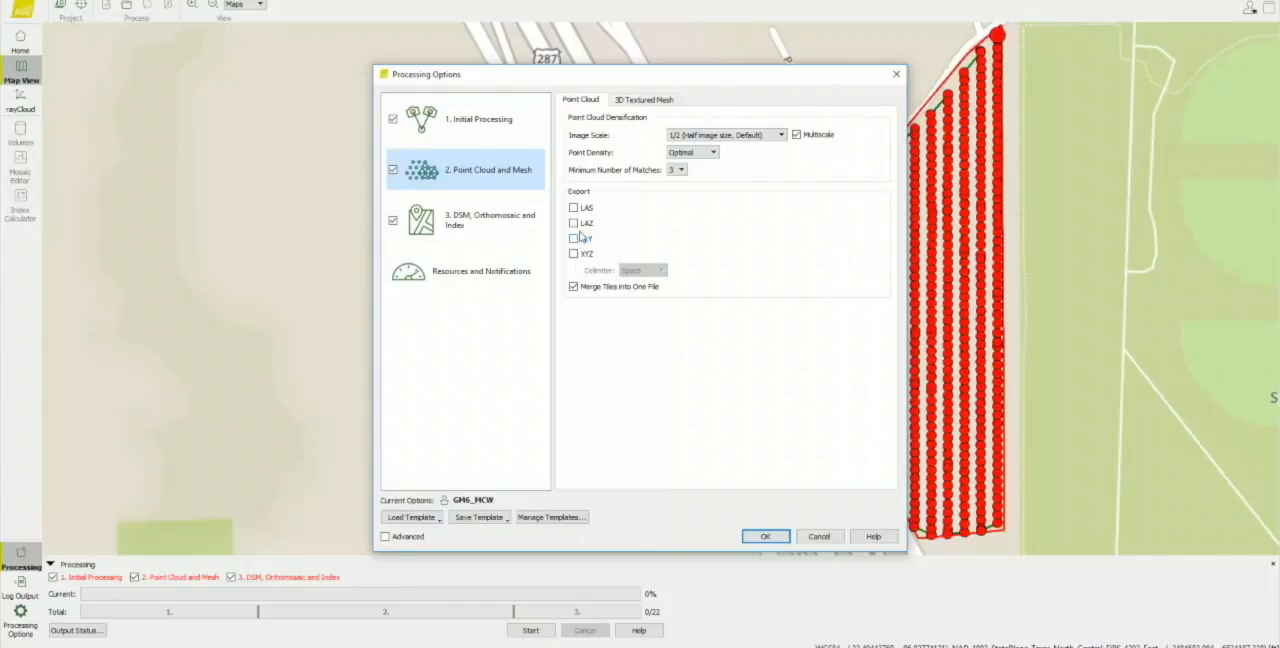
pyautogui.click(644, 100)
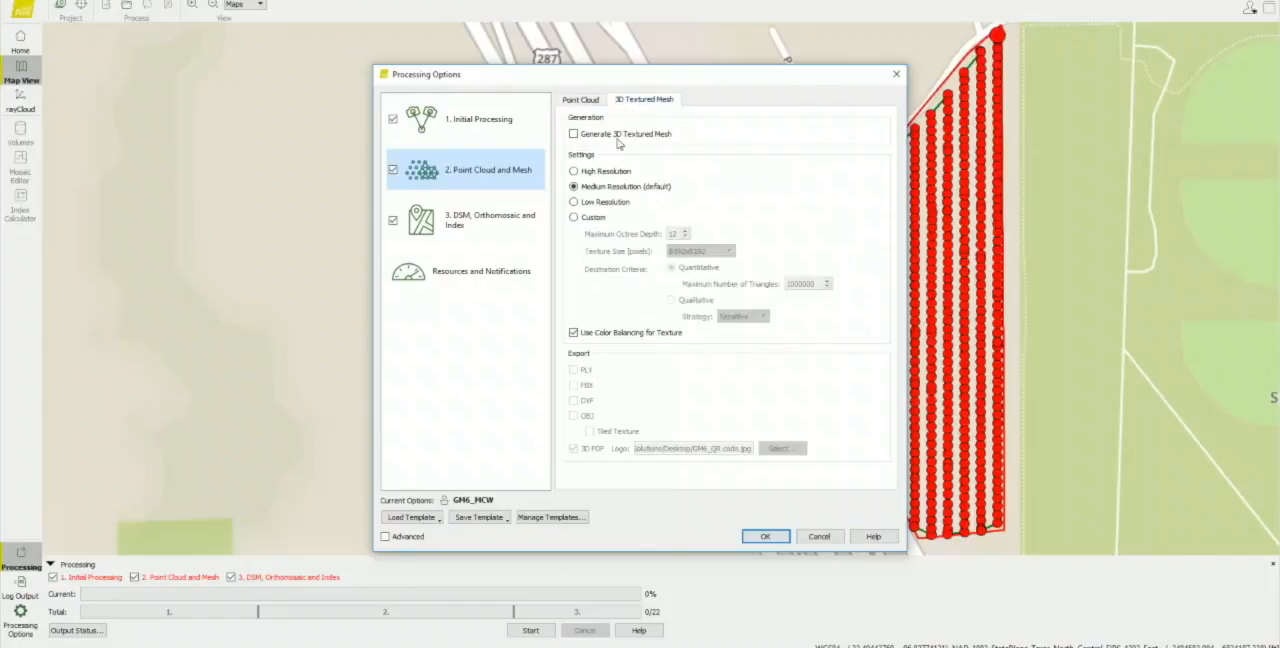
pyautogui.click(490, 220)
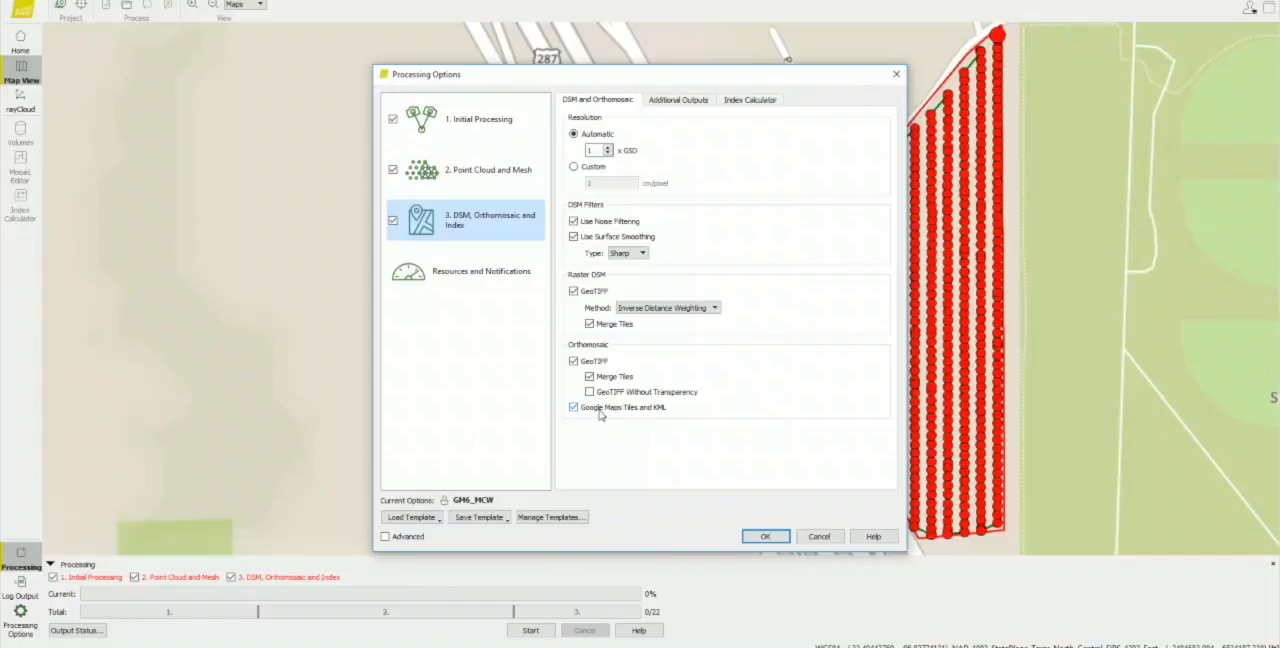
pyautogui.moveTo(636, 420)
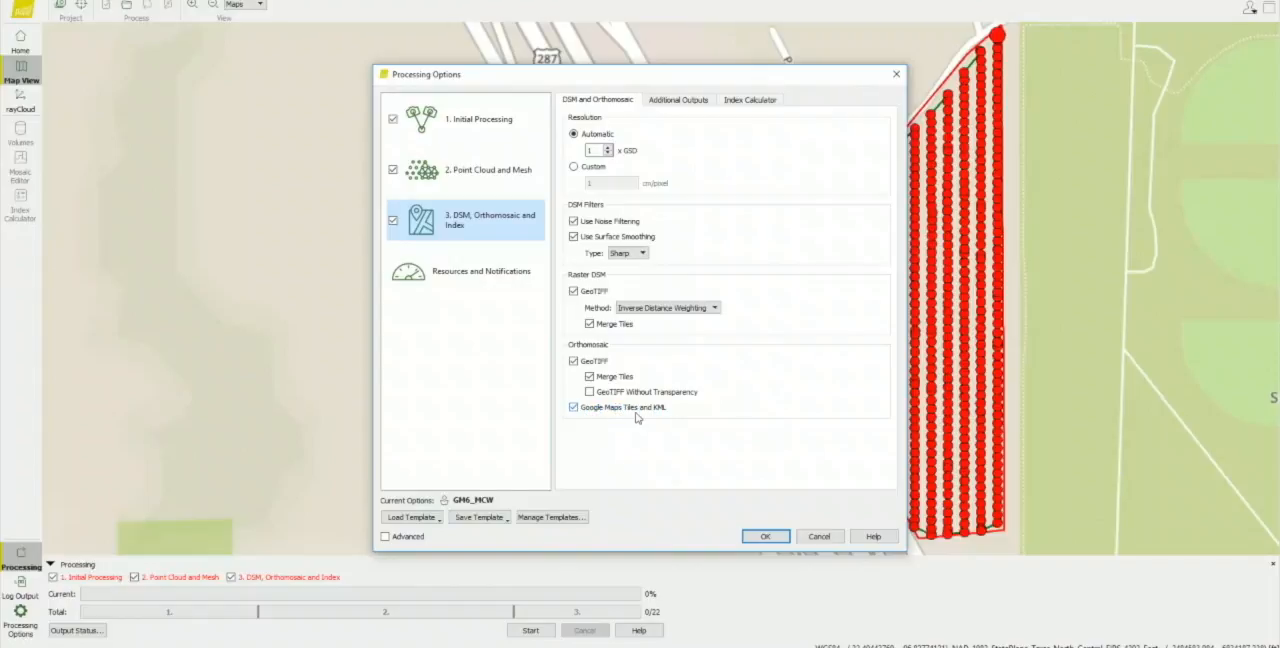
pyautogui.moveTo(664, 358)
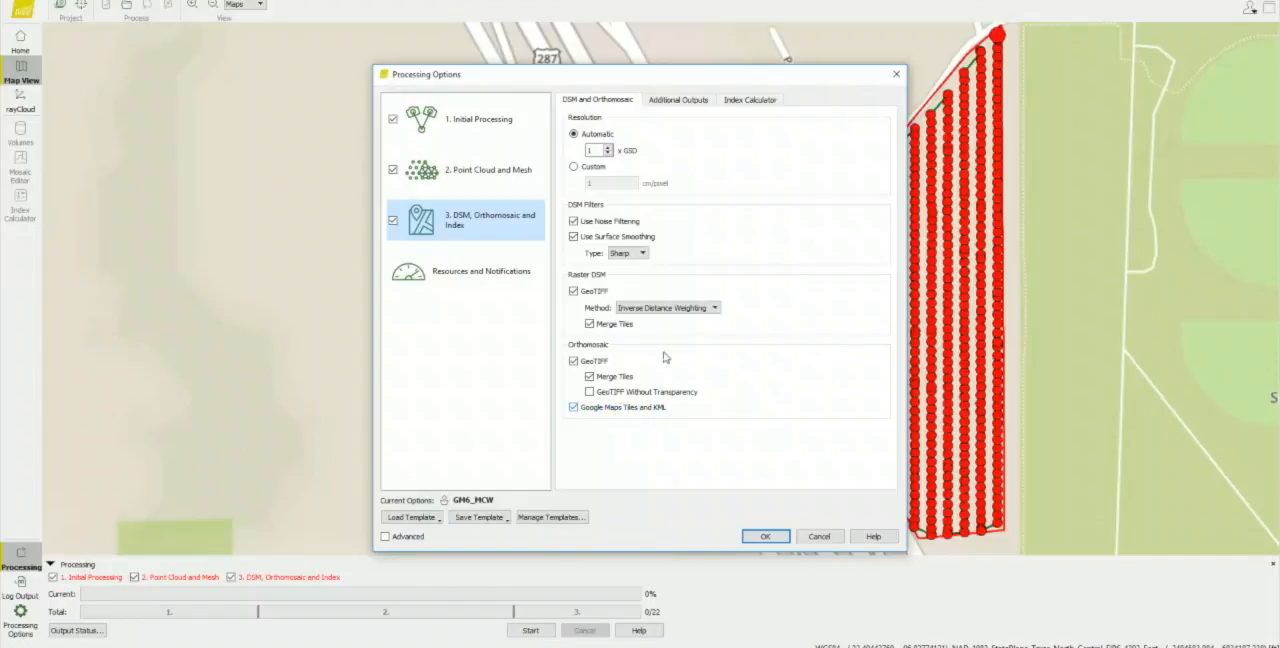
# In Additional Outputs keep DXF contour lines enabled with an elevation interval of 1
pyautogui.click(678, 100)
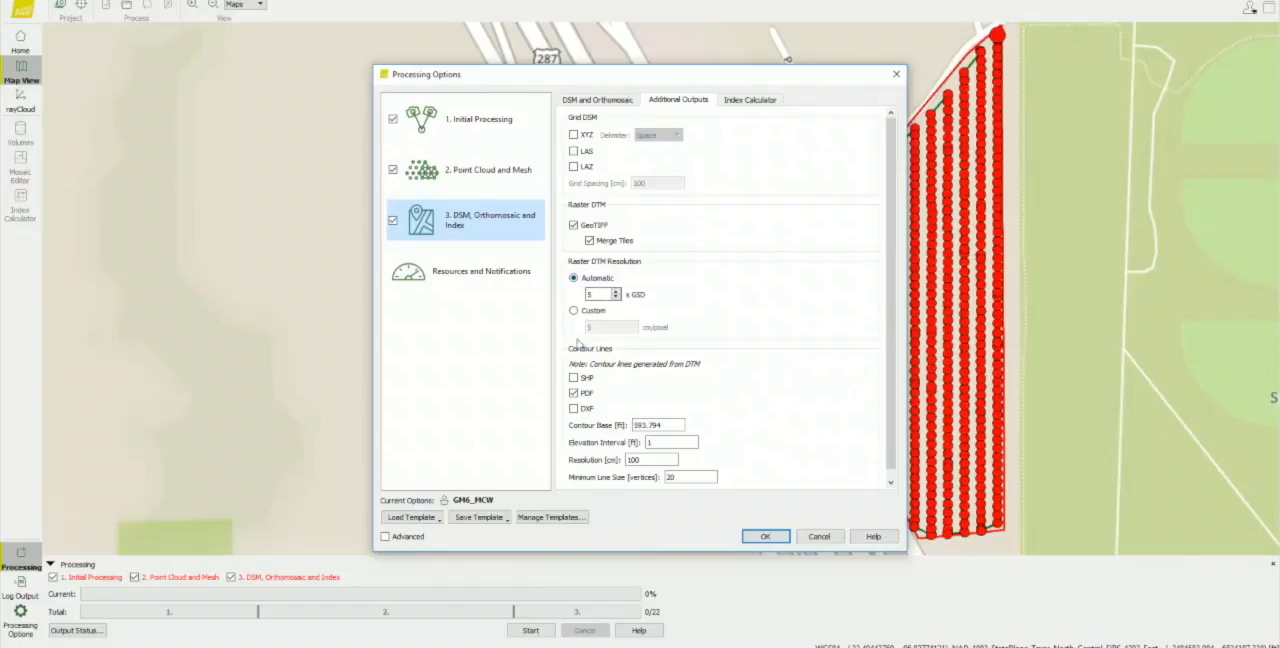
pyautogui.click(574, 392)
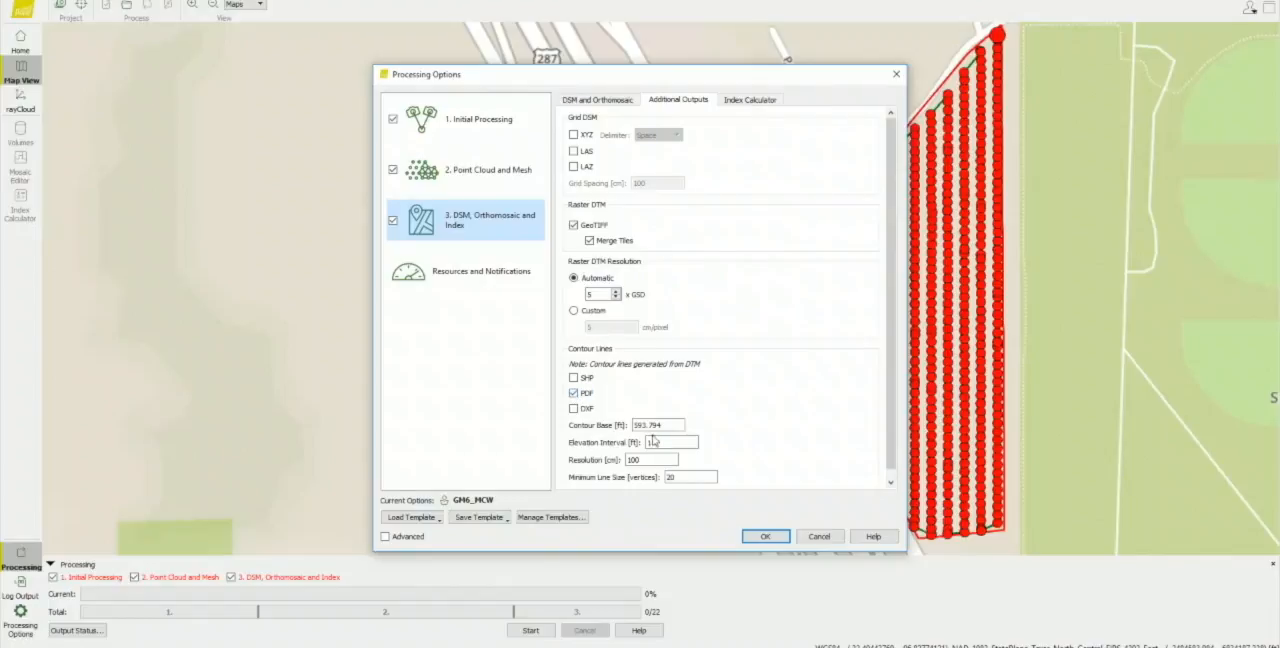
pyautogui.click(656, 424)
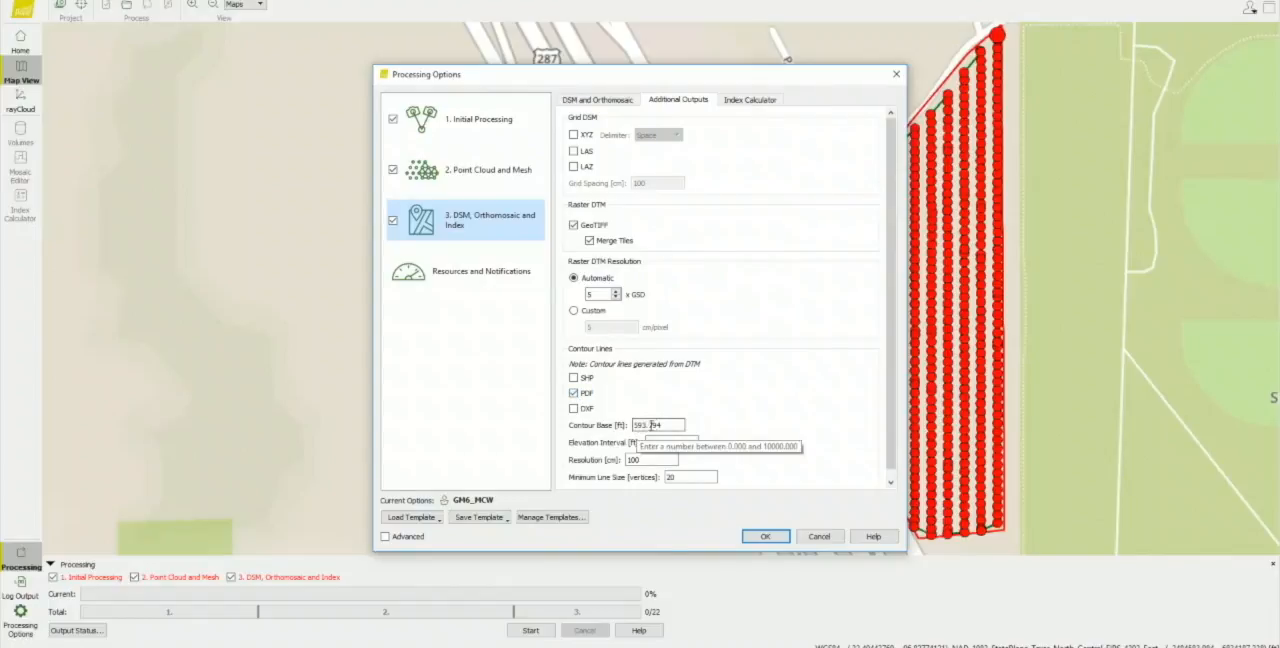
pyautogui.write('1')
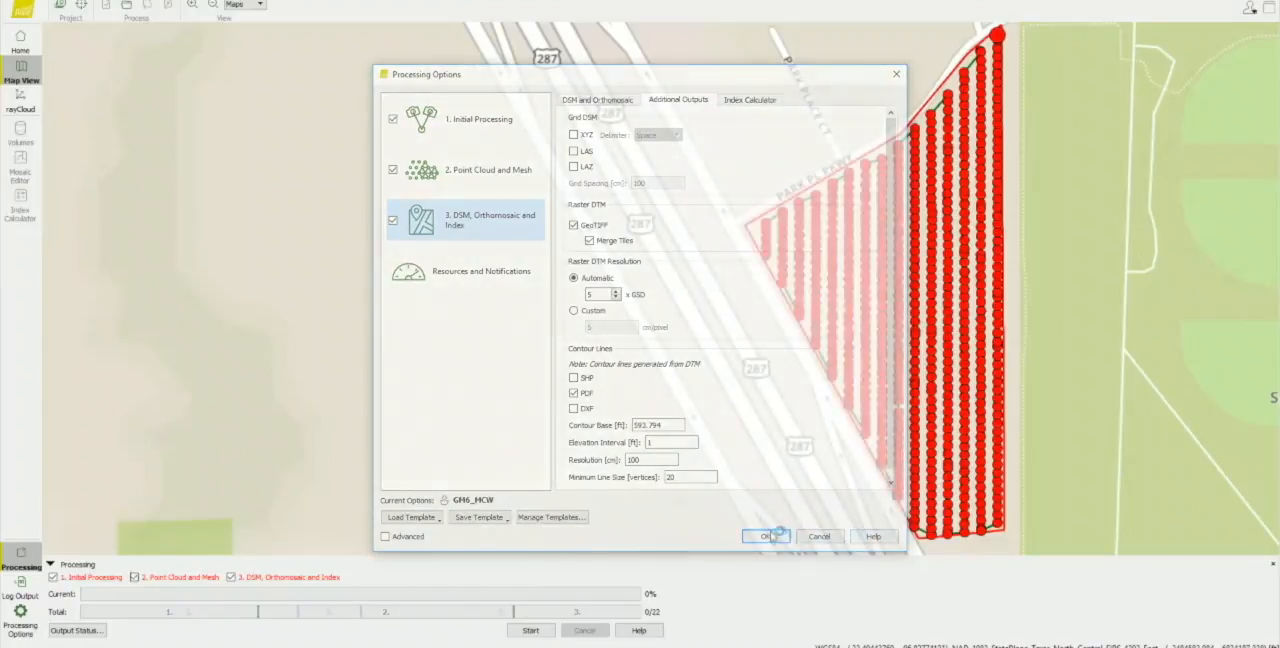
# Run only initial processing, then hide the cameras to view the tie point cloud
pyautogui.click(764, 536)
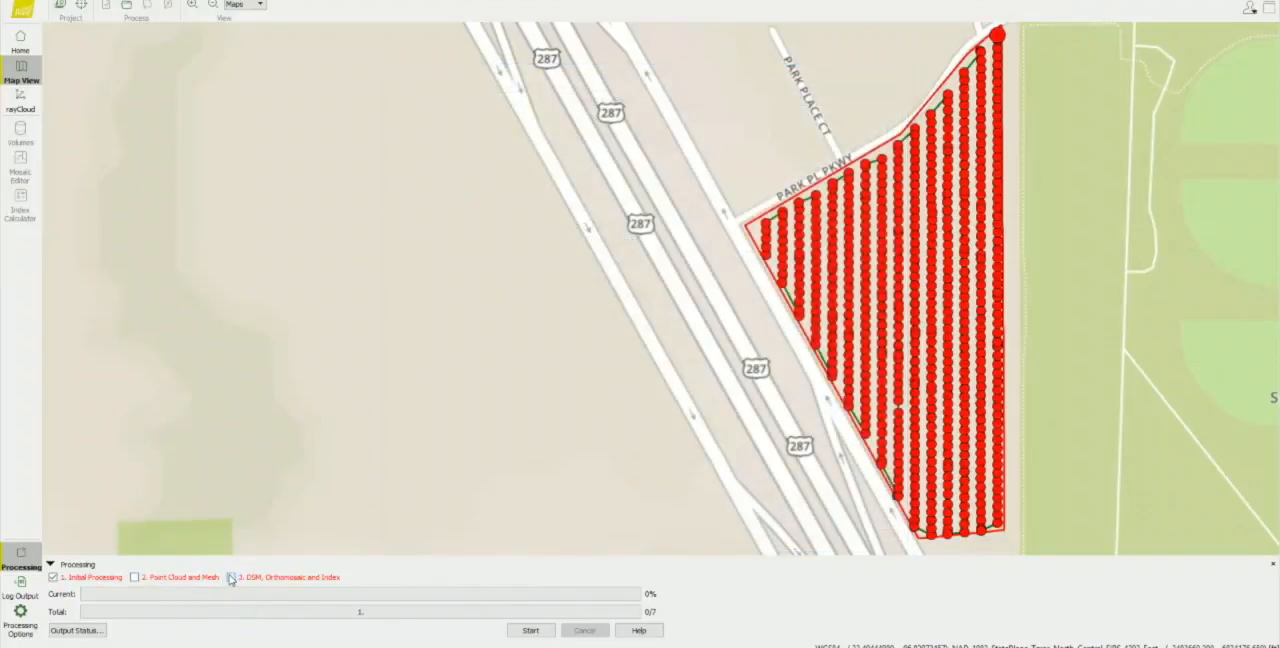
pyautogui.click(232, 576)
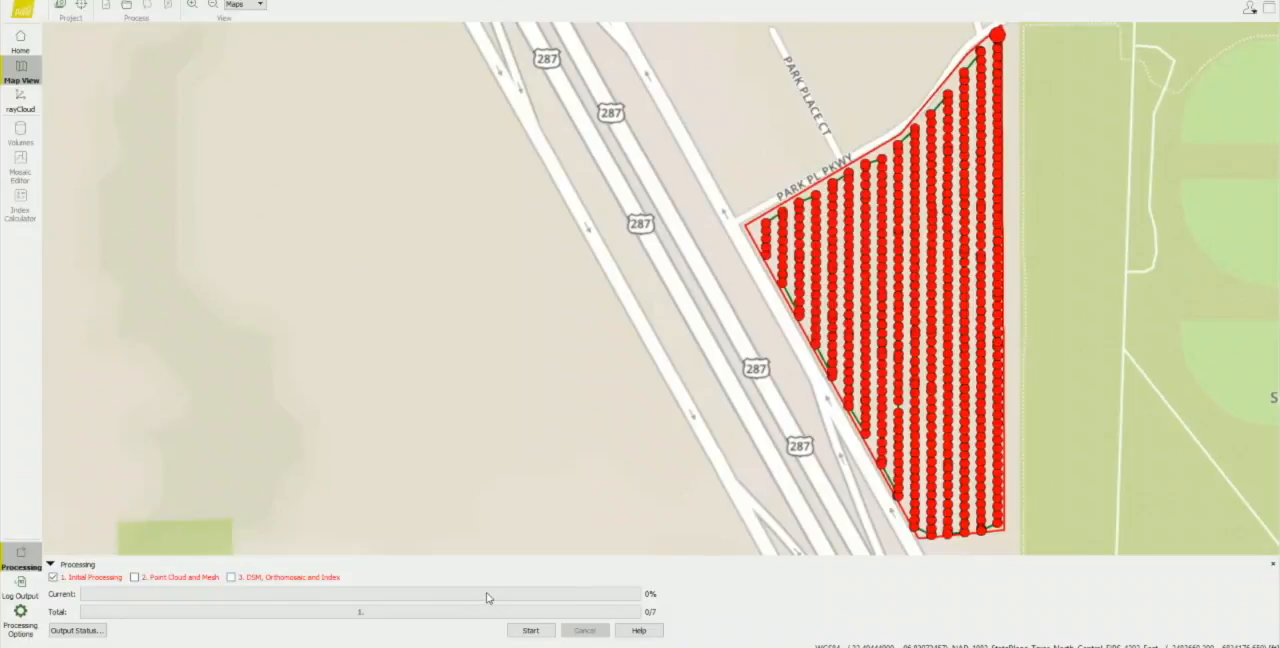
pyautogui.moveTo(518, 640)
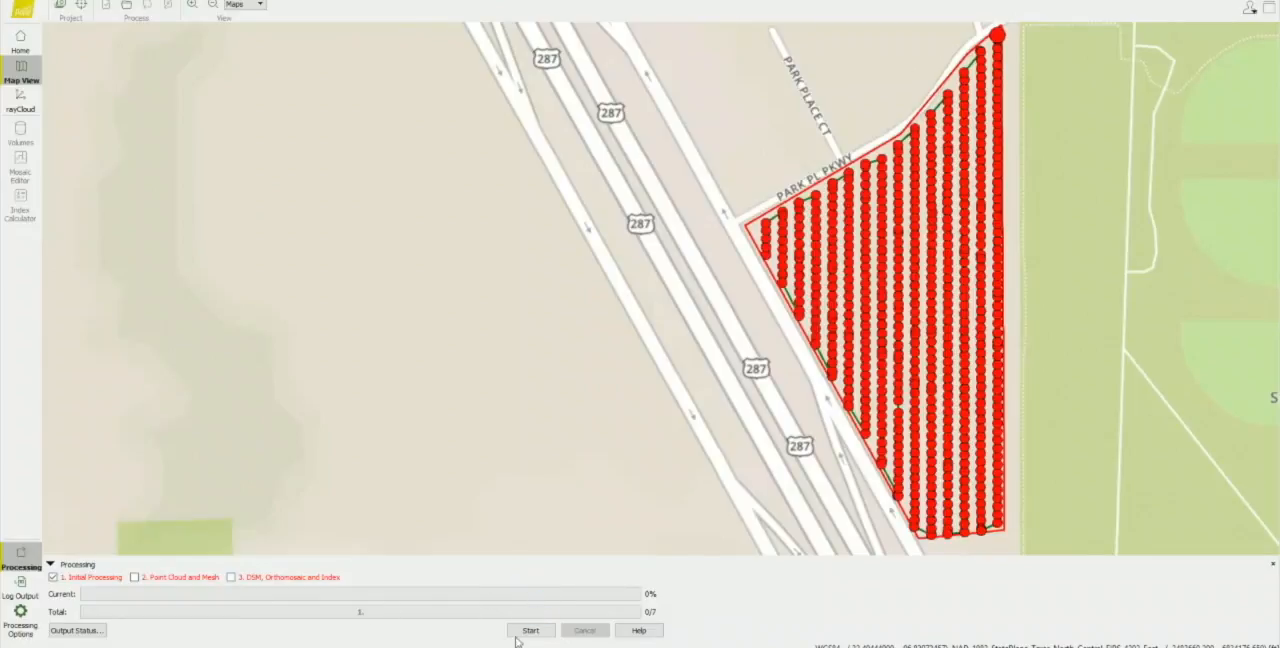
pyautogui.click(532, 630)
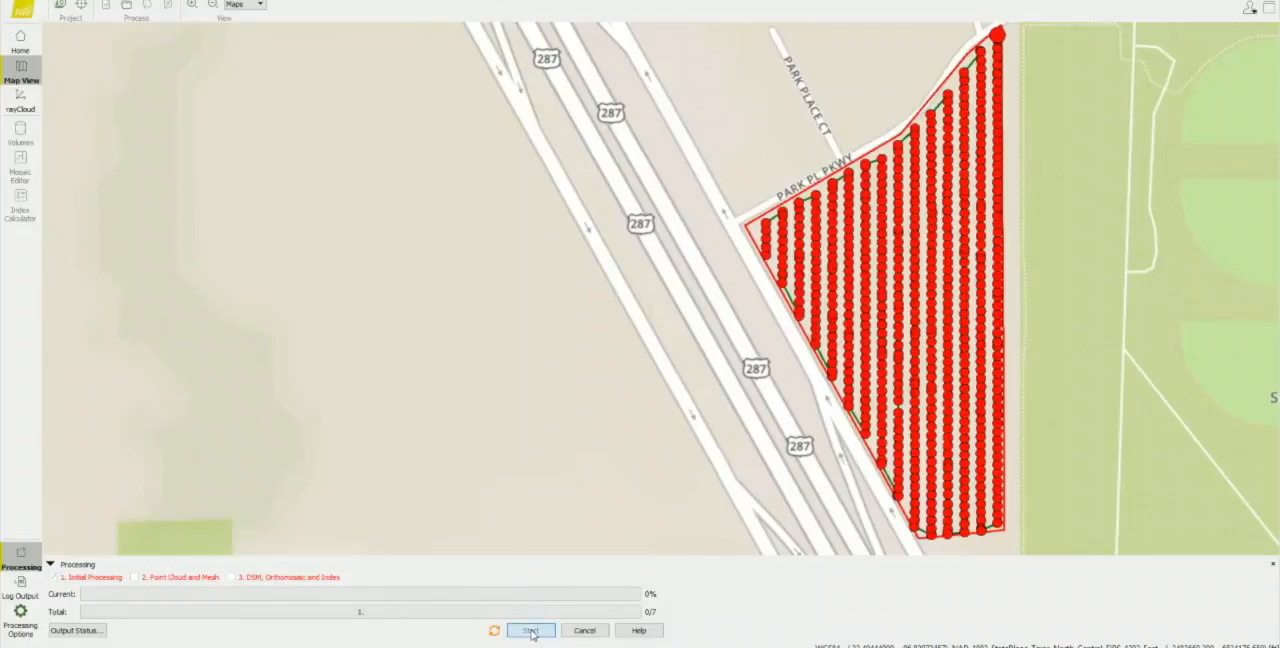
pyautogui.click(532, 630)
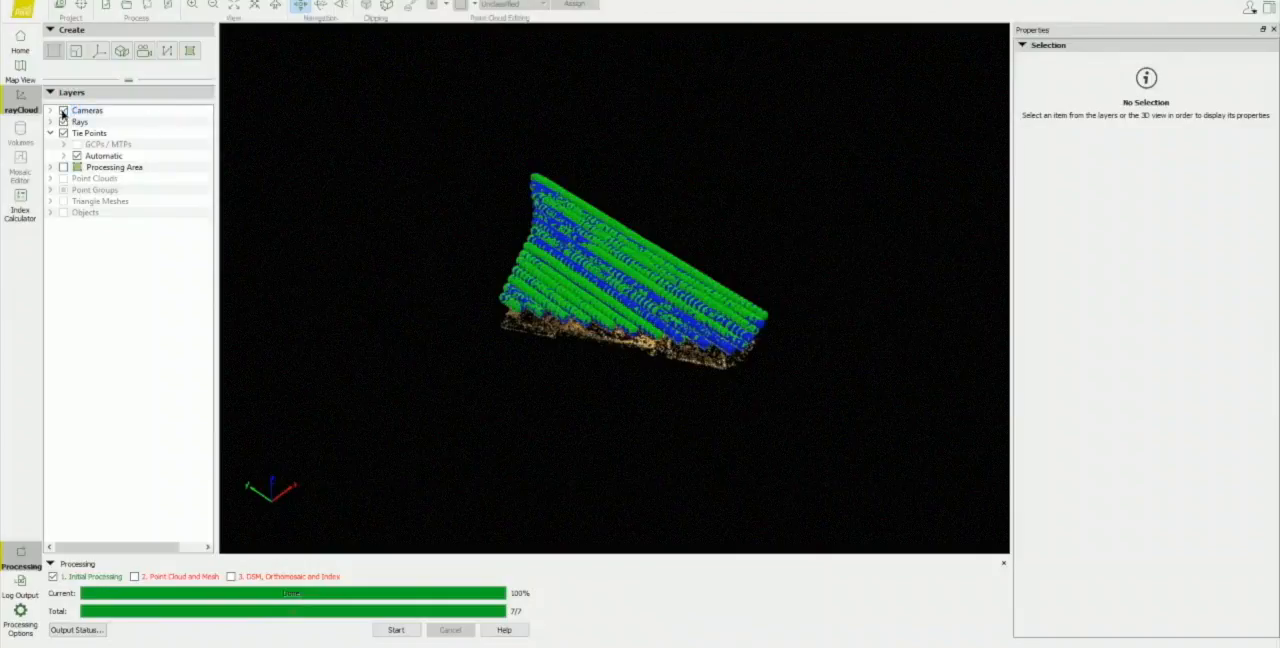
pyautogui.click(64, 110)
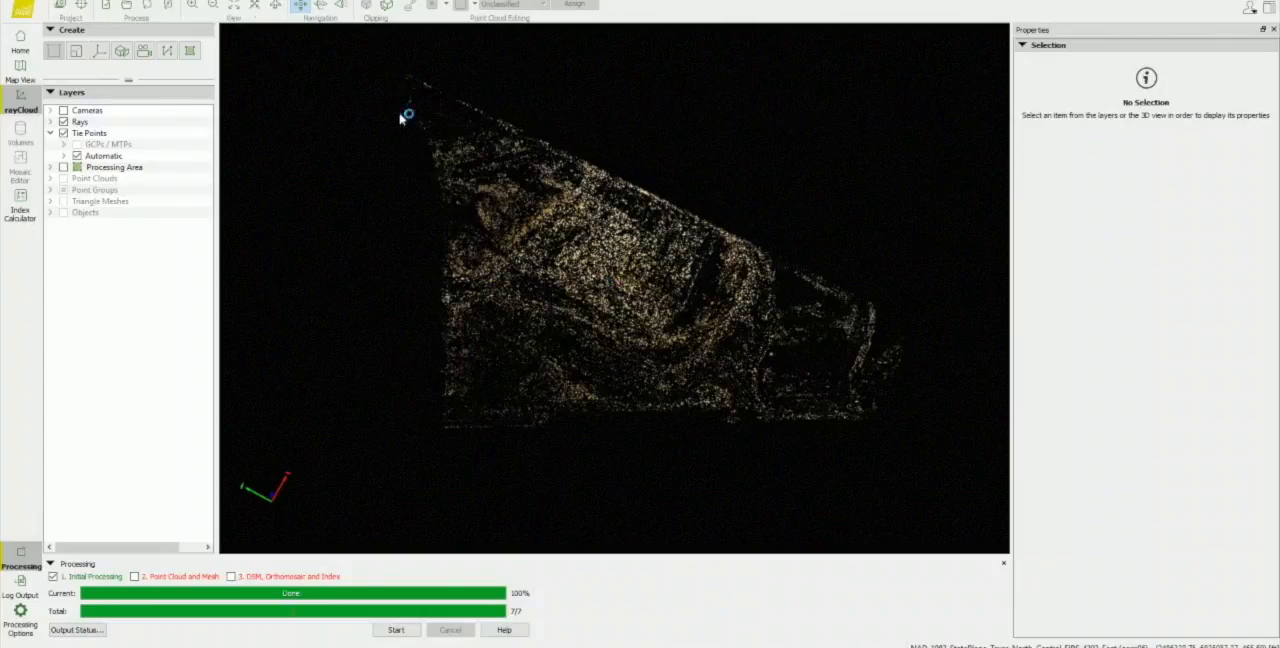
# Import the MCW_GCP original file of surveyed ground control points from the Desktop
pyautogui.click(20, 4)
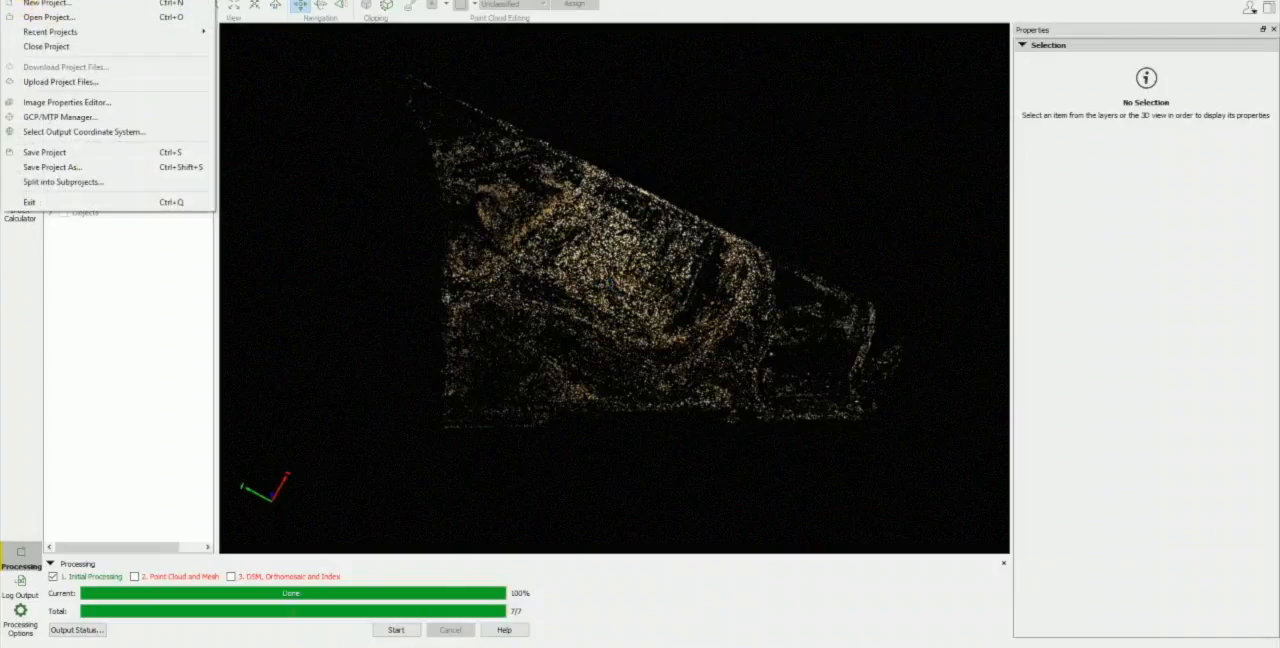
pyautogui.click(60, 116)
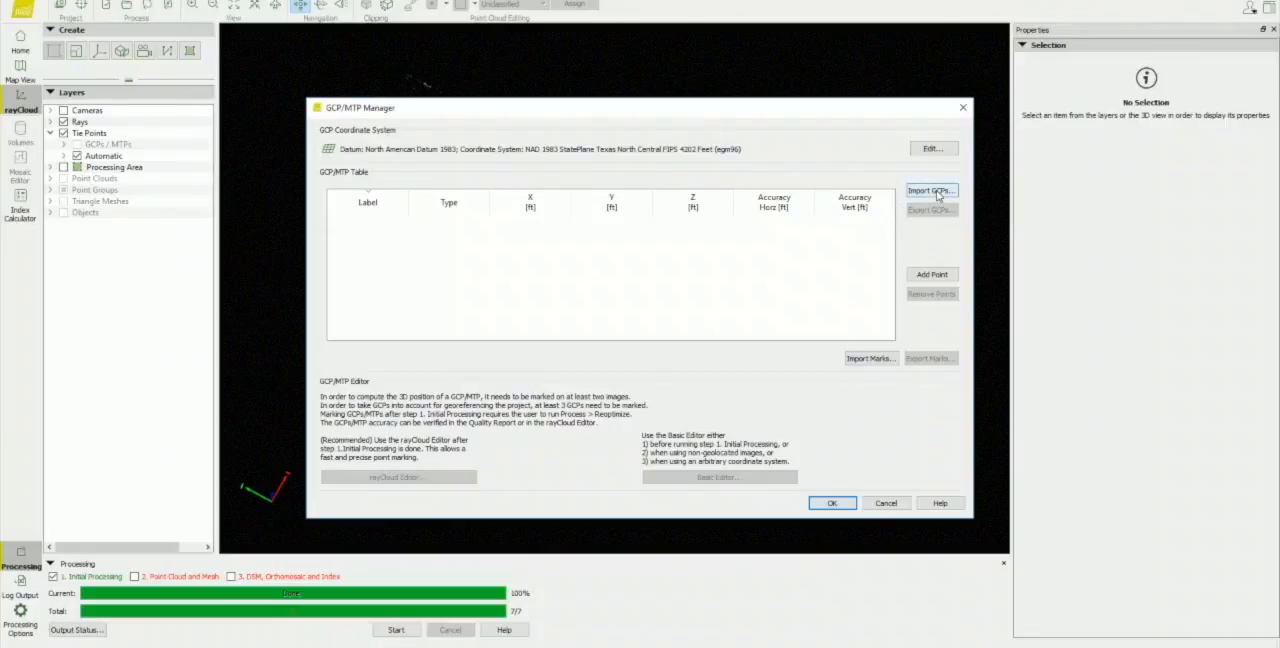
pyautogui.click(930, 190)
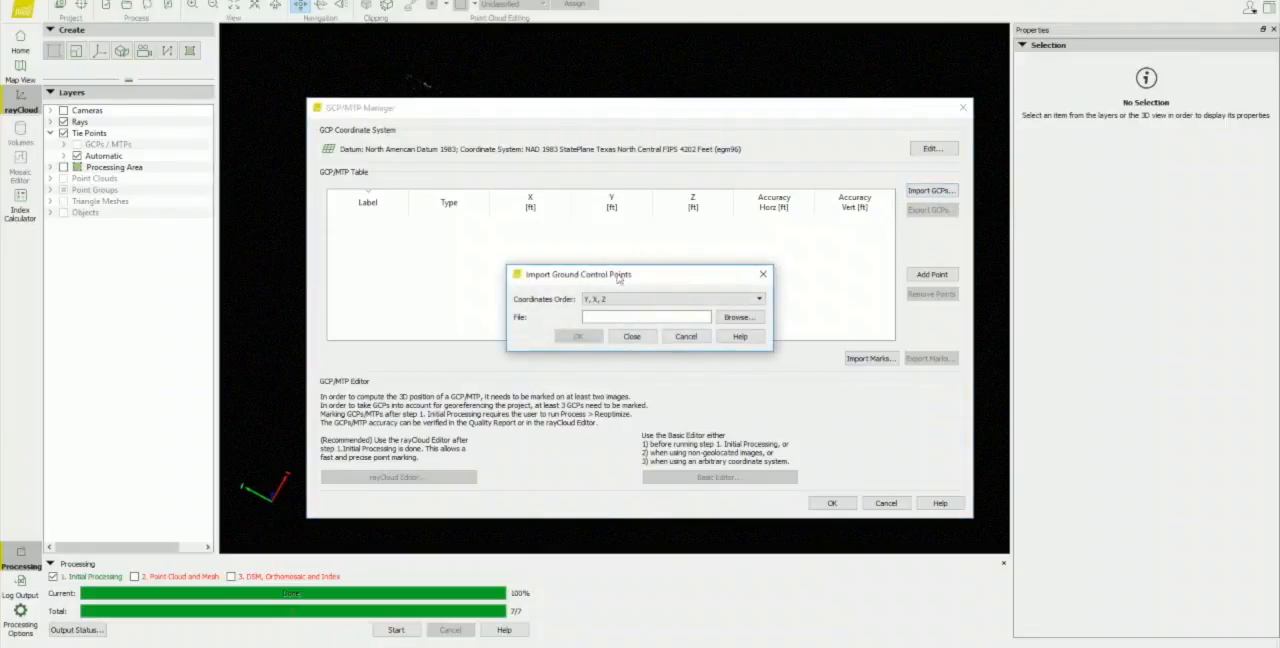
pyautogui.click(740, 316)
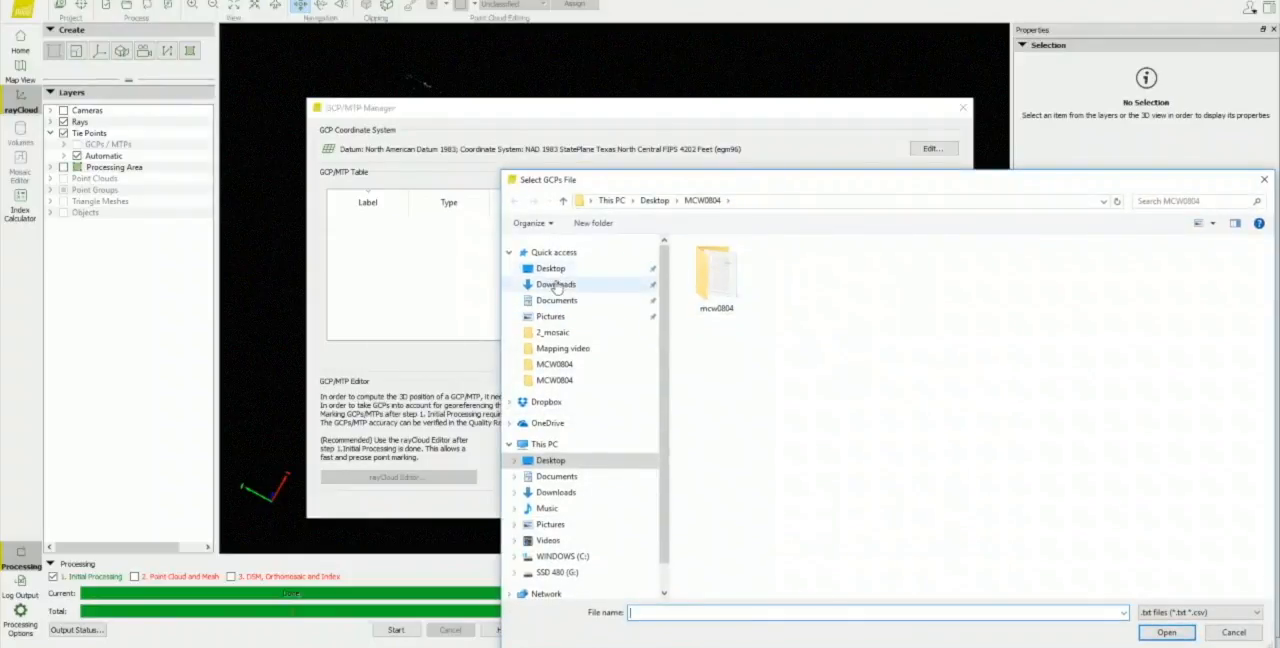
pyautogui.click(550, 268)
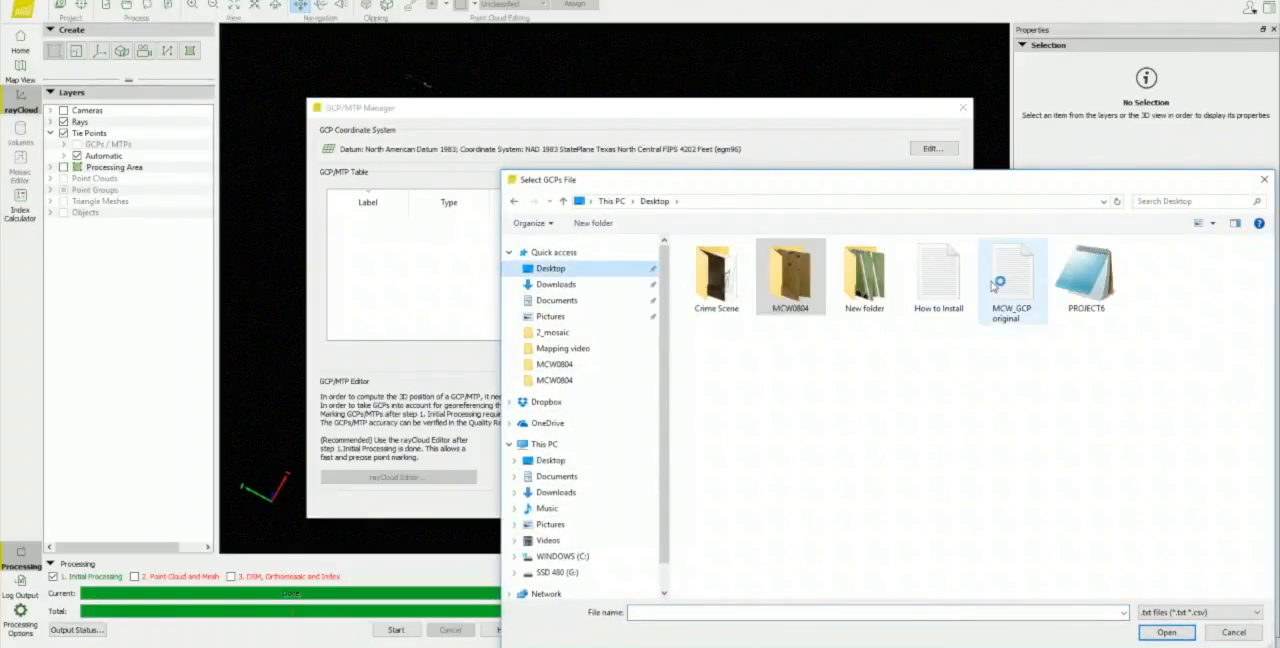
pyautogui.click(1166, 632)
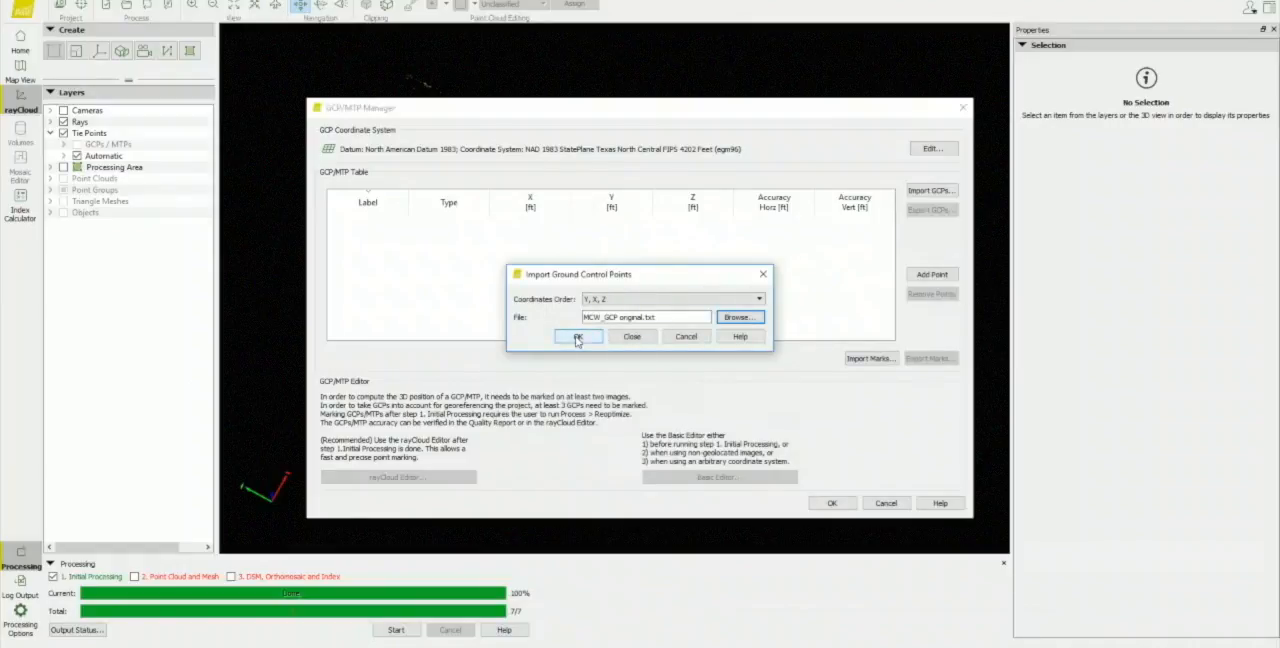
pyautogui.click(578, 336)
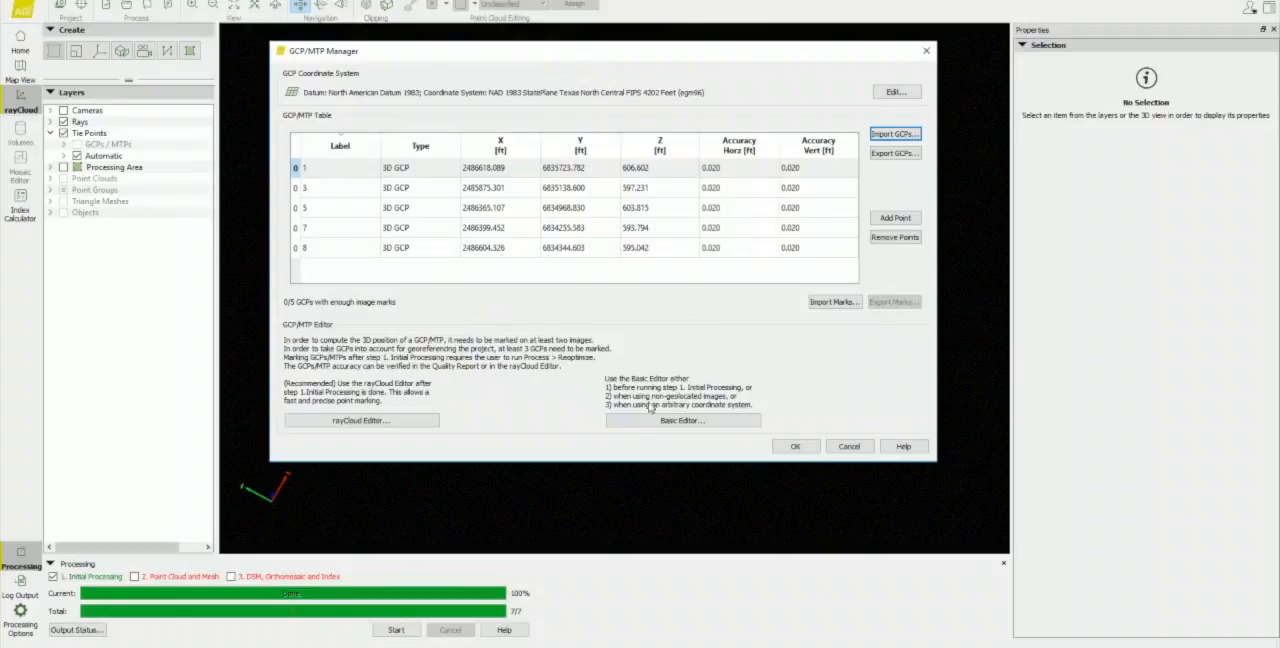
pyautogui.moveTo(684, 420)
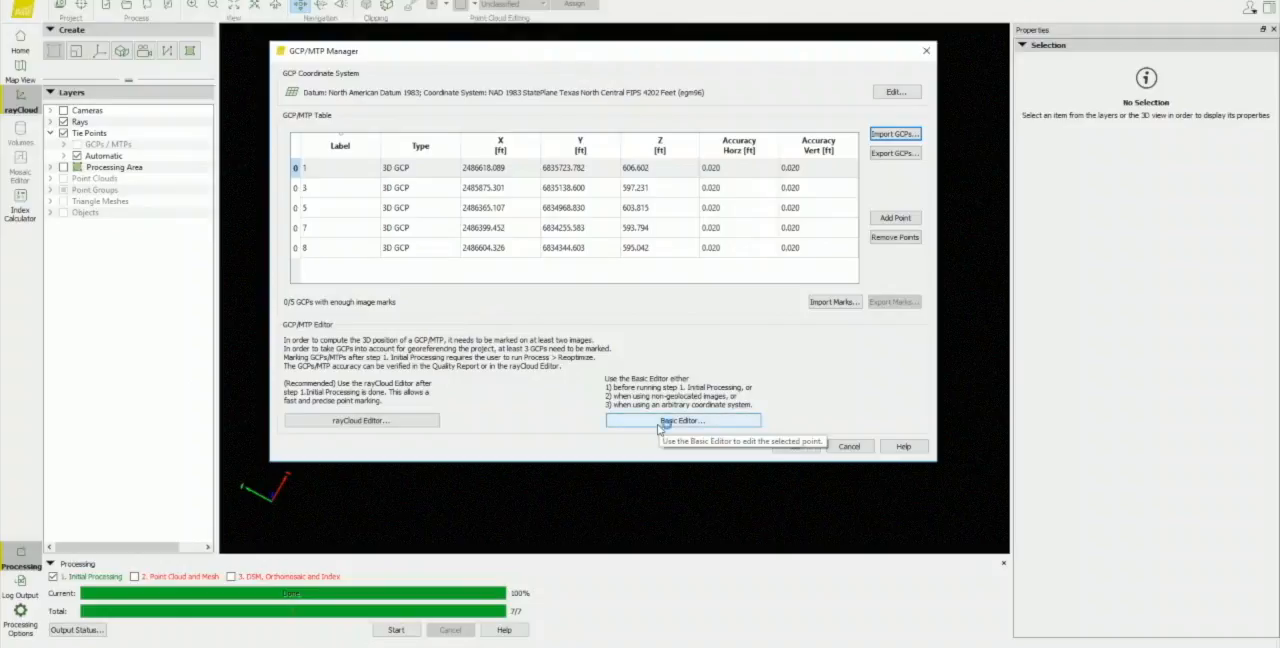
# In the basic GCP editor mark GCP 1 on the orange target centre in two images
pyautogui.click(684, 420)
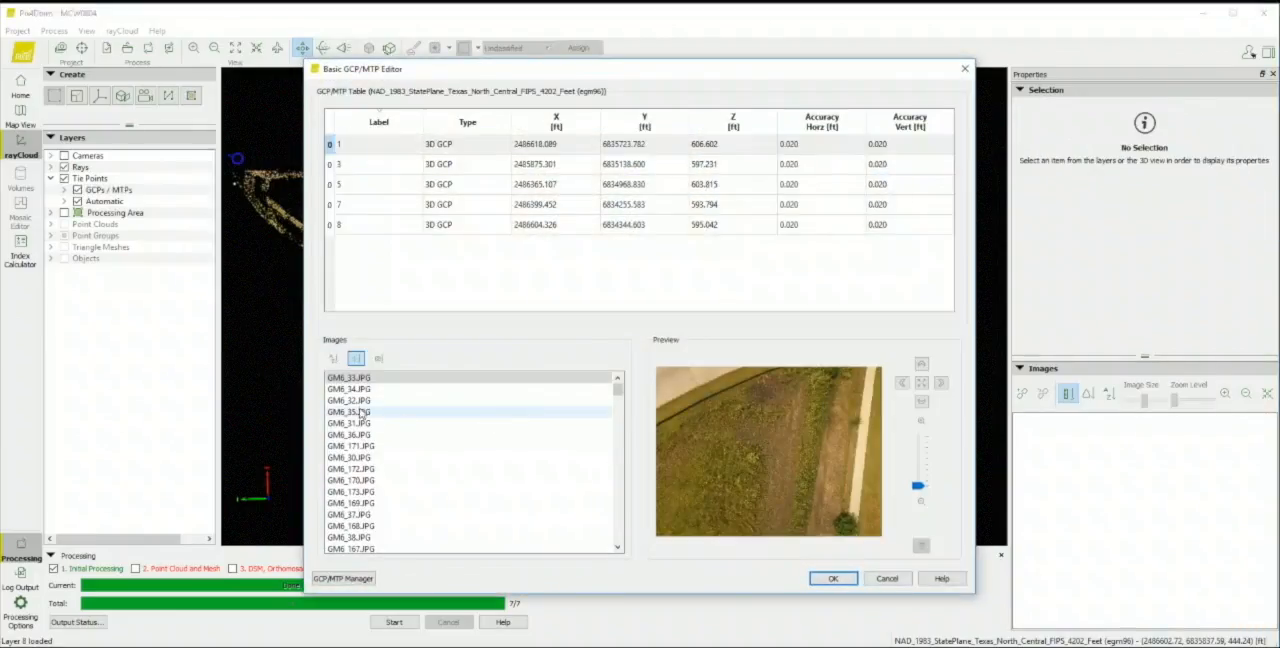
pyautogui.scroll(-3)
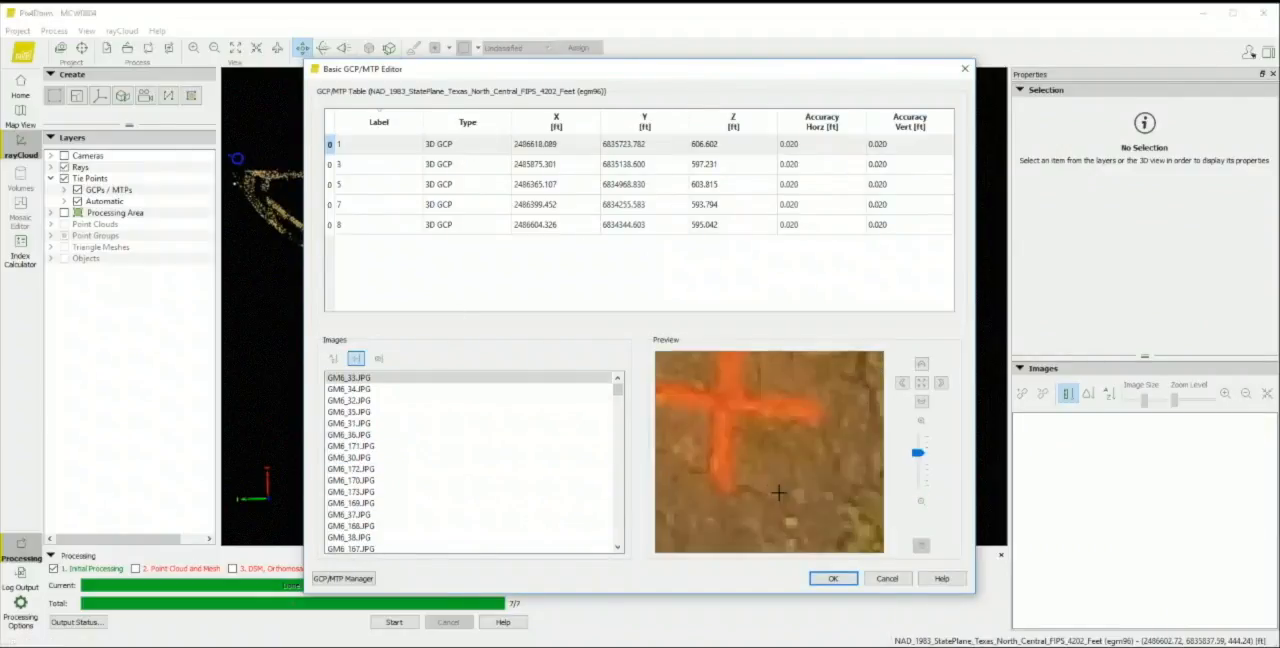
pyautogui.click(776, 476)
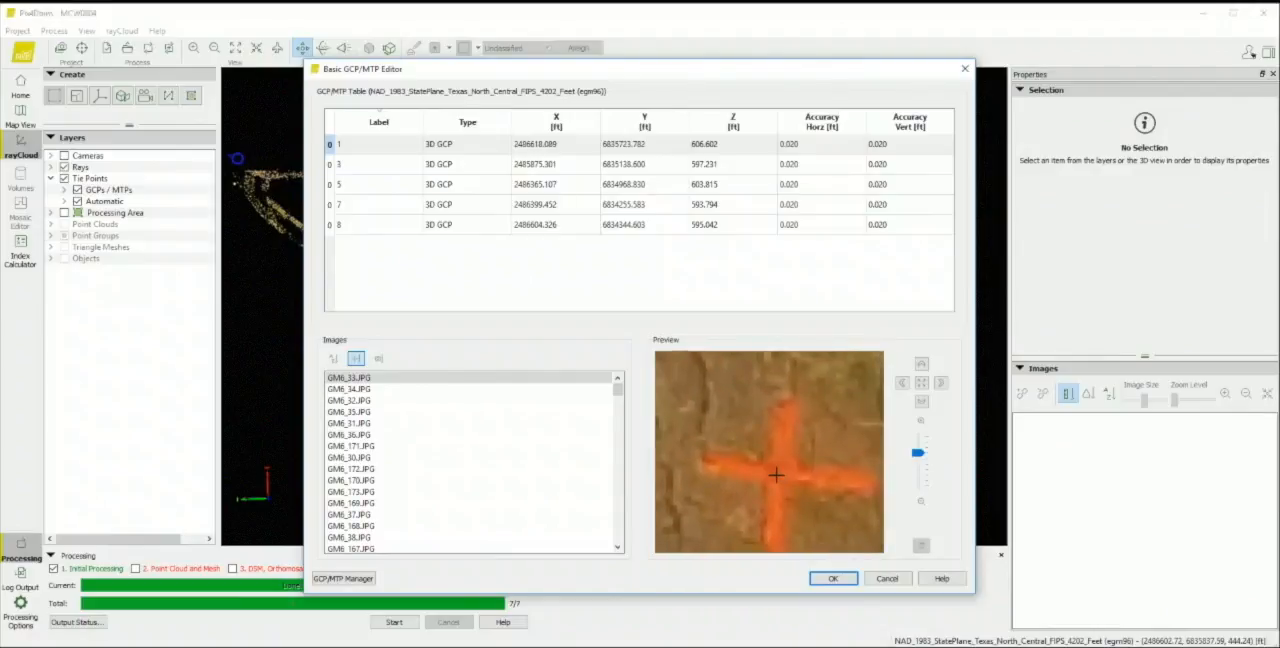
pyautogui.click(348, 388)
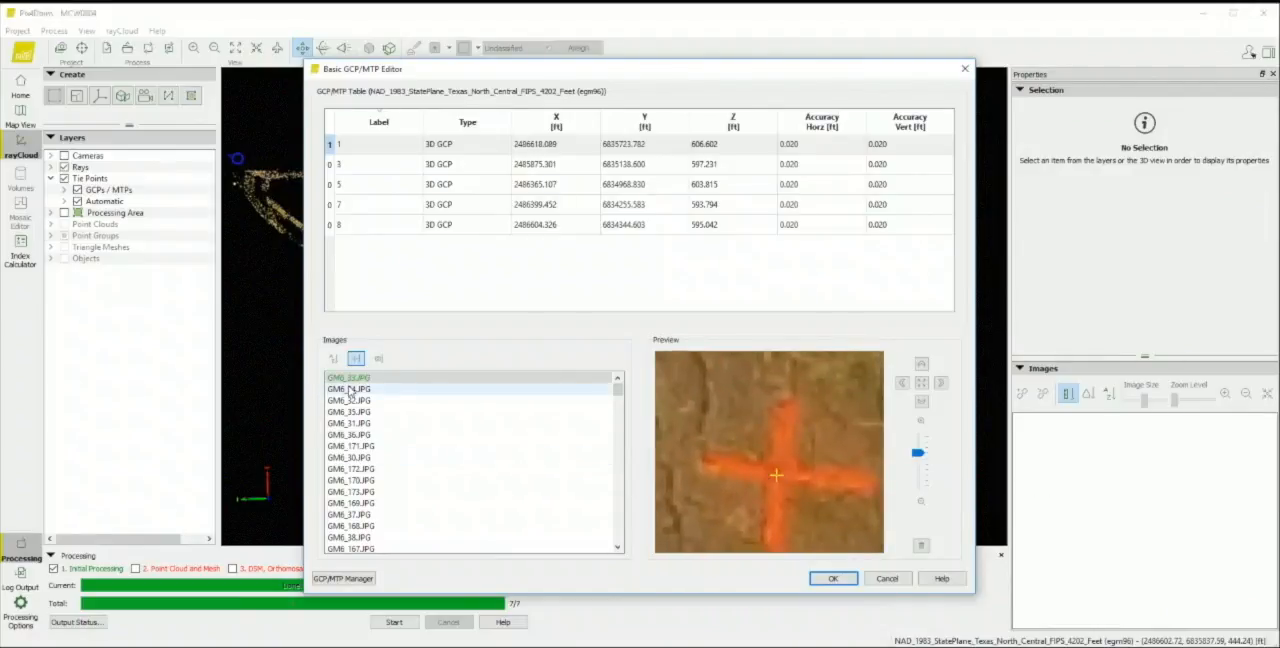
pyautogui.click(348, 388)
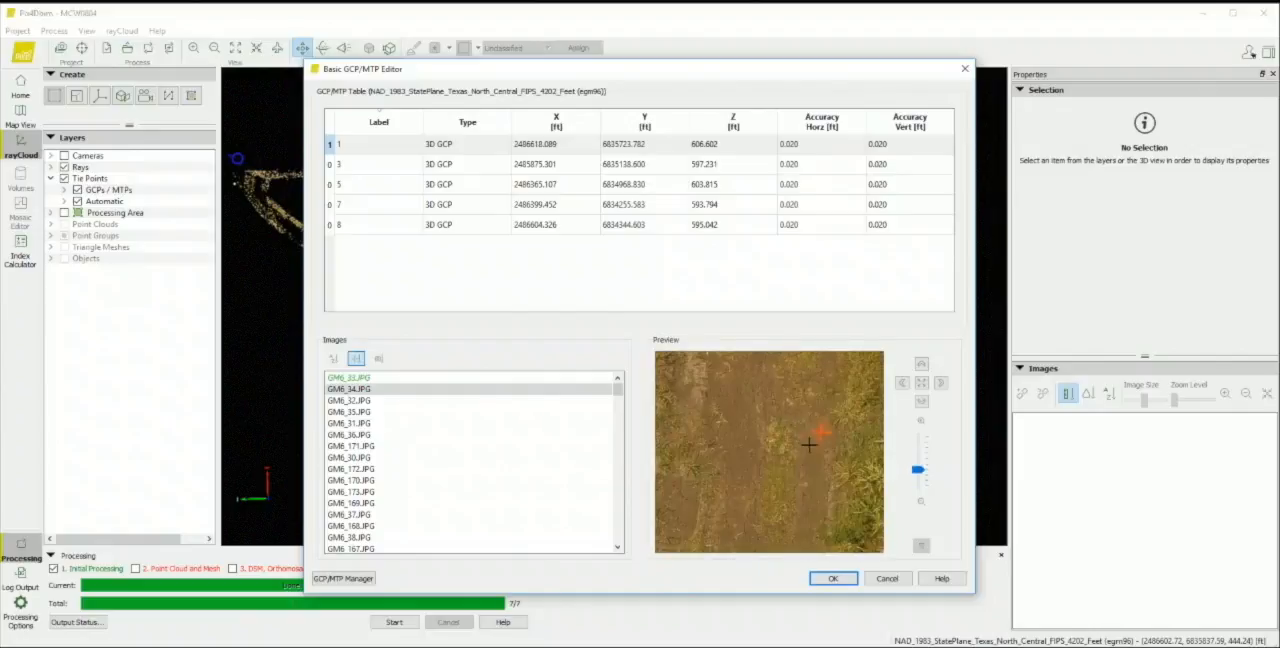
pyautogui.click(768, 472)
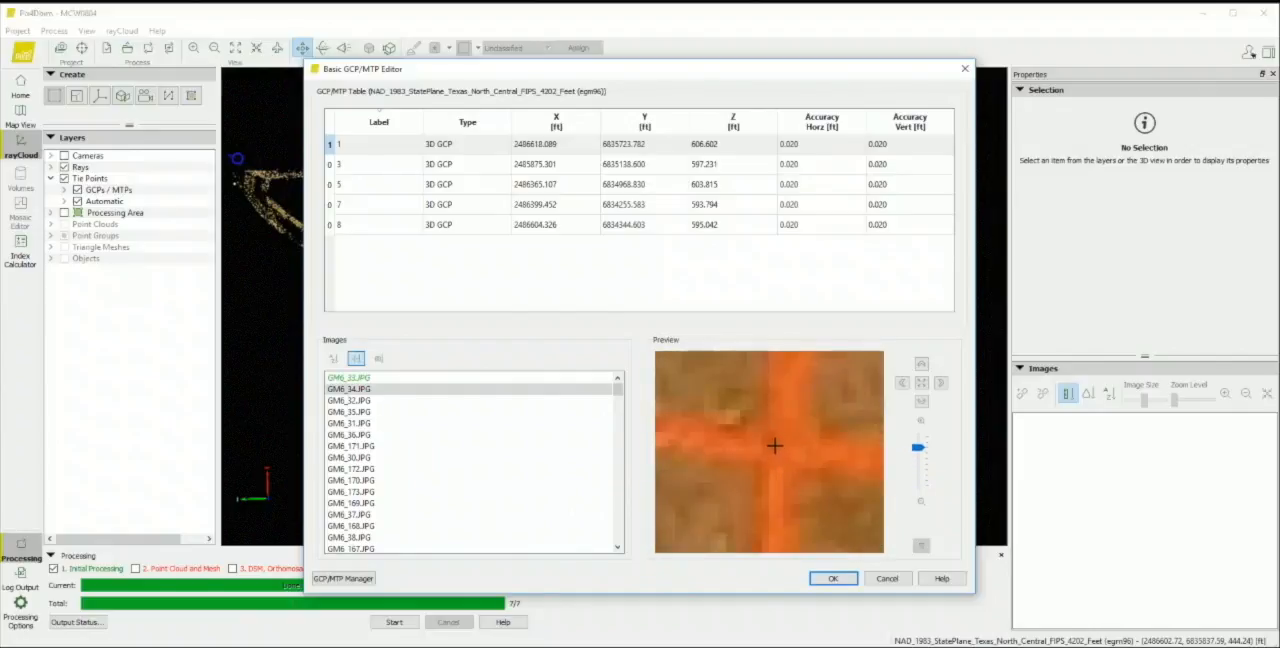
pyautogui.click(348, 388)
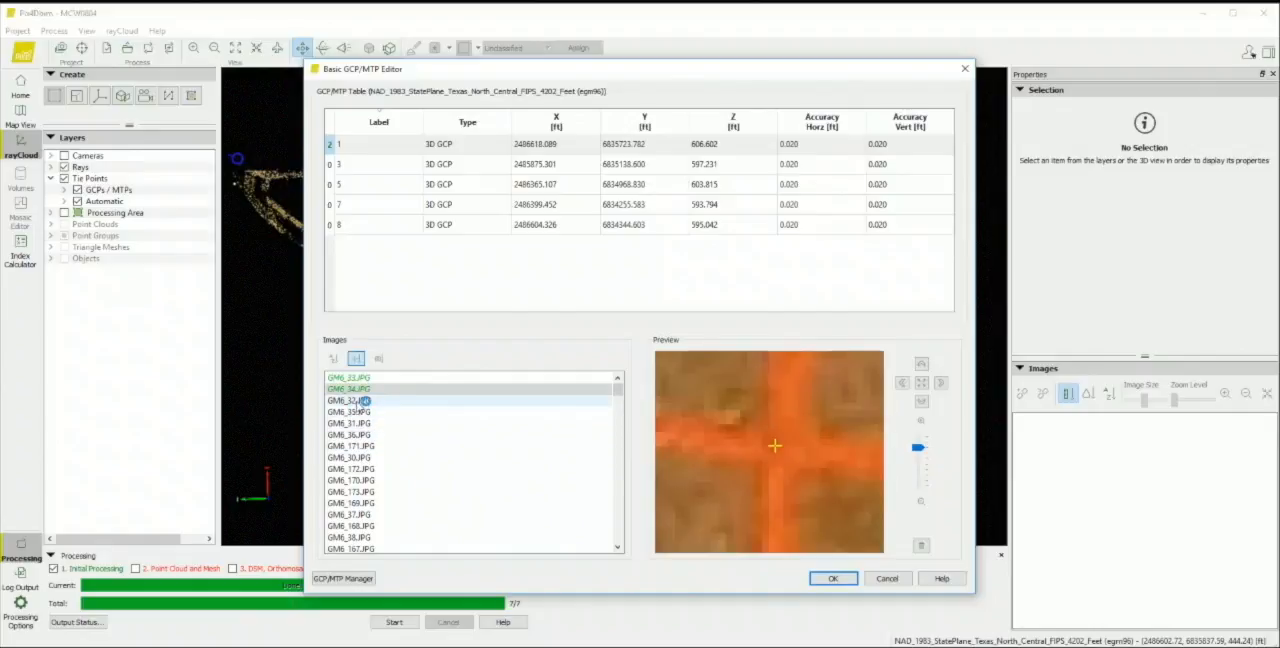
# Step through further images to verify where GCP 1 is marked
pyautogui.click(348, 400)
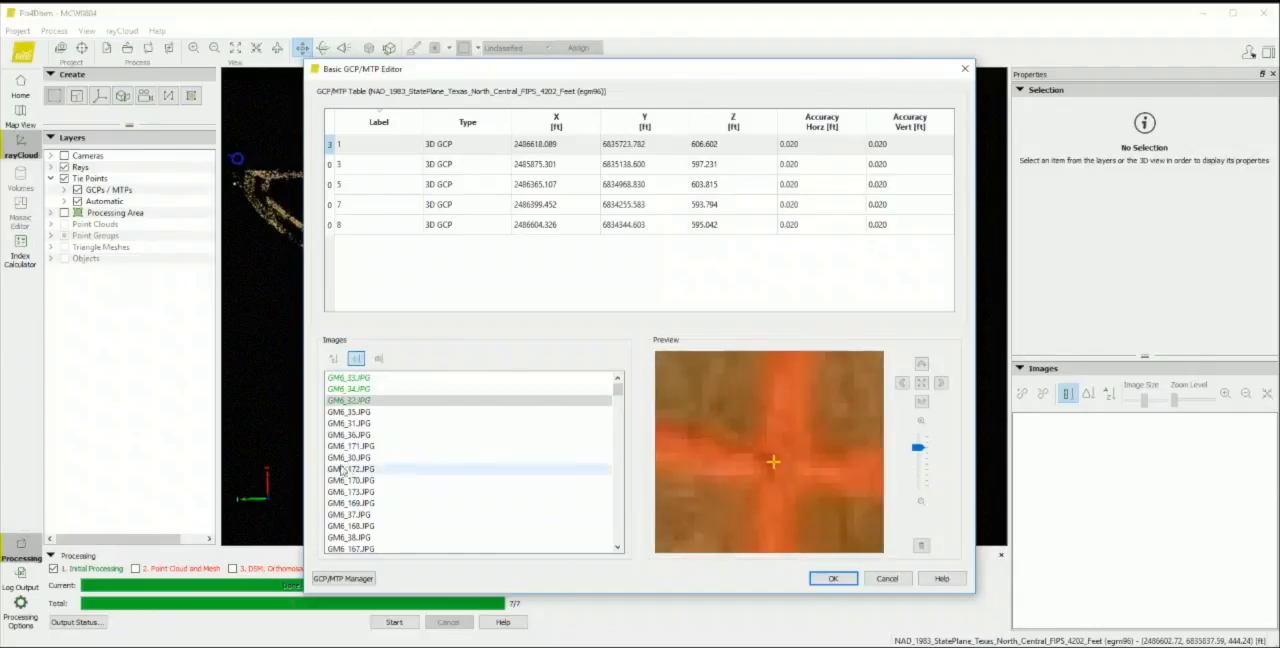
pyautogui.click(348, 412)
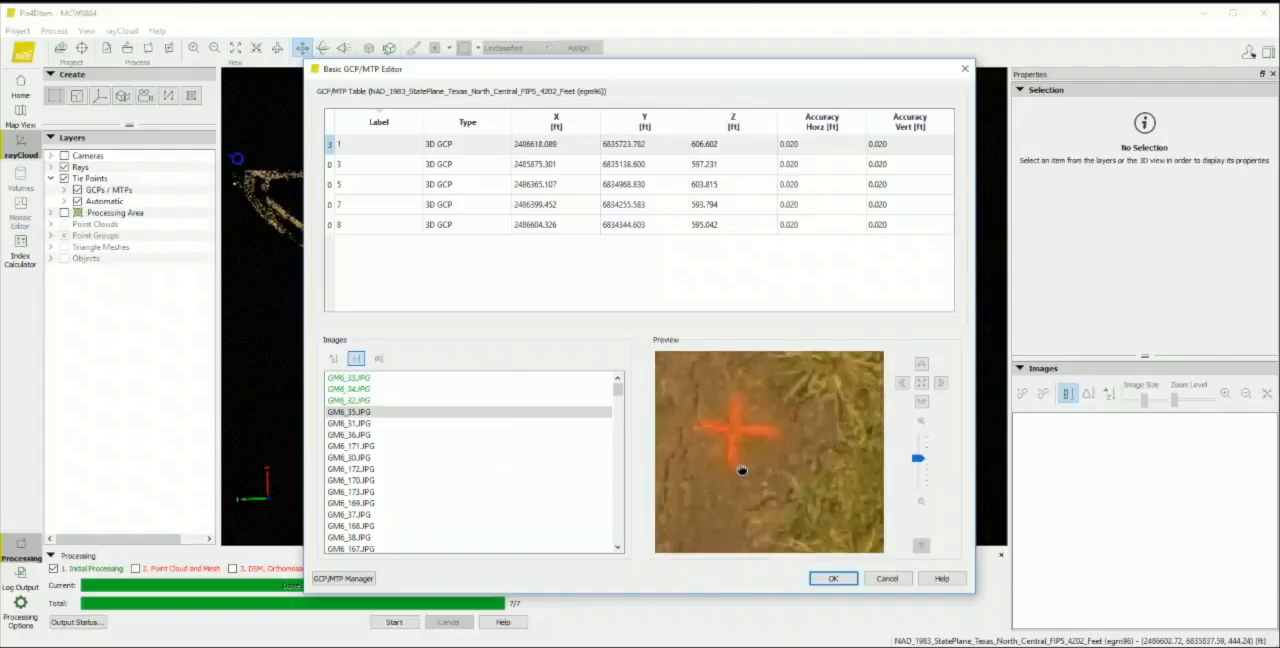
pyautogui.click(348, 412)
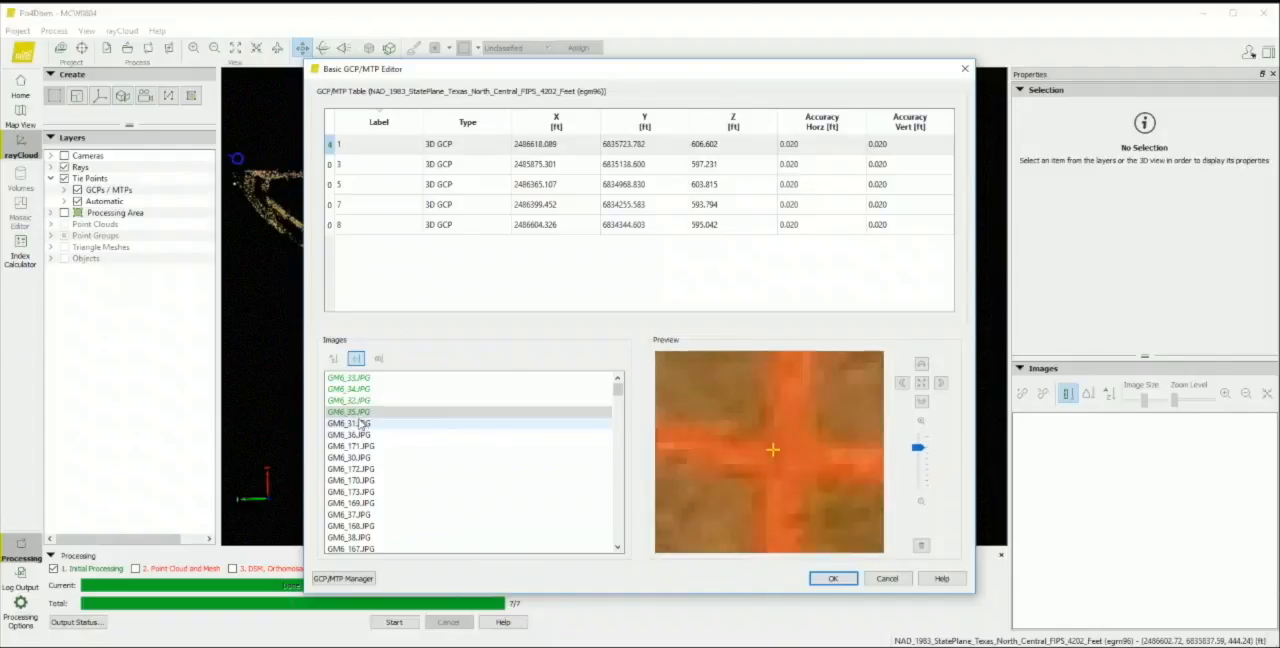
pyautogui.click(348, 422)
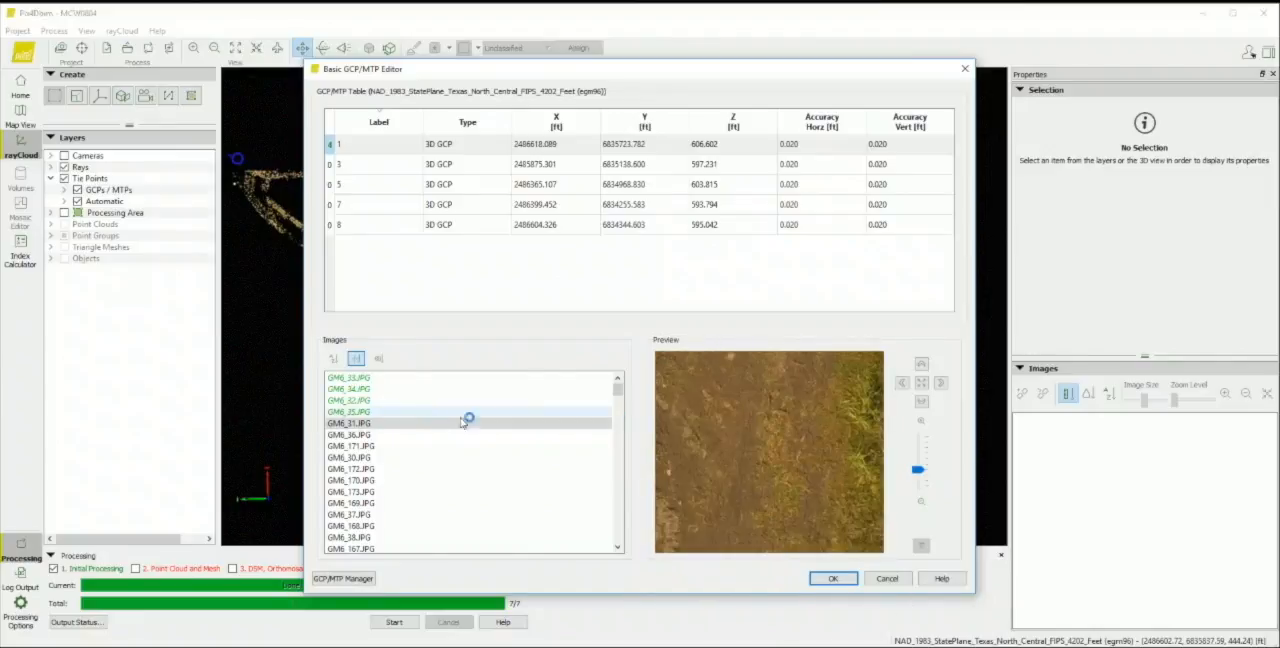
pyautogui.click(360, 434)
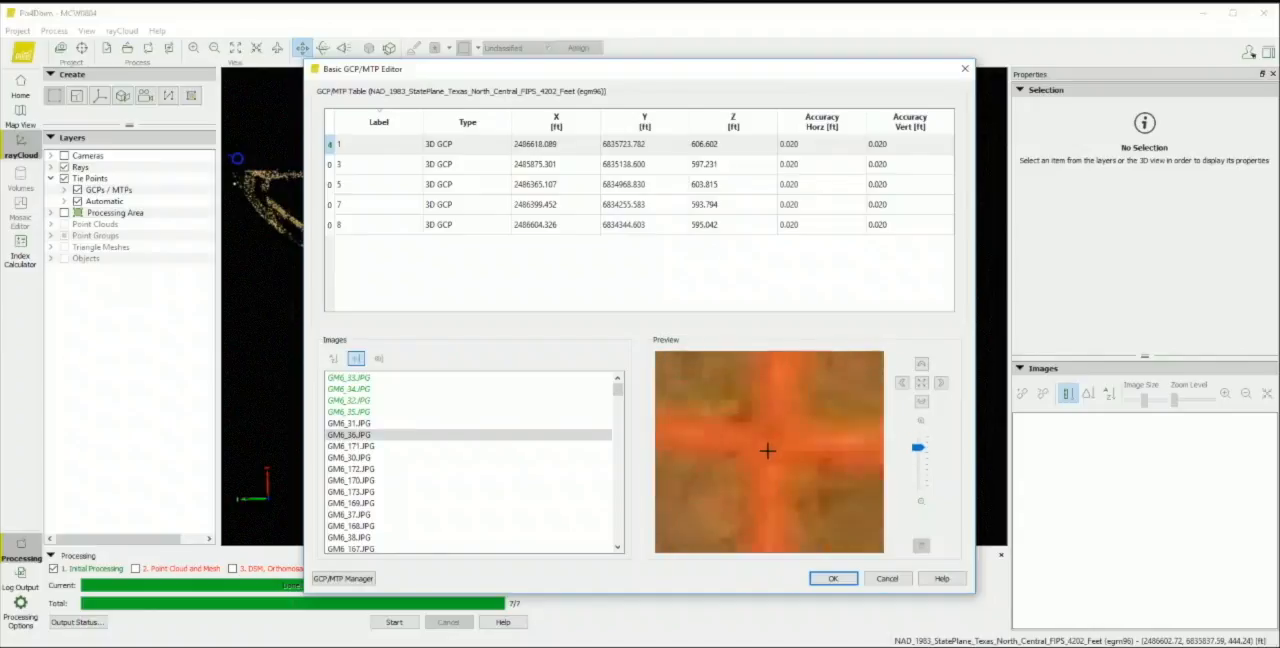
# Review the image marks of GCPs 3 and 8, then accept the marks and close the editor
pyautogui.click(350, 434)
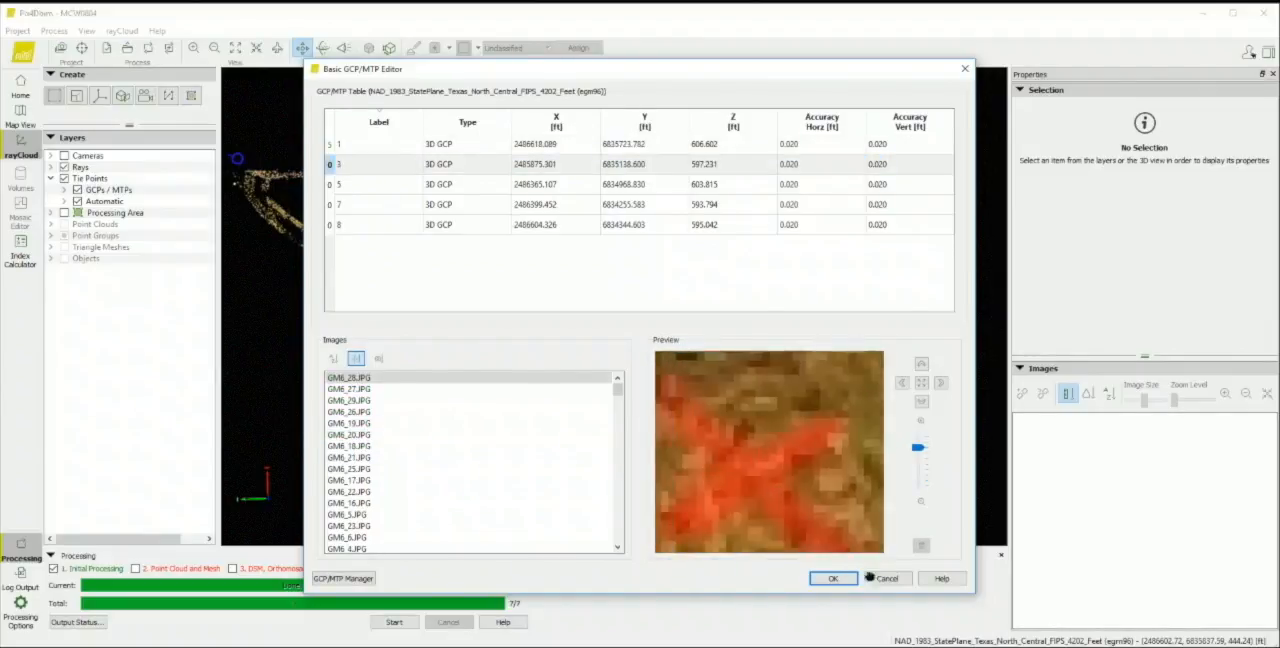
pyautogui.click(348, 388)
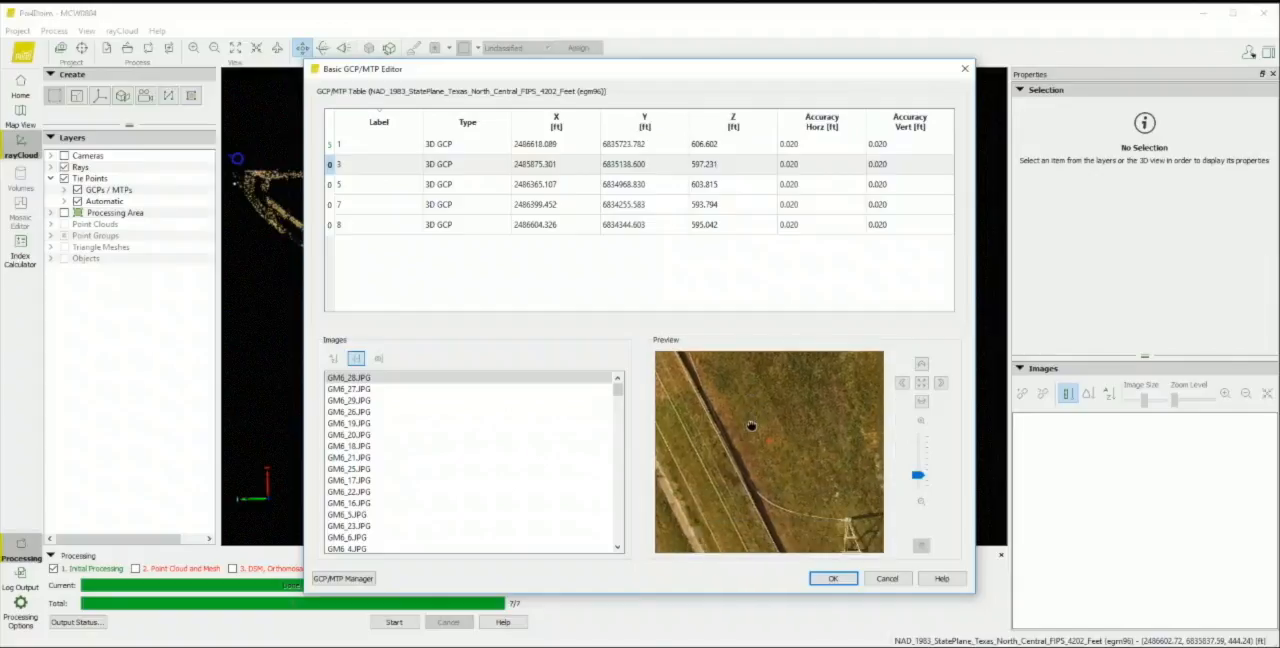
pyautogui.click(750, 424)
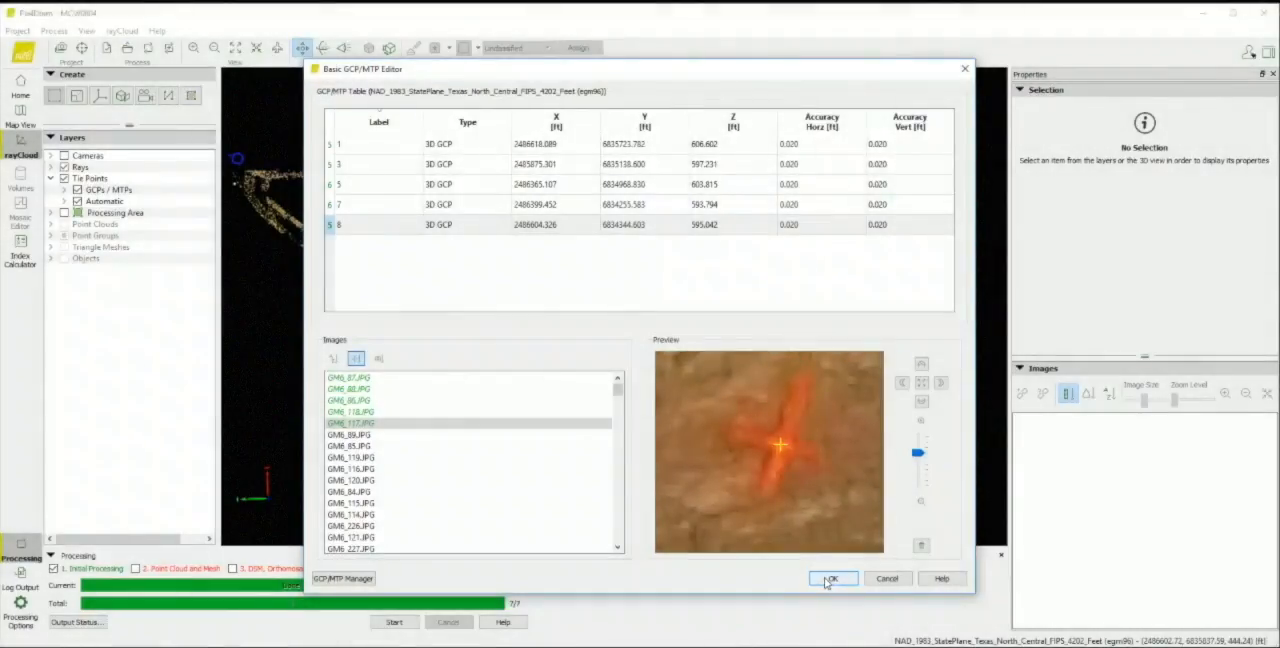
pyautogui.click(832, 578)
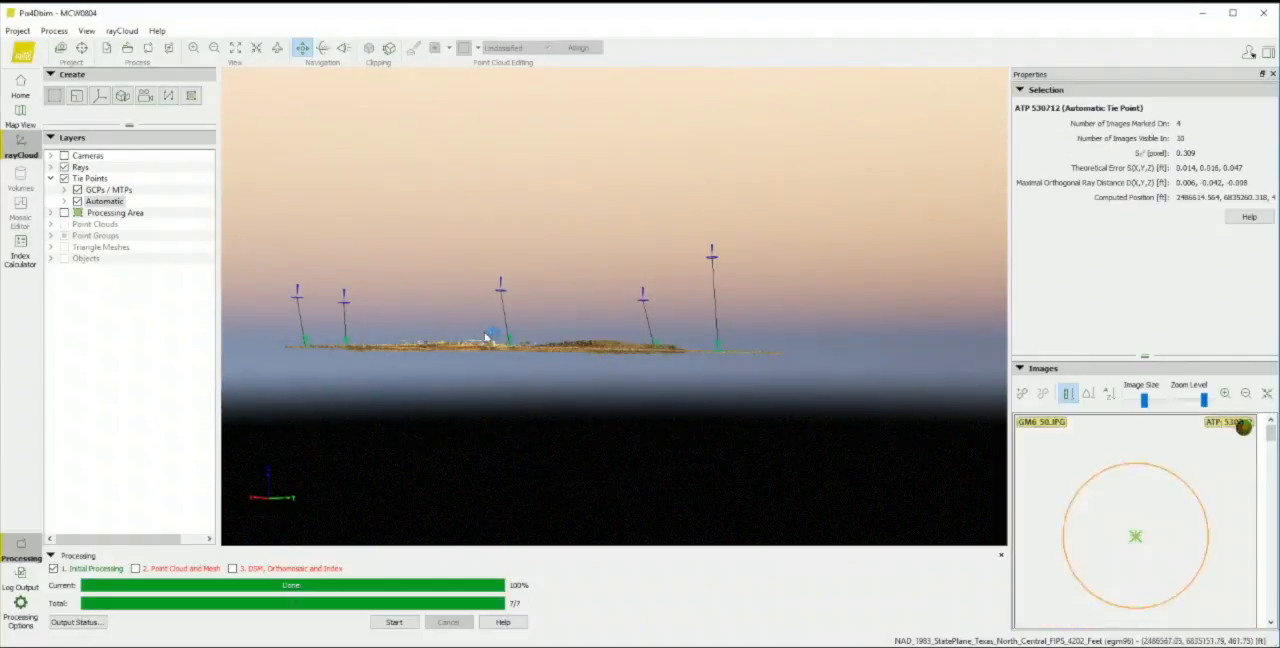
# Reoptimize the project with the control points, confirming the overwrite of existing results
pyautogui.moveTo(500, 340); pyautogui.dragTo(540, 350)
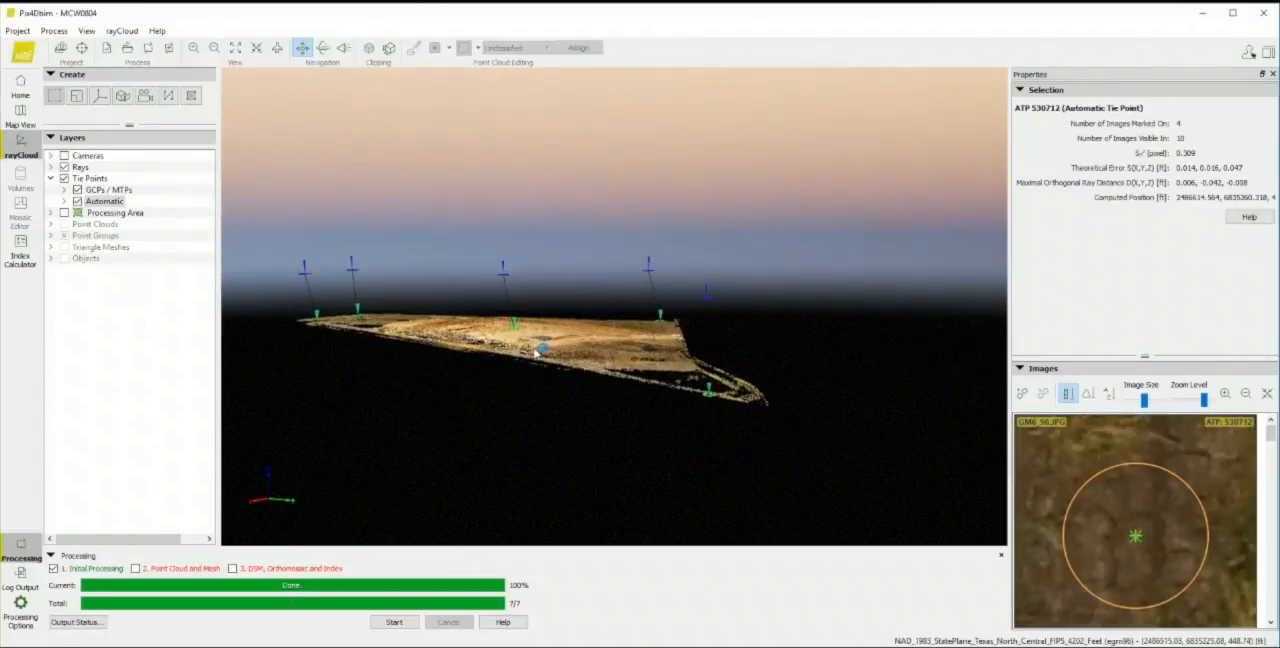
pyautogui.click(54, 30)
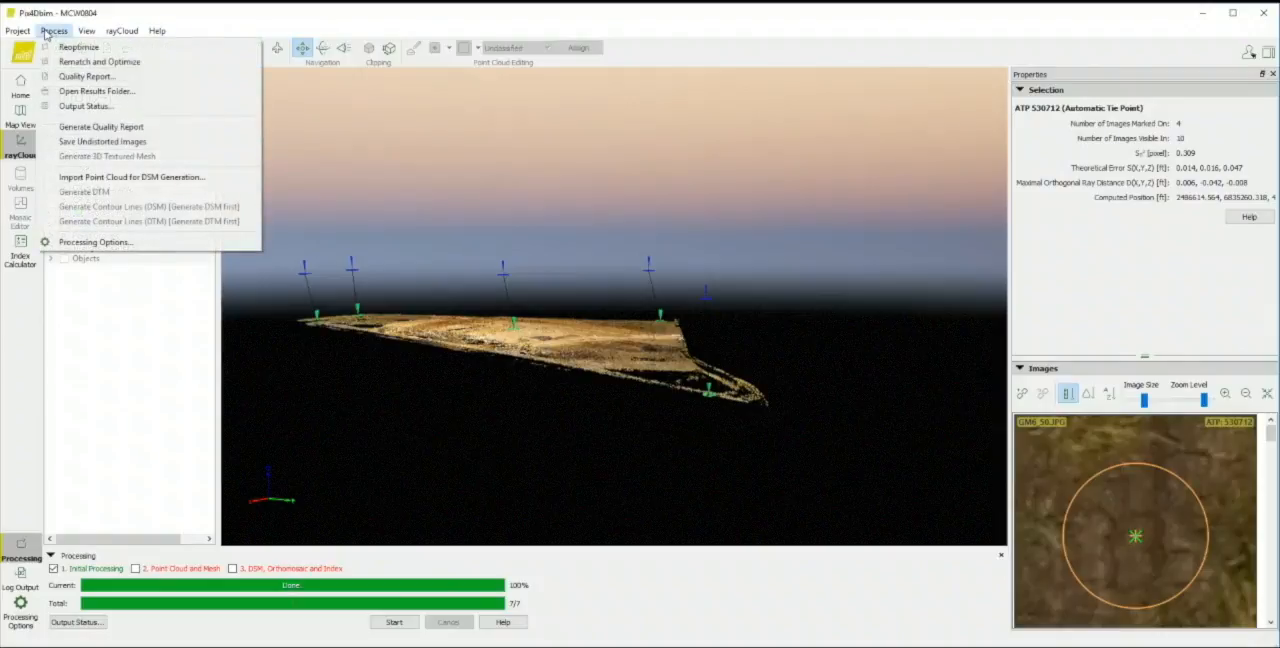
pyautogui.moveTo(80, 48)
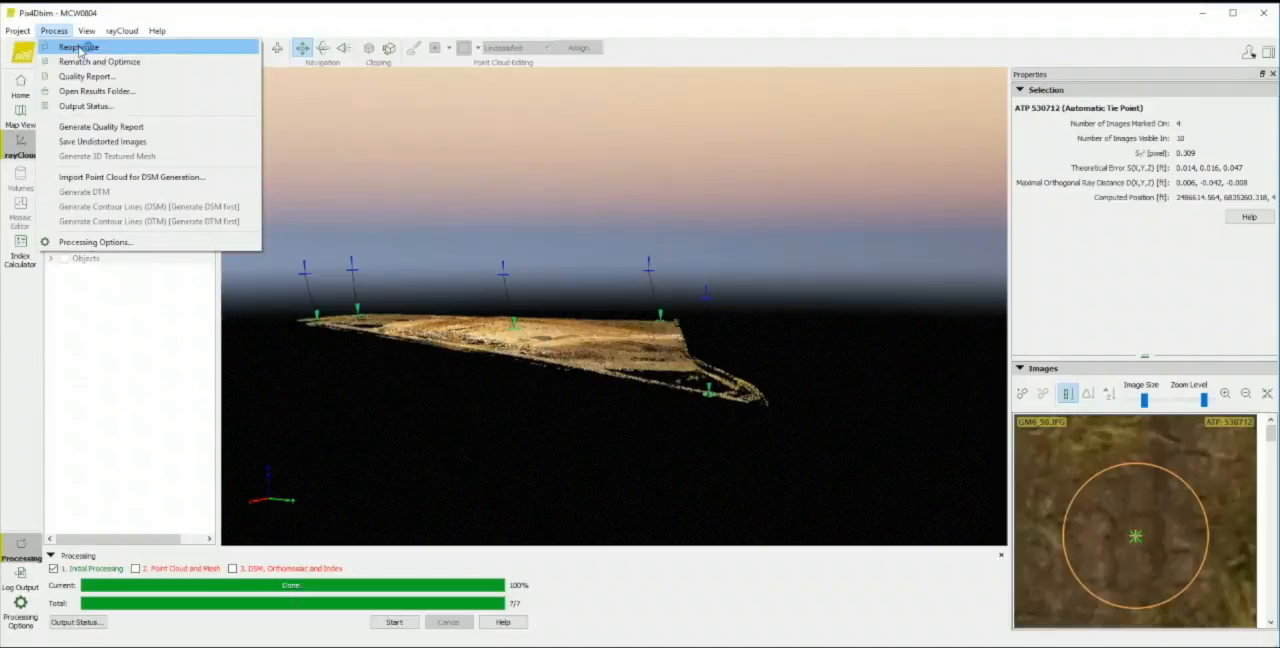
pyautogui.click(78, 48)
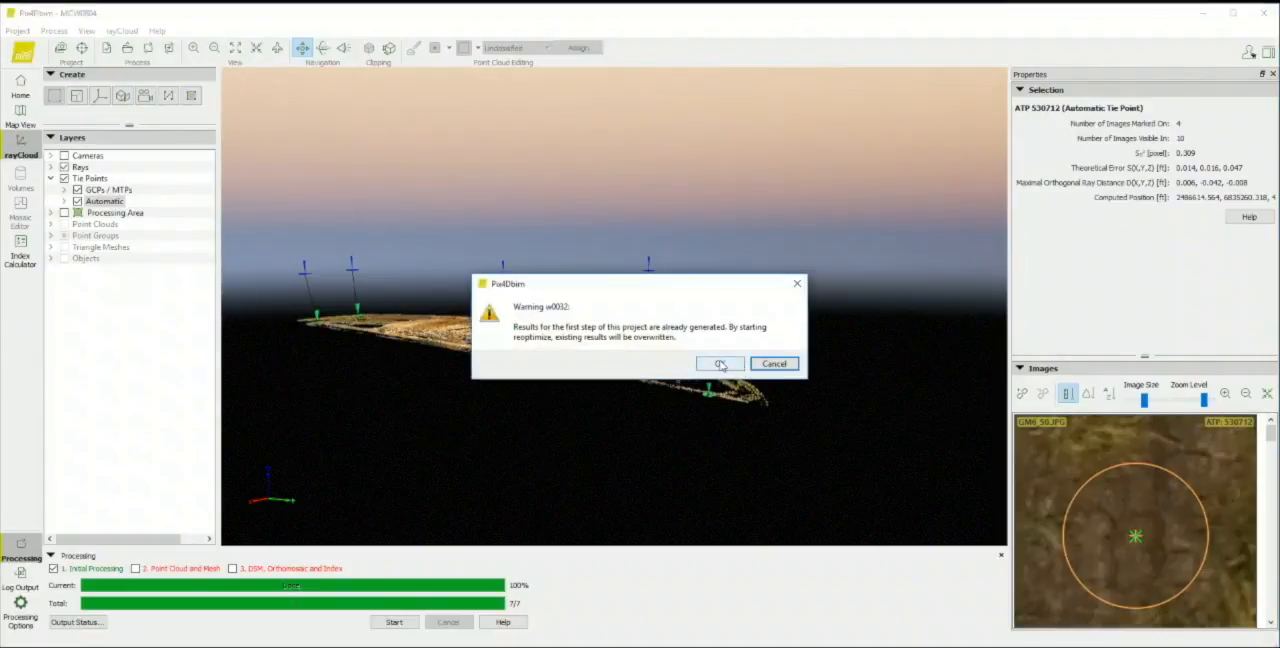
pyautogui.click(720, 364)
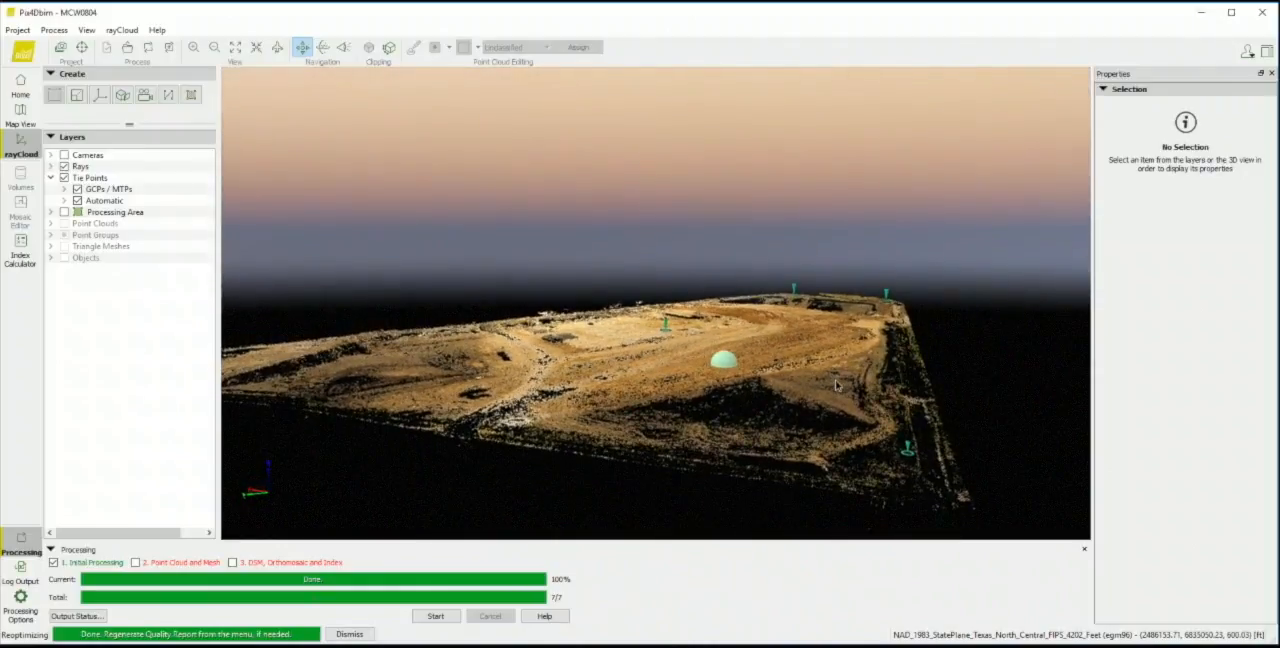
# Tilt the reoptimized cloud top-down and enable the Point Cloud and Mesh processing step
pyautogui.moveTo(838, 384); pyautogui.dragTo(768, 494)
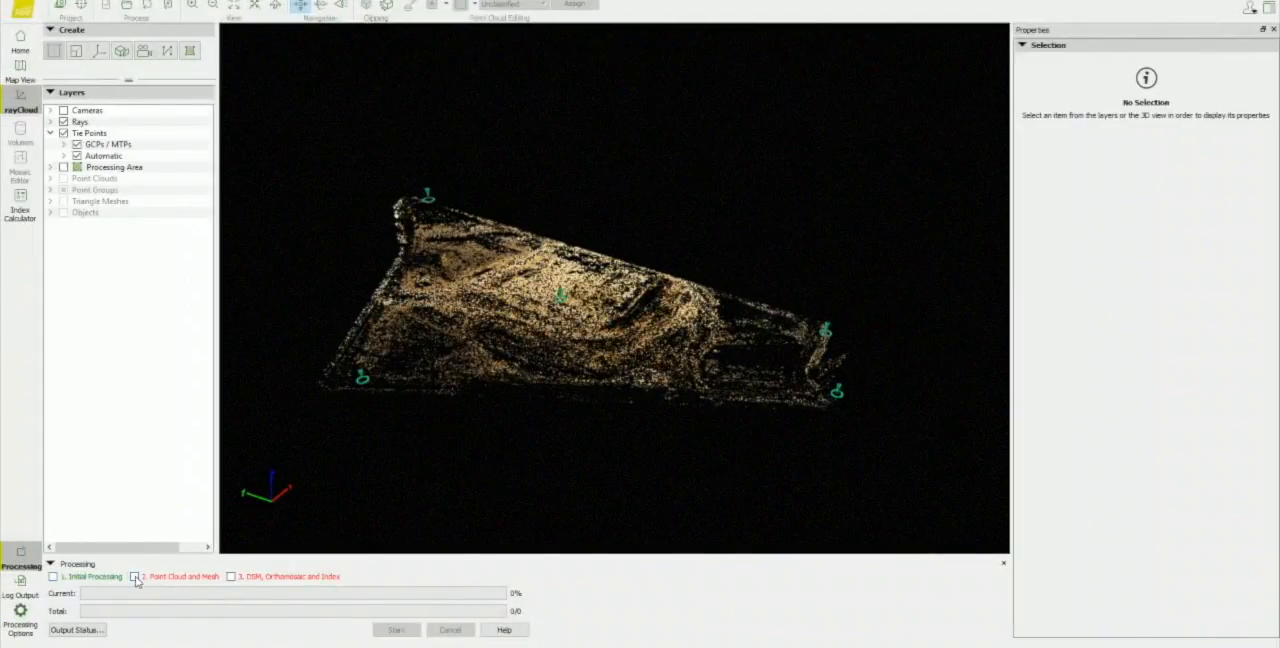
pyautogui.click(136, 576)
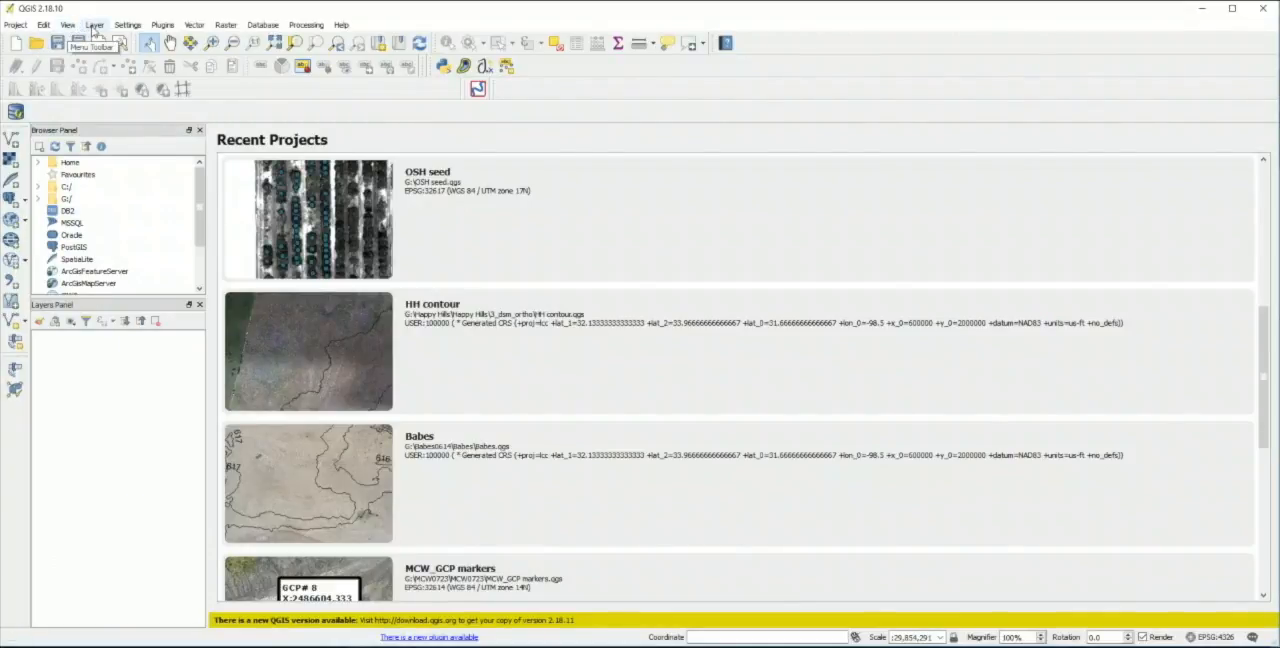
pyautogui.moveTo(130, 48)
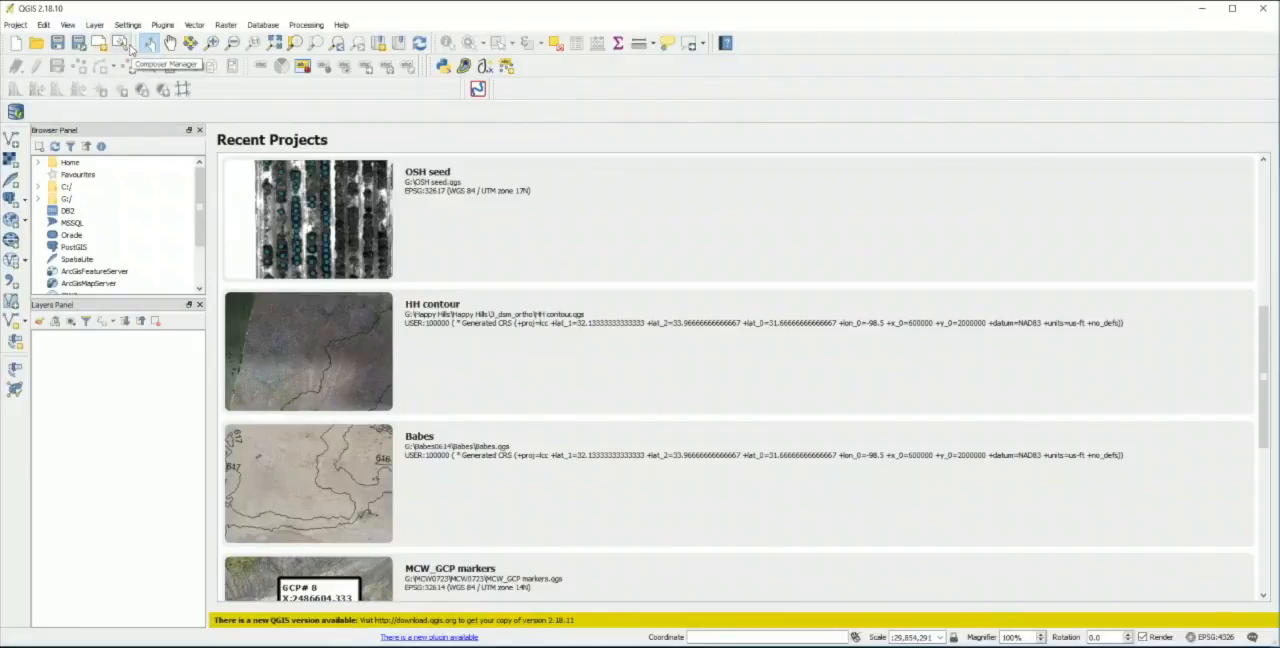
pyautogui.moveTo(118, 36)
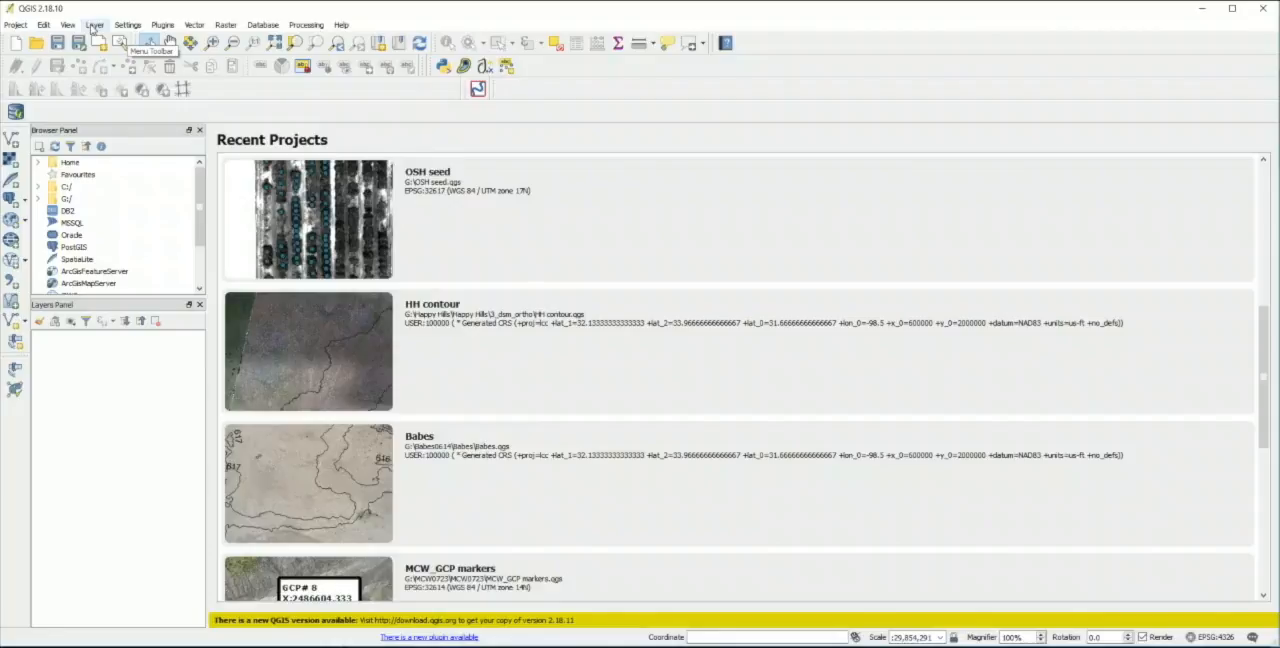
# Start adding a raster layer and browse into the MCW0804 project folder
pyautogui.click(94, 24)
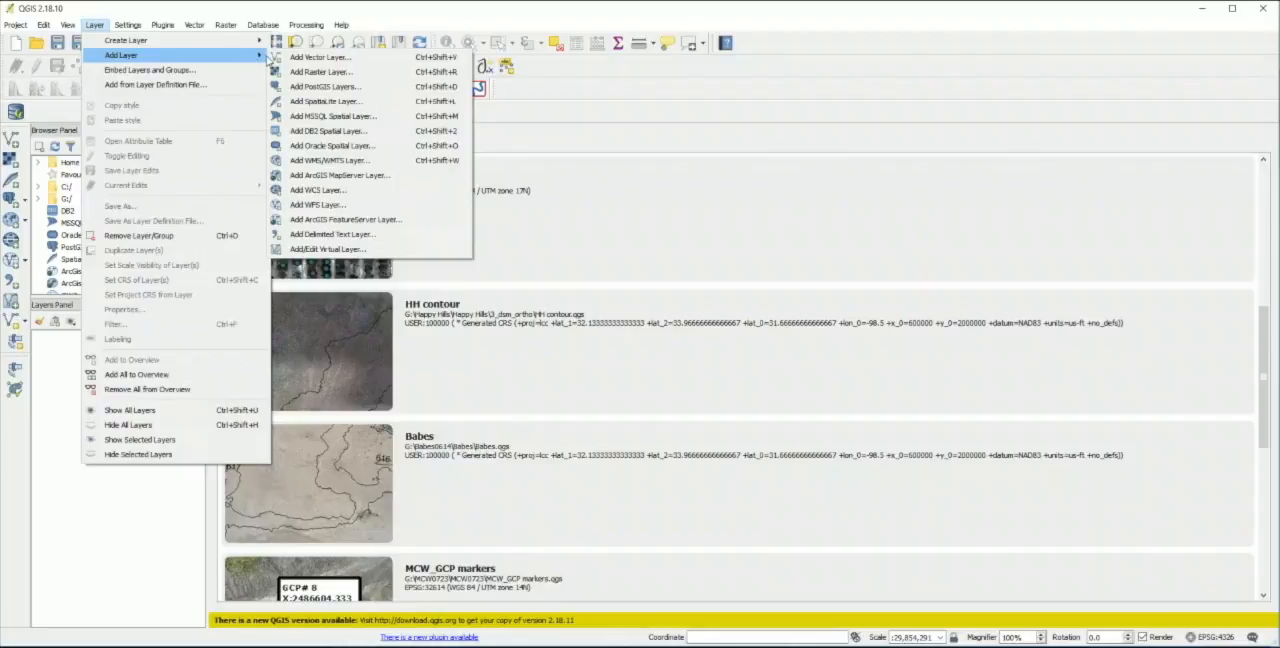
pyautogui.moveTo(320, 72)
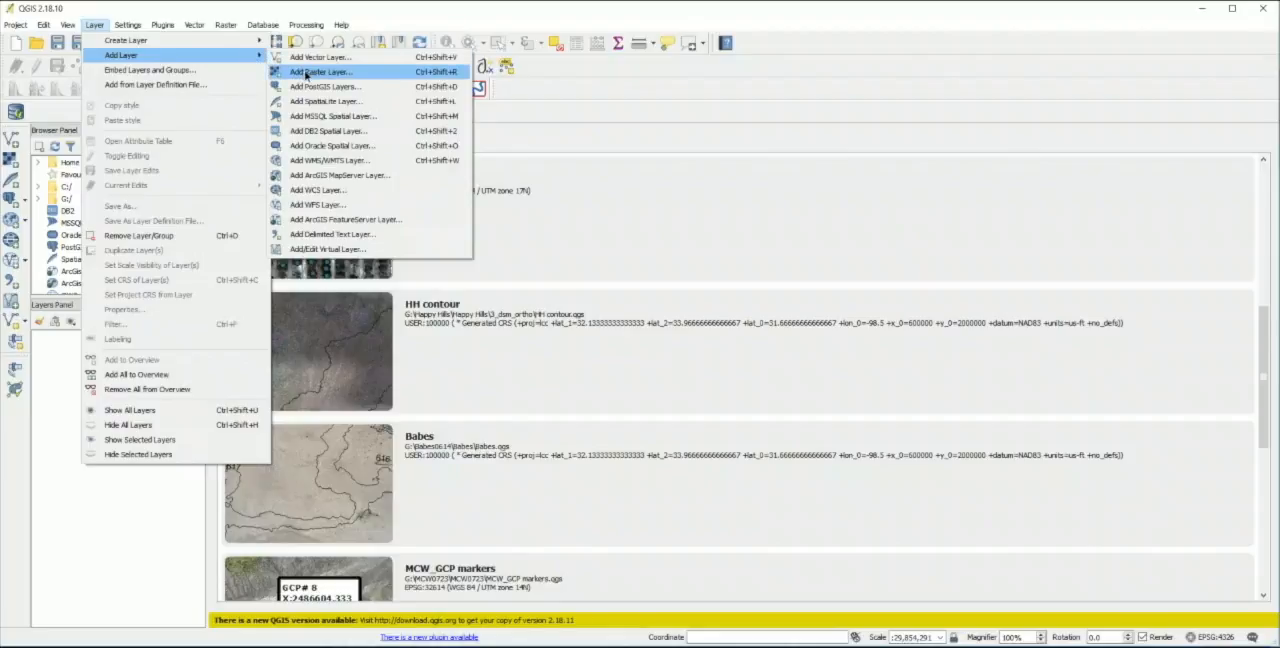
pyautogui.click(320, 72)
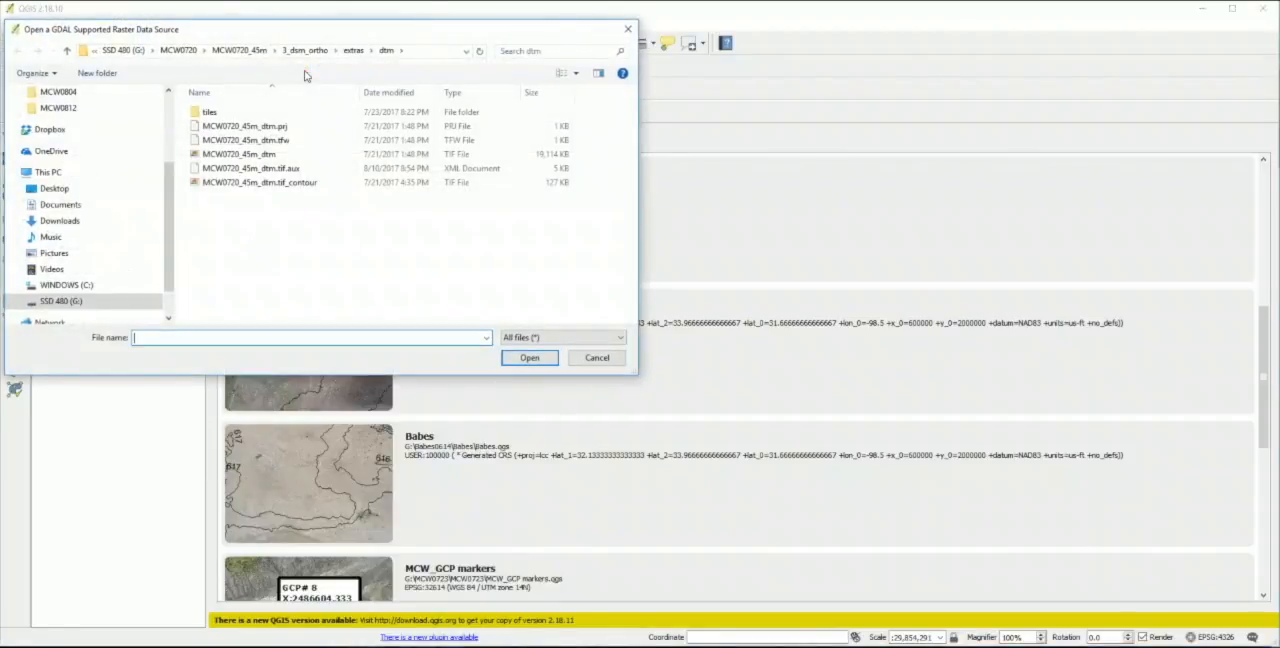
pyautogui.click(60, 300)
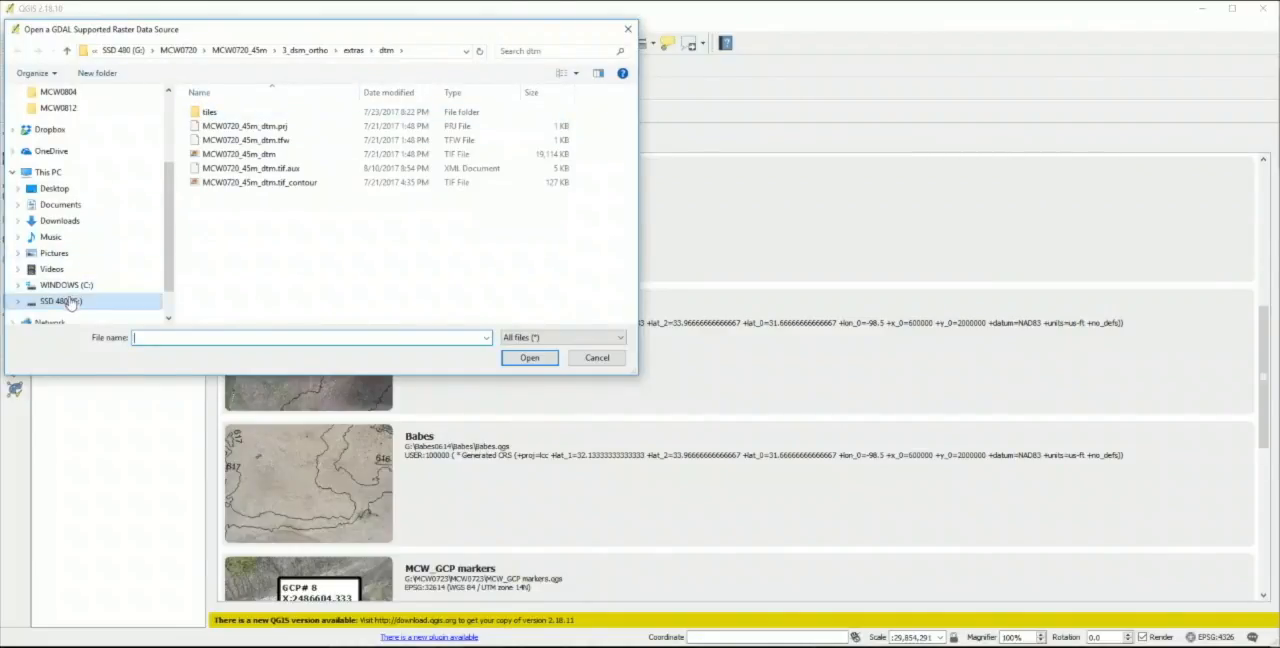
pyautogui.click(58, 300)
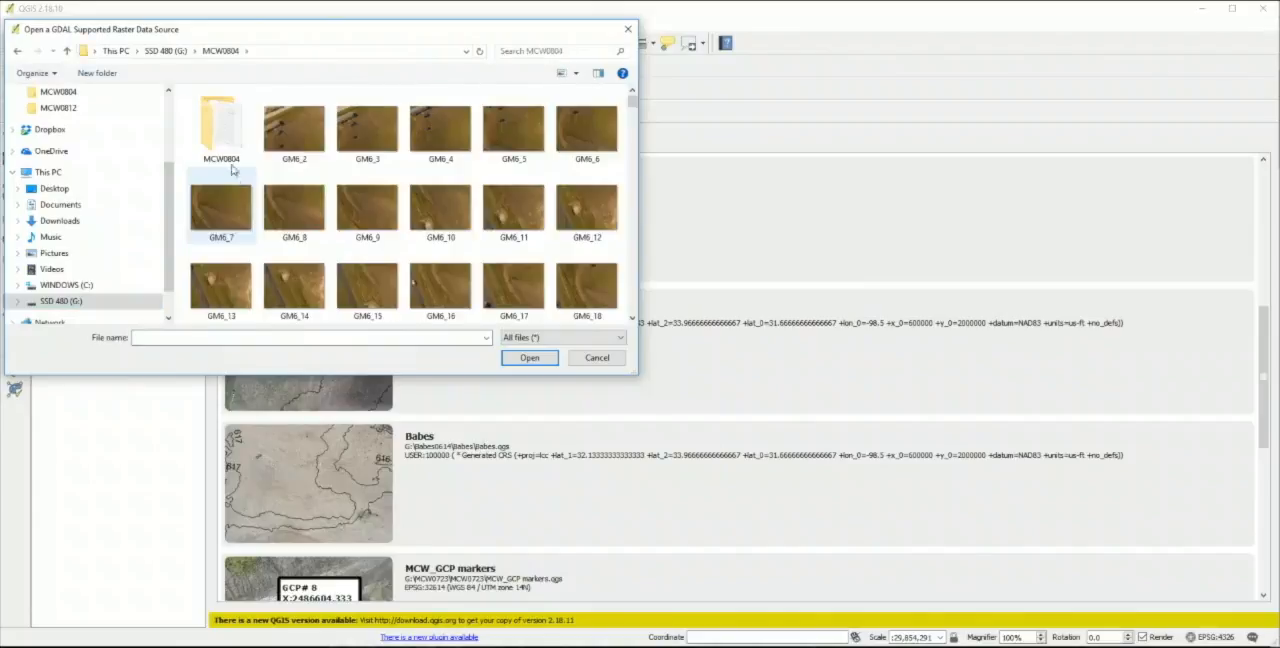
pyautogui.moveTo(220, 130)
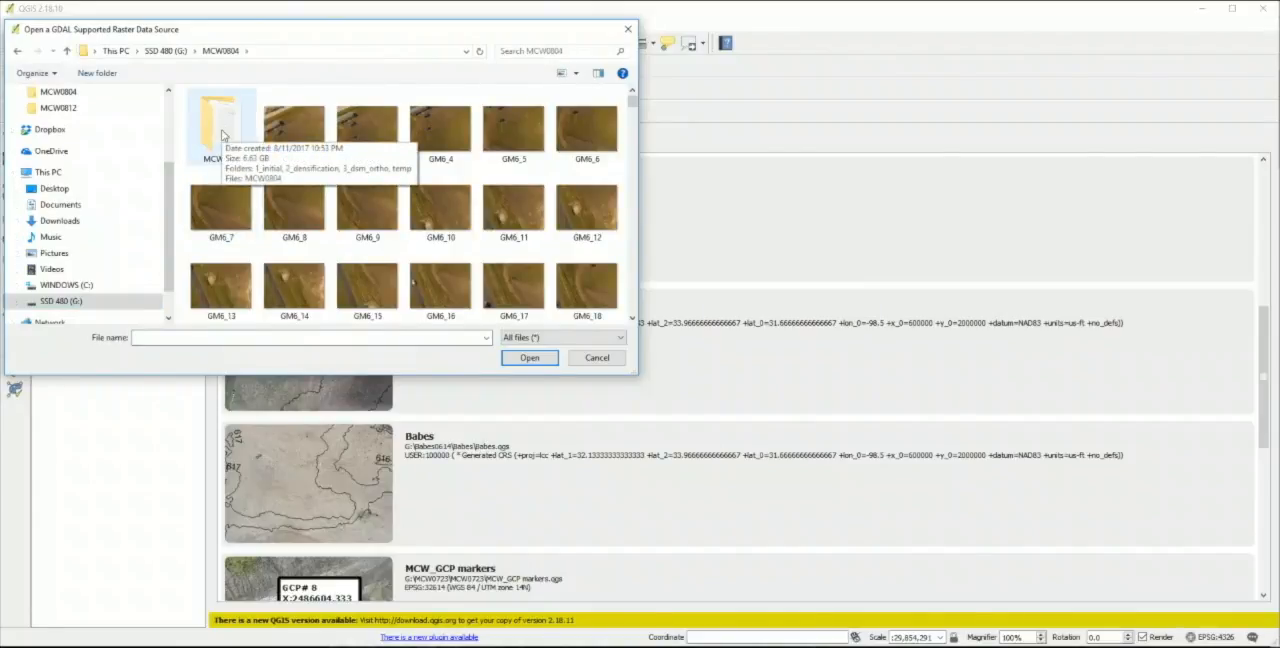
pyautogui.doubleClick(220, 124)
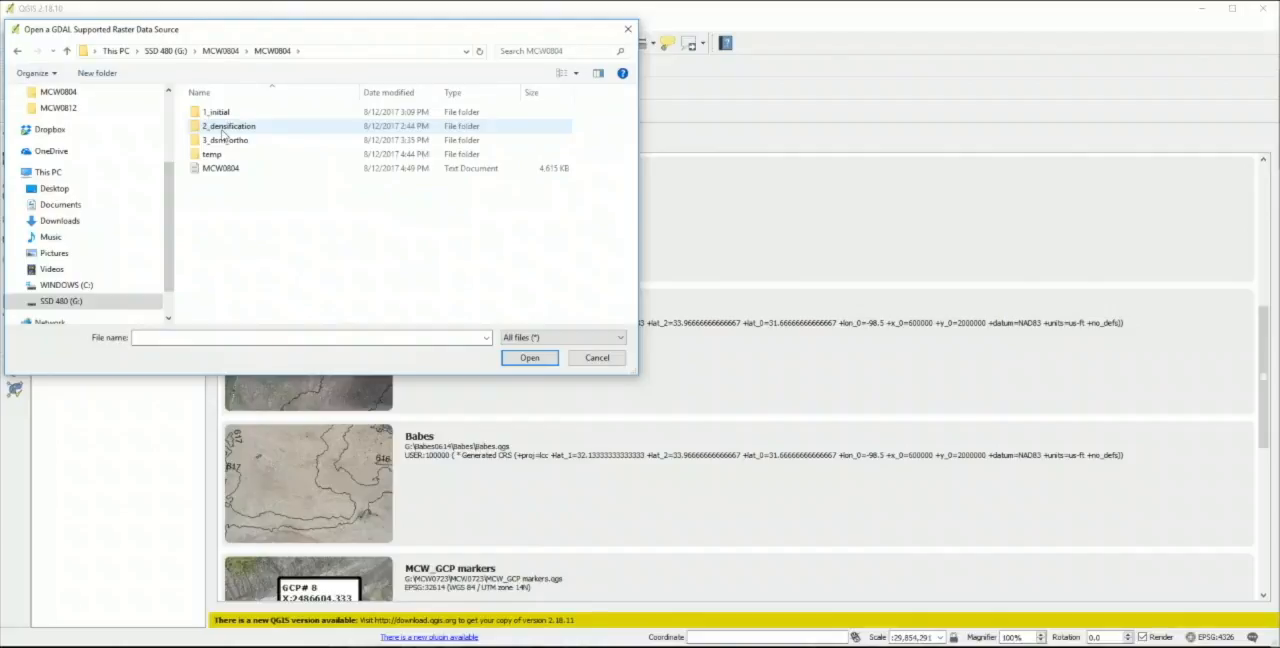
# Select MCW0804_dsm.tif from 3_dsm_ortho\extras\dsm as the new layer
pyautogui.click(224, 140)
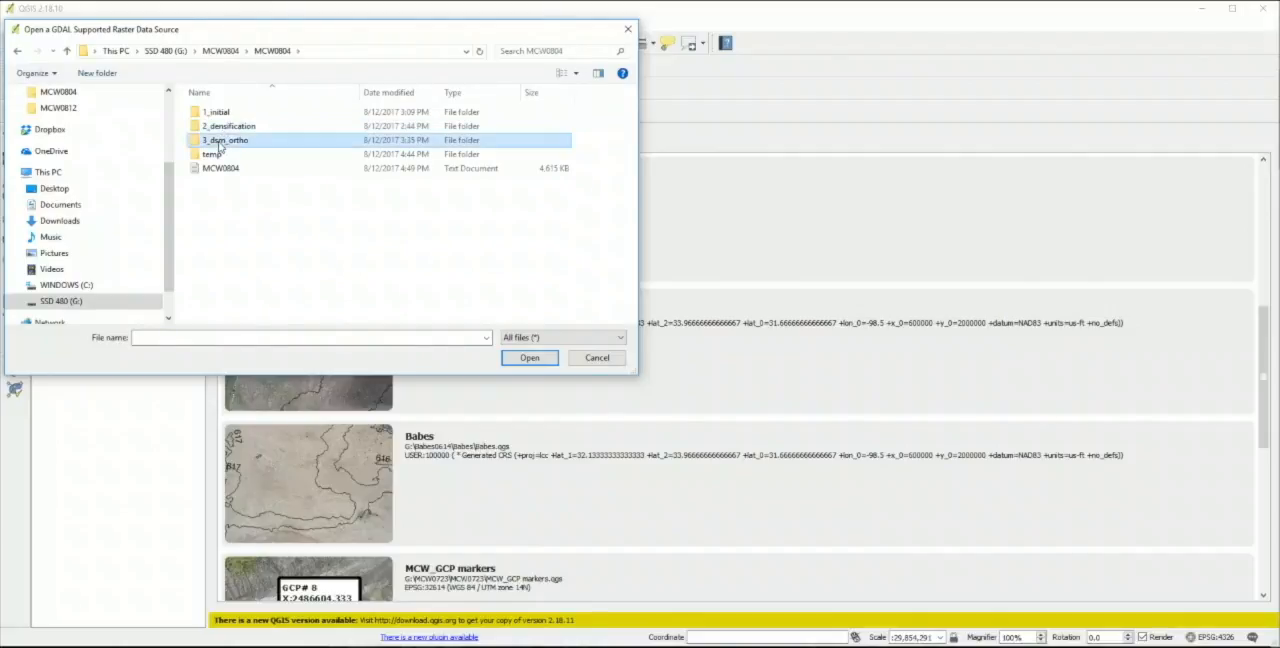
pyautogui.doubleClick(224, 140)
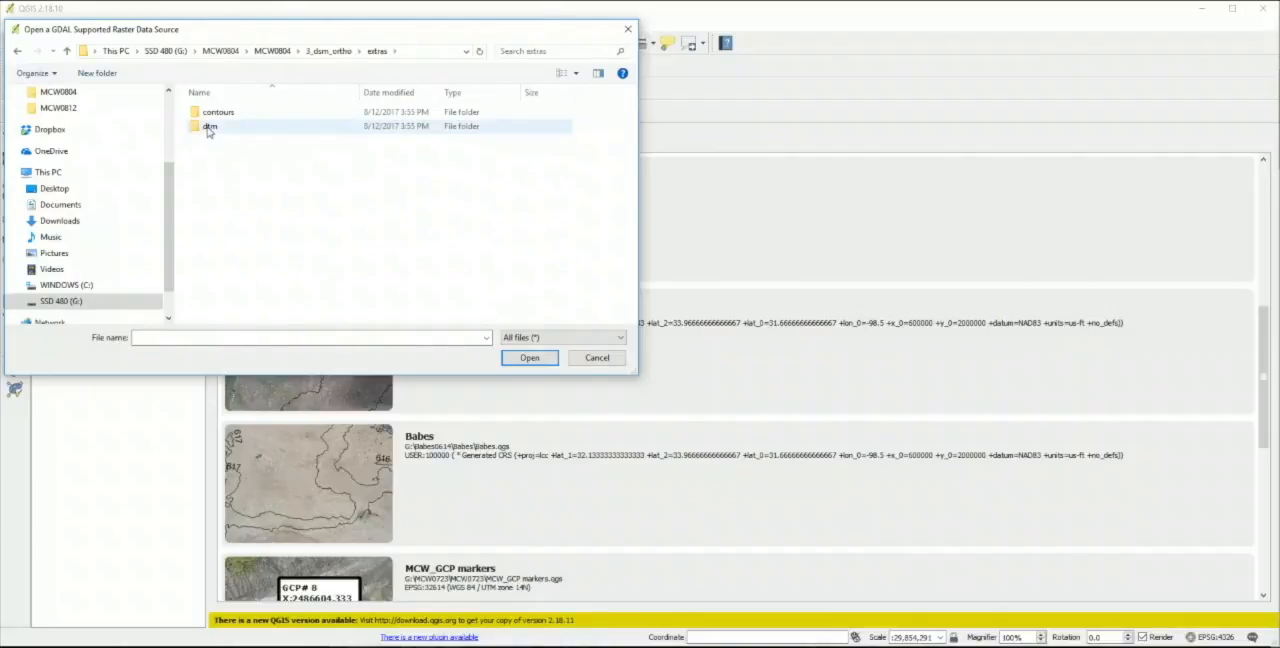
pyautogui.doubleClick(210, 126)
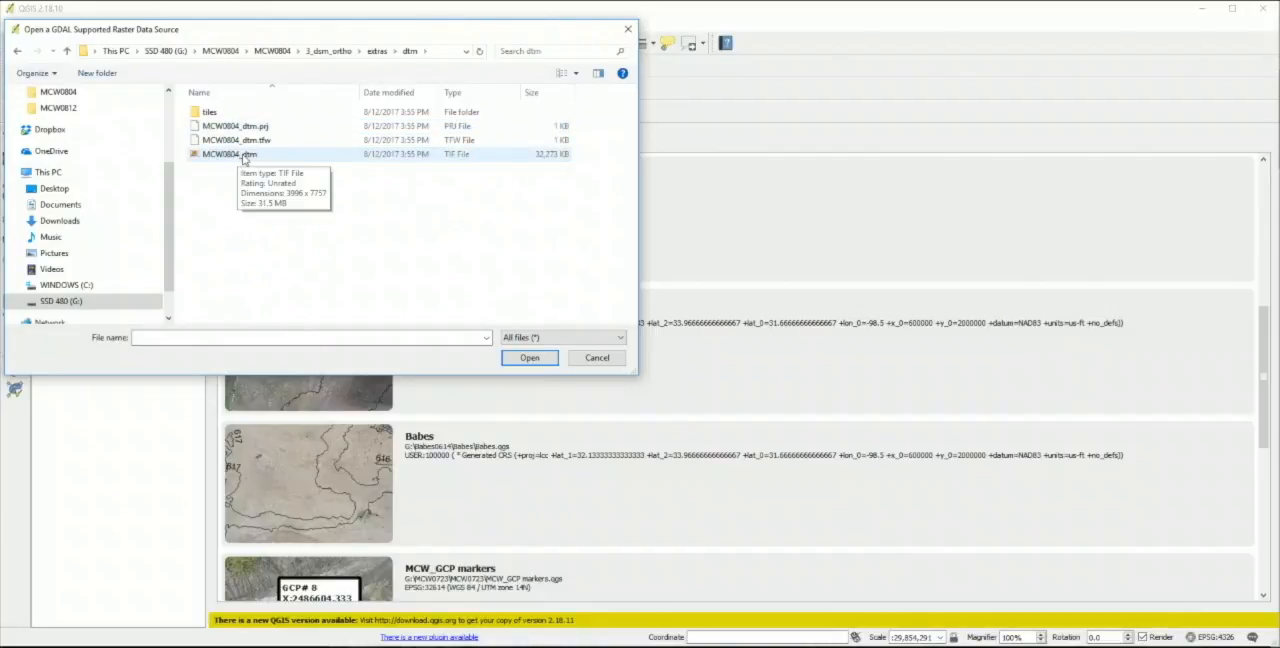
pyautogui.click(528, 356)
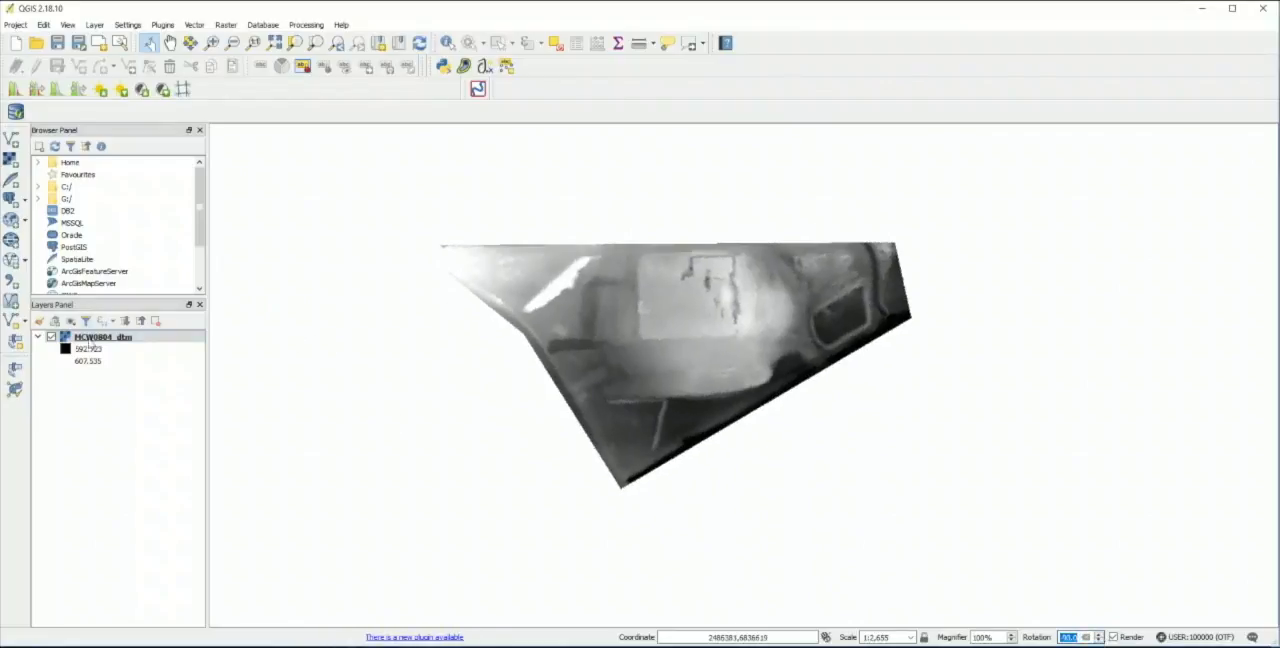
# Raise the MCW0804 DSM layer's global transparency to about 40% and apply it
pyautogui.click(104, 336)
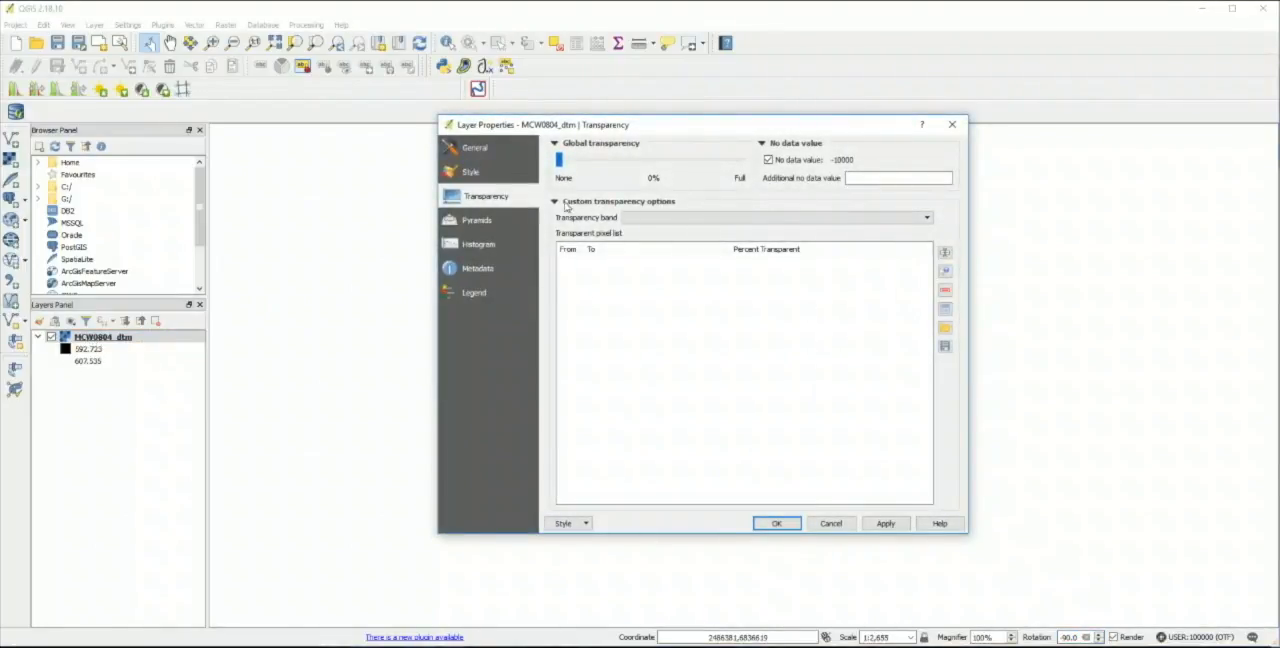
pyautogui.moveTo(560, 160); pyautogui.dragTo(584, 160)
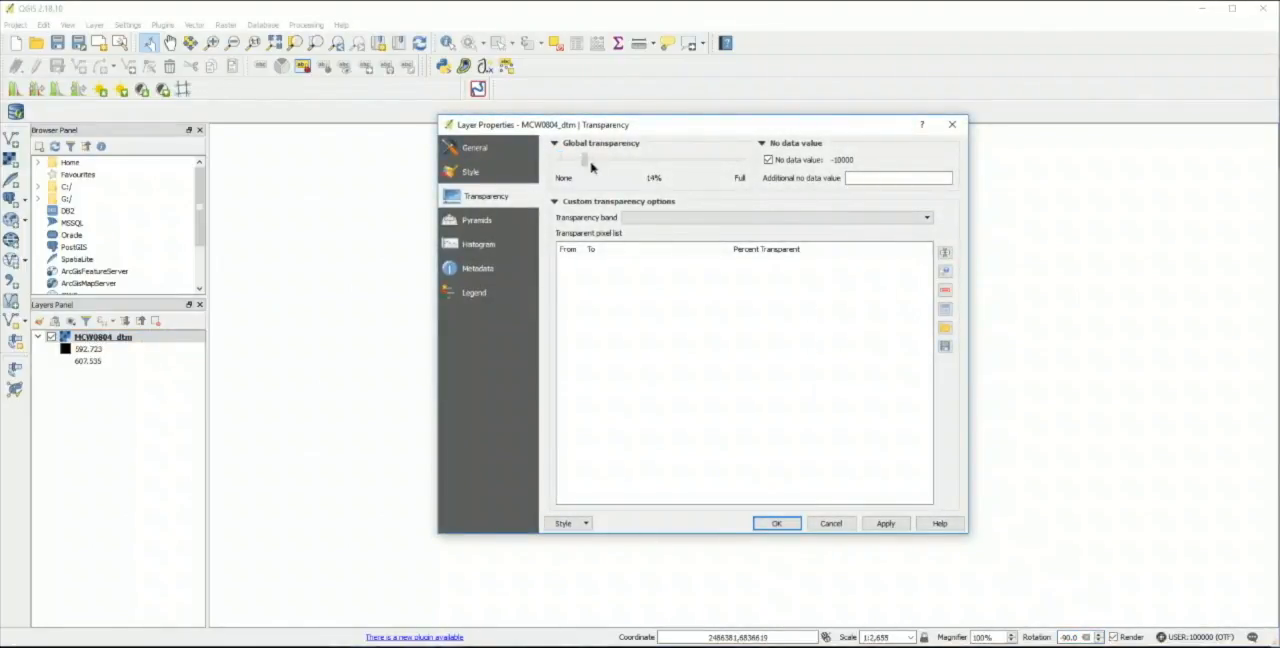
pyautogui.moveTo(584, 160); pyautogui.dragTo(648, 160)
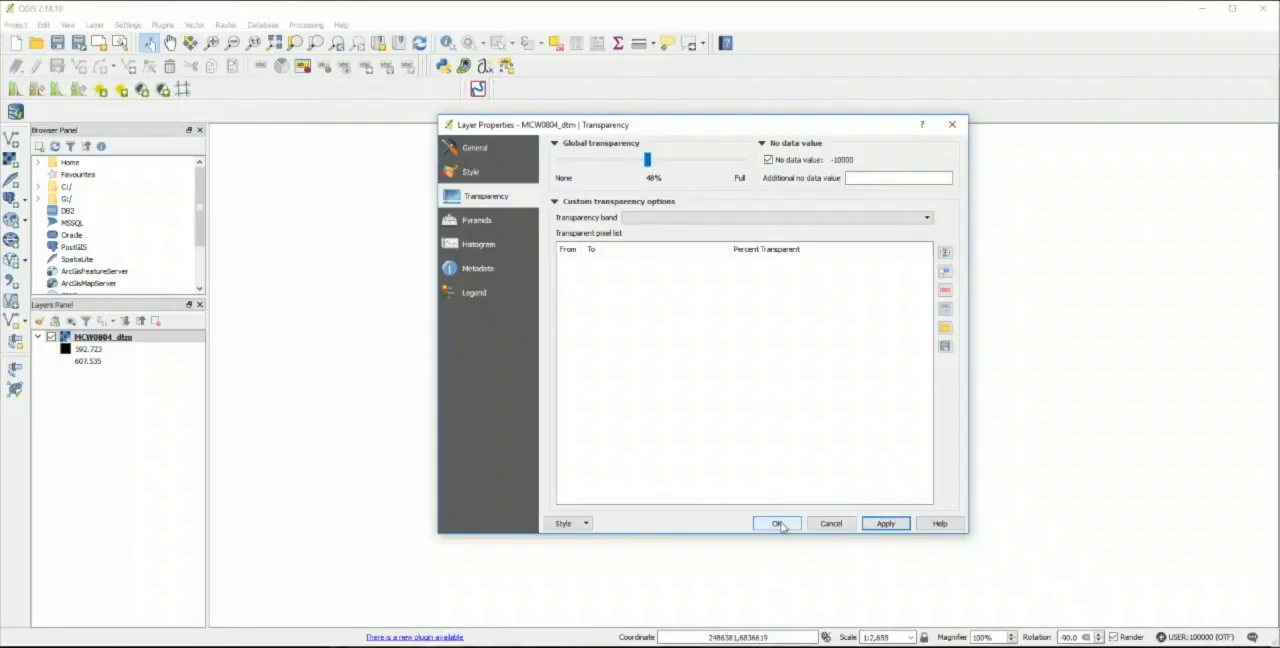
pyautogui.click(778, 524)
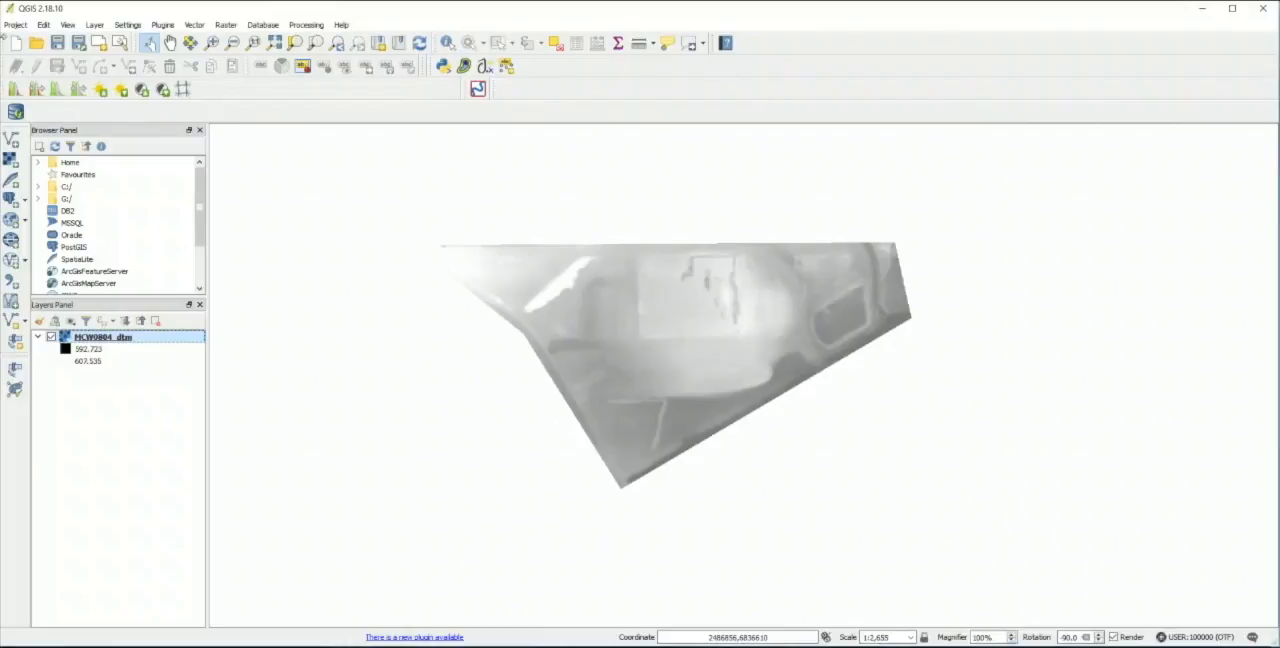
pyautogui.click(68, 24)
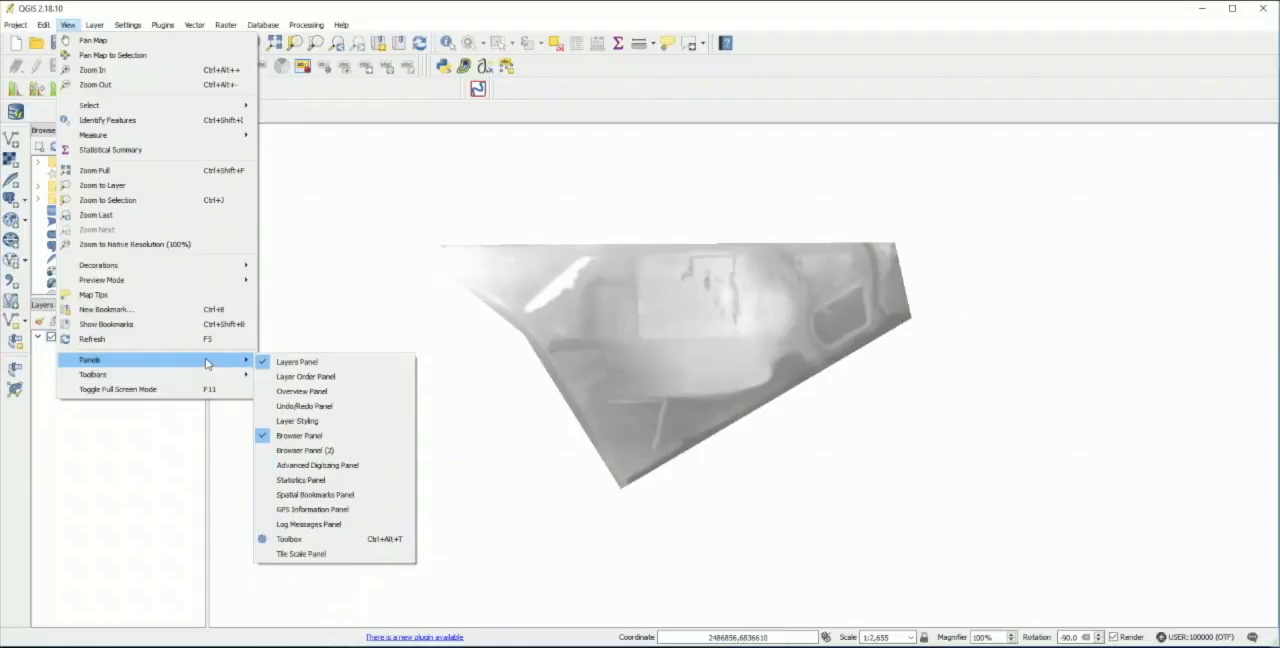
pyautogui.moveTo(300, 540)
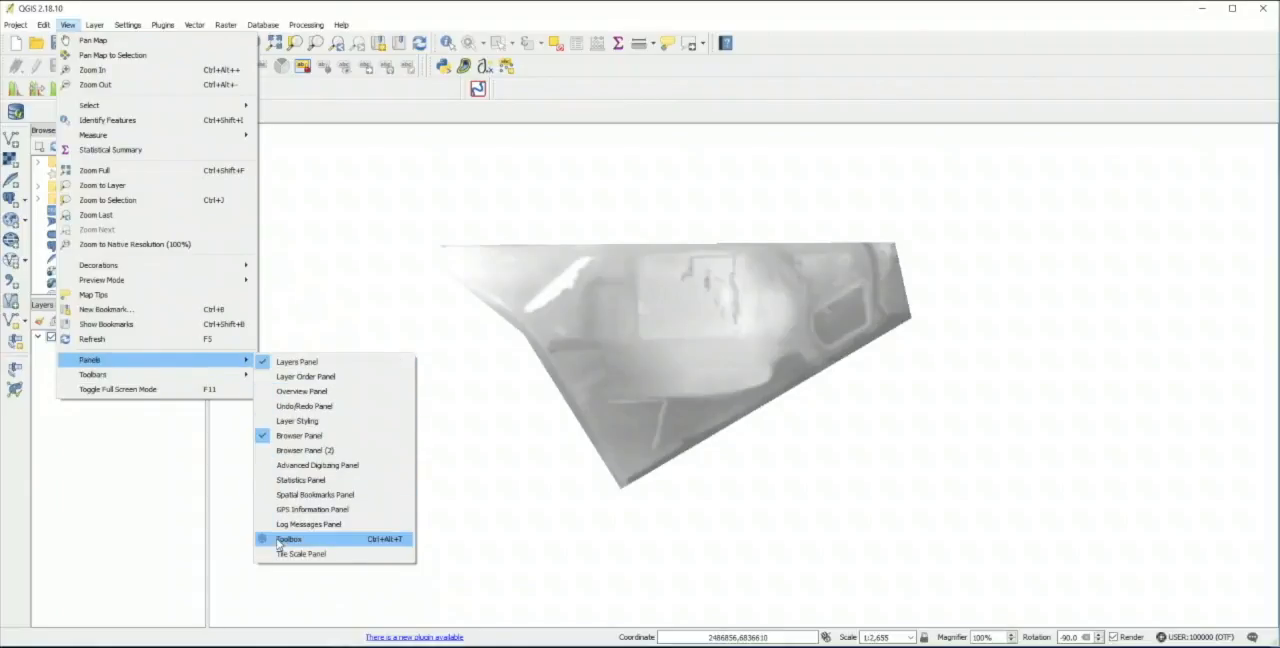
# Run GDAL Contour on the DSM raster with a 1-unit interval
pyautogui.click(288, 540)
pyautogui.write('contour')
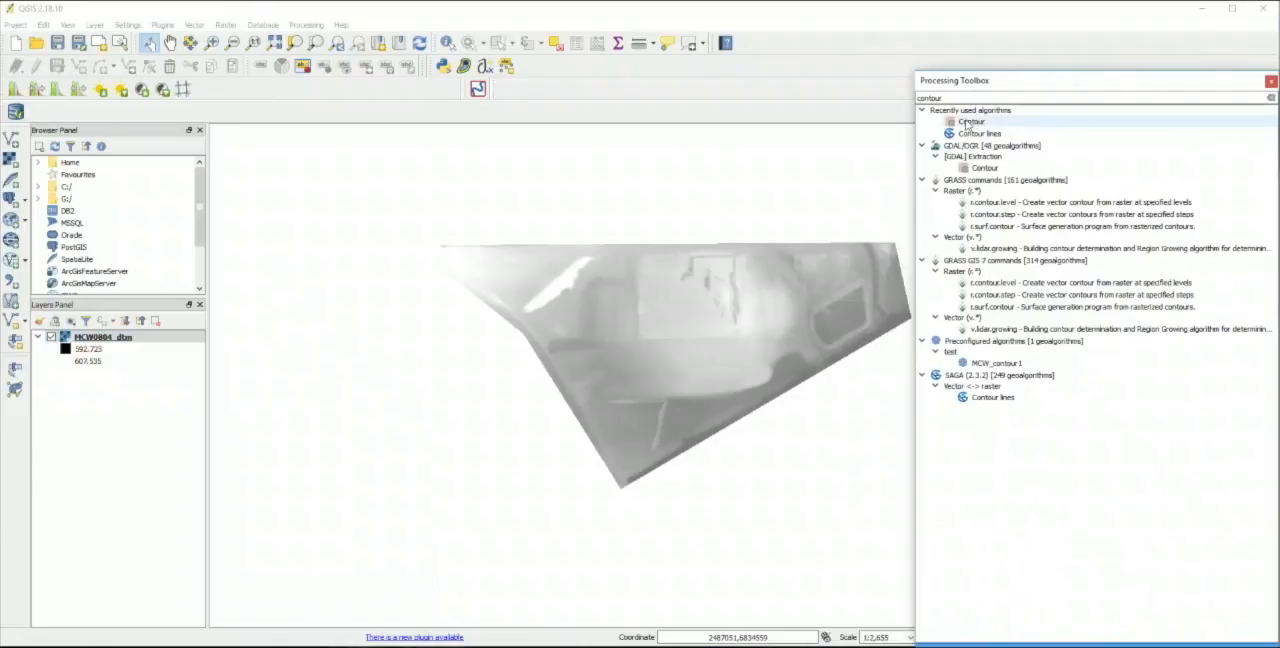
pyautogui.doubleClick(972, 120)
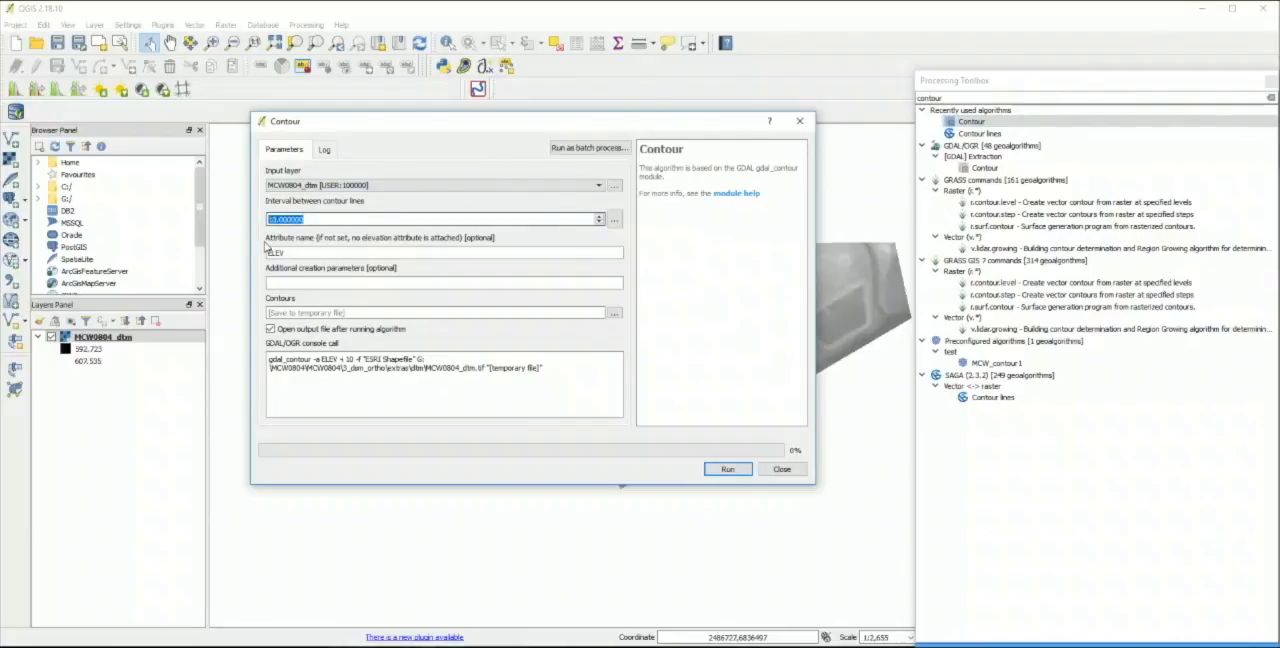
pyautogui.write('1')
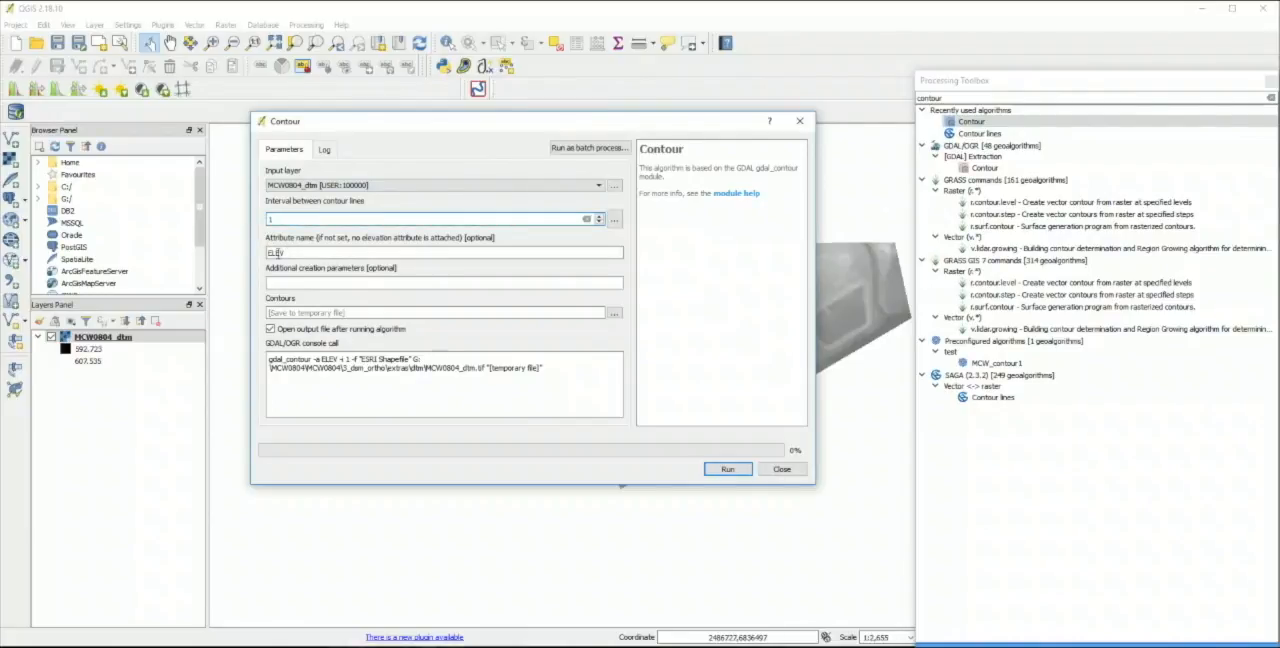
pyautogui.click(728, 468)
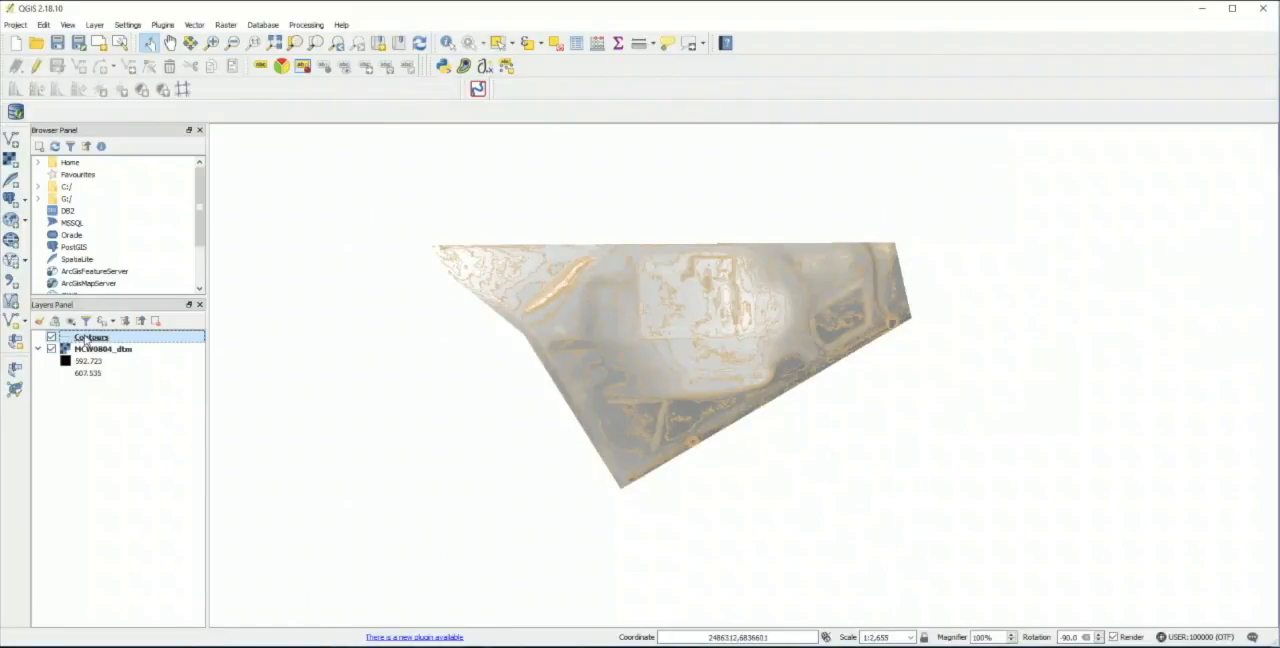
# Enable labels on the Contours layer using the ELEV field
pyautogui.doubleClick(88, 336)
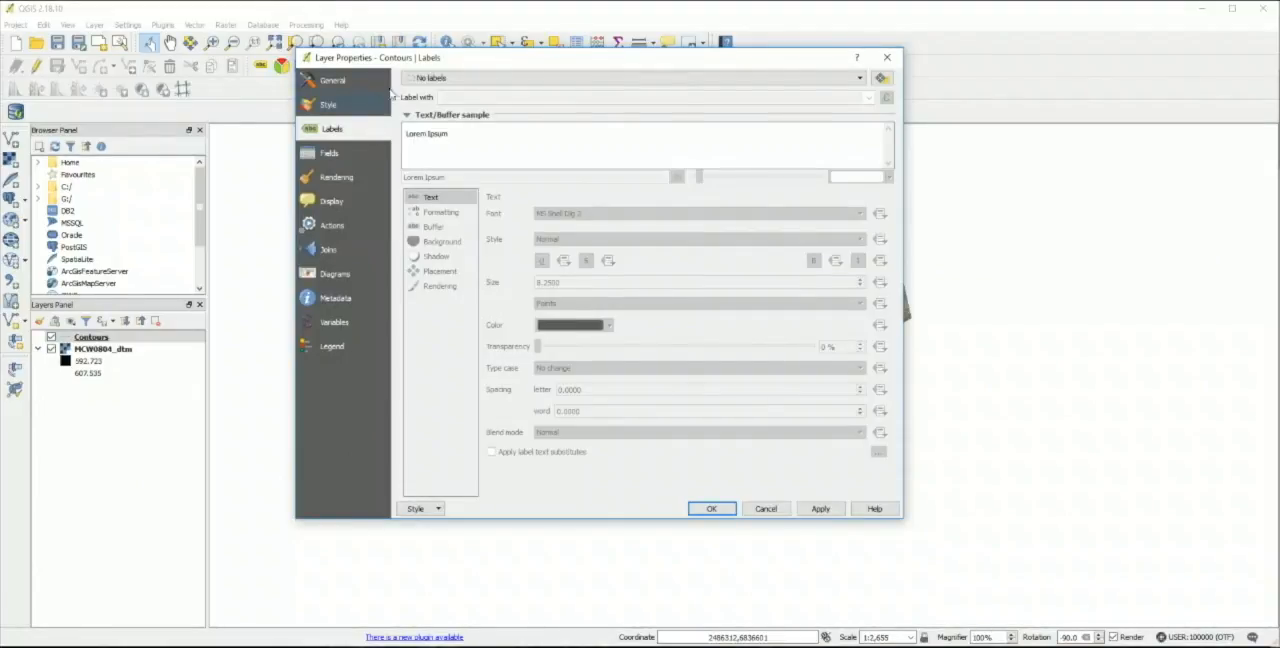
pyautogui.click(636, 78)
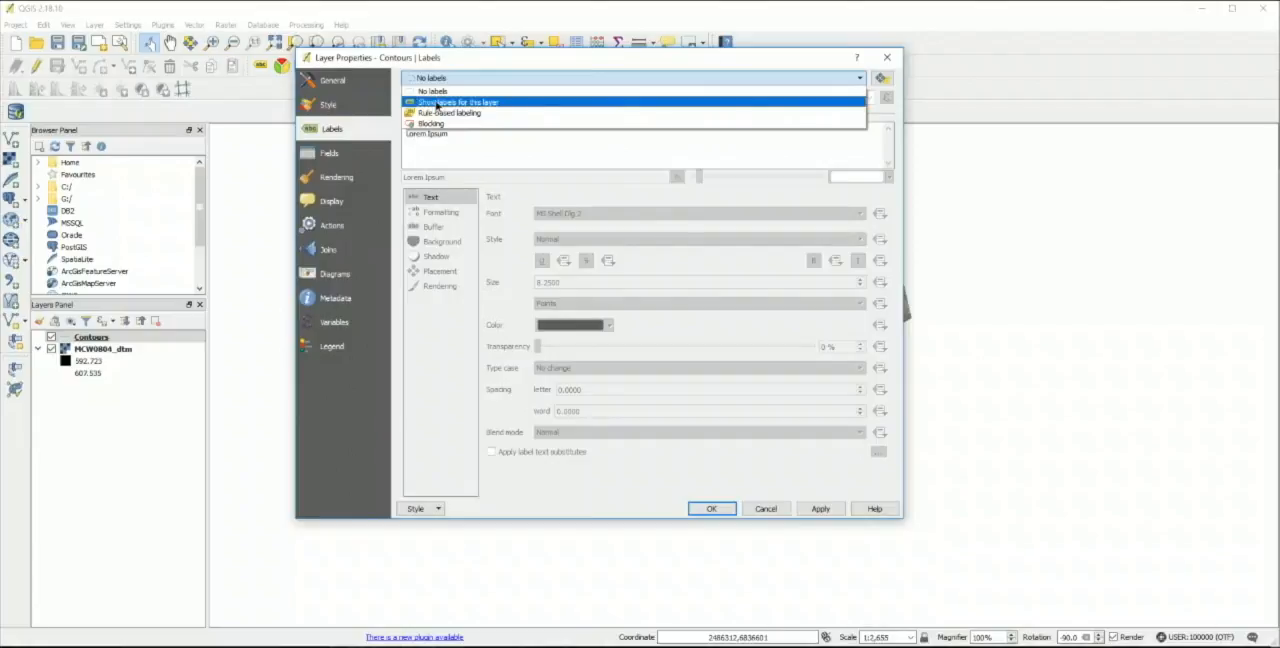
pyautogui.click(456, 102)
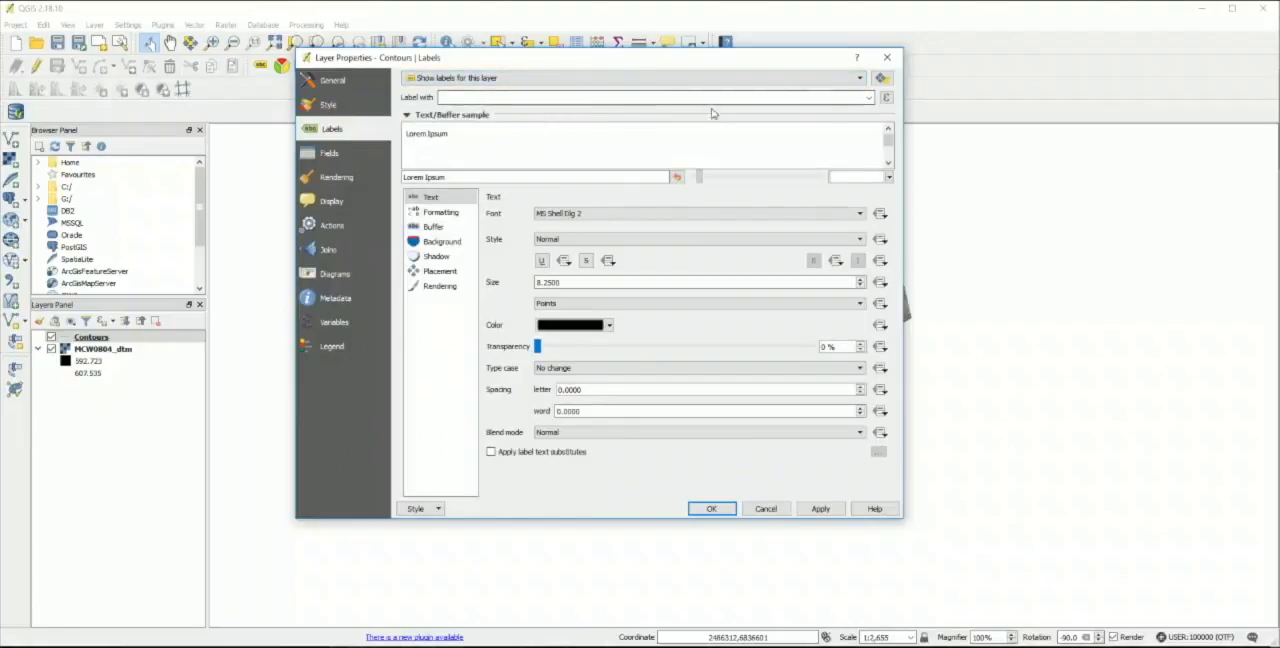
pyautogui.click(868, 96)
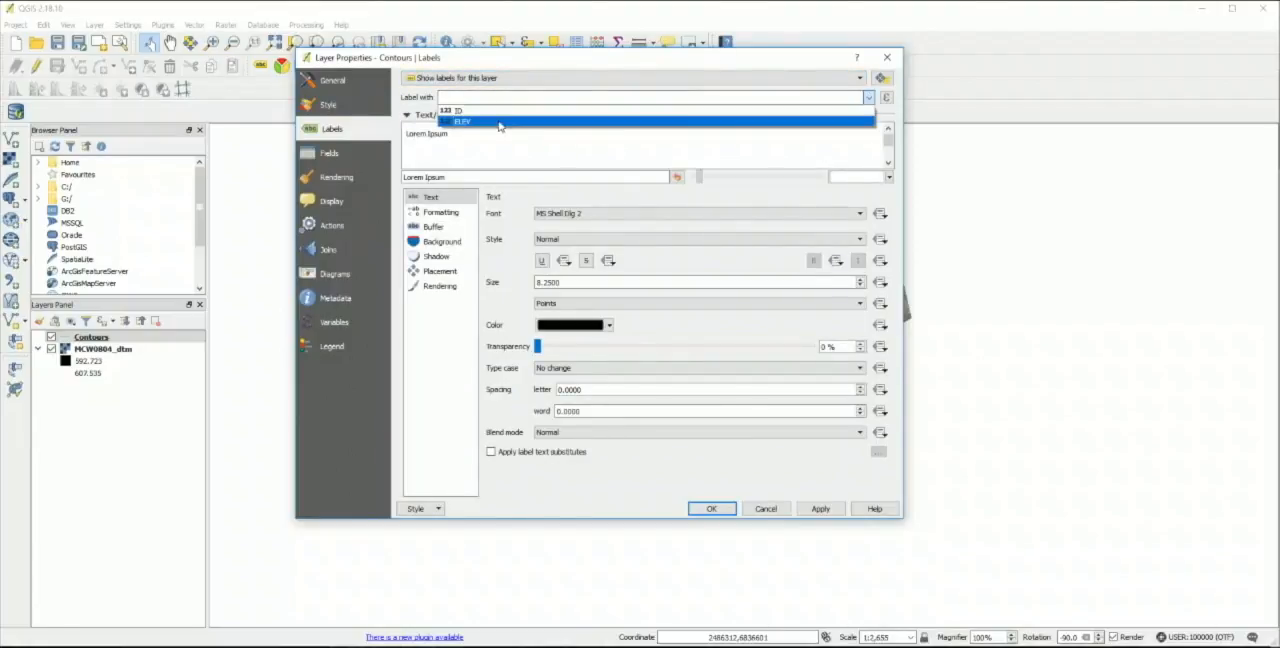
pyautogui.click(462, 122)
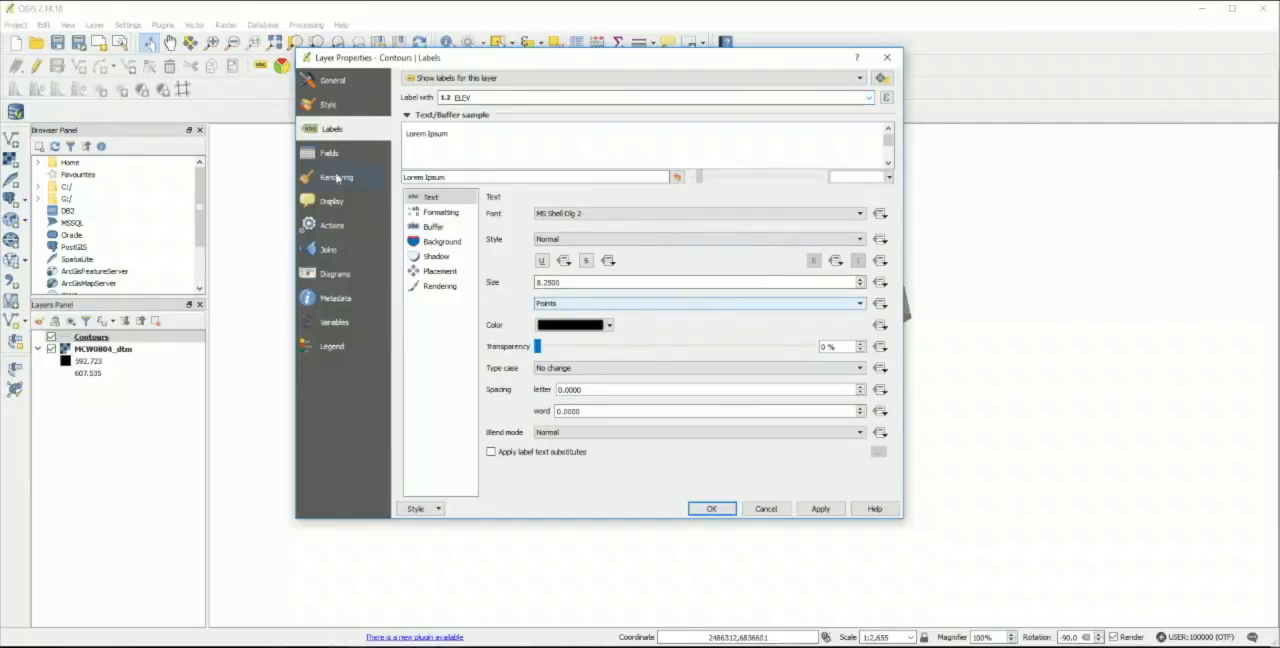
# Set the contour line colour to black and apply the label and style changes
pyautogui.click(330, 104)
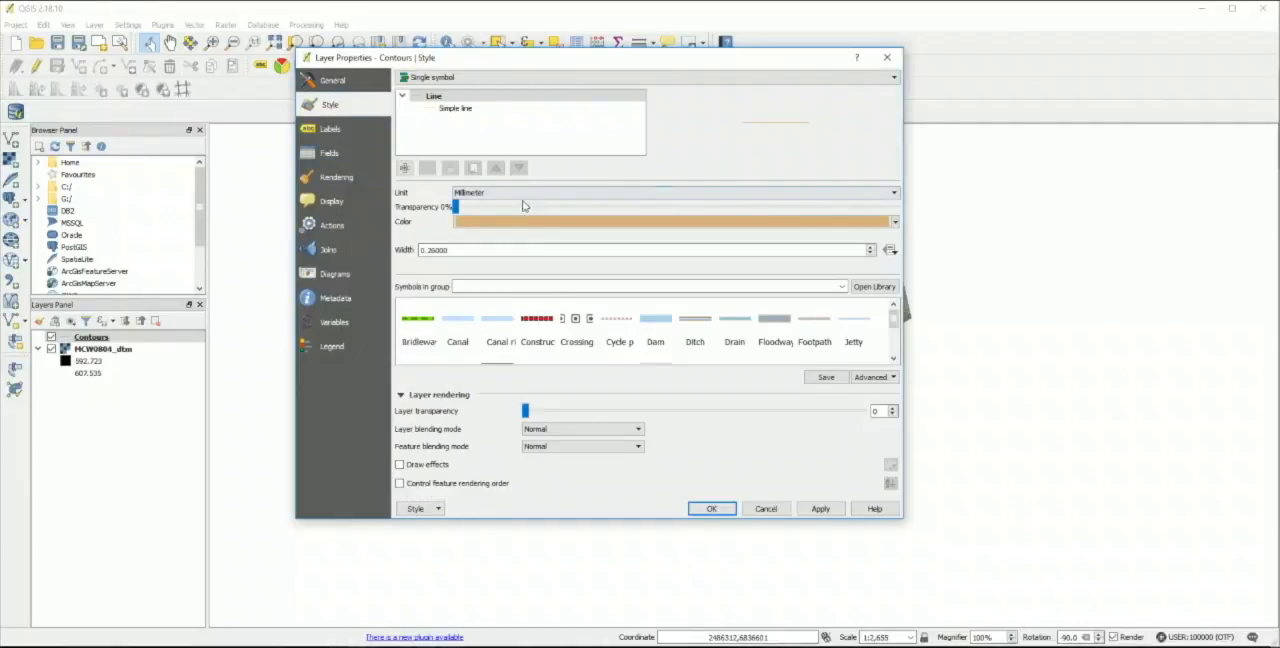
pyautogui.click(672, 220)
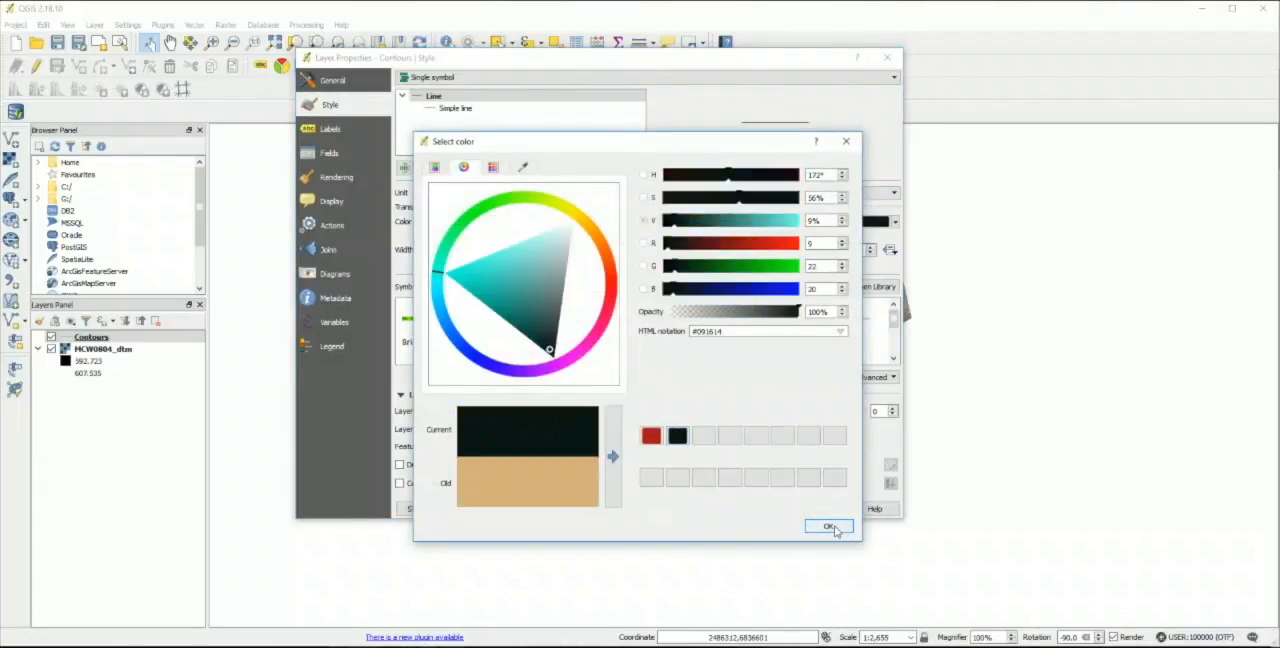
pyautogui.click(828, 528)
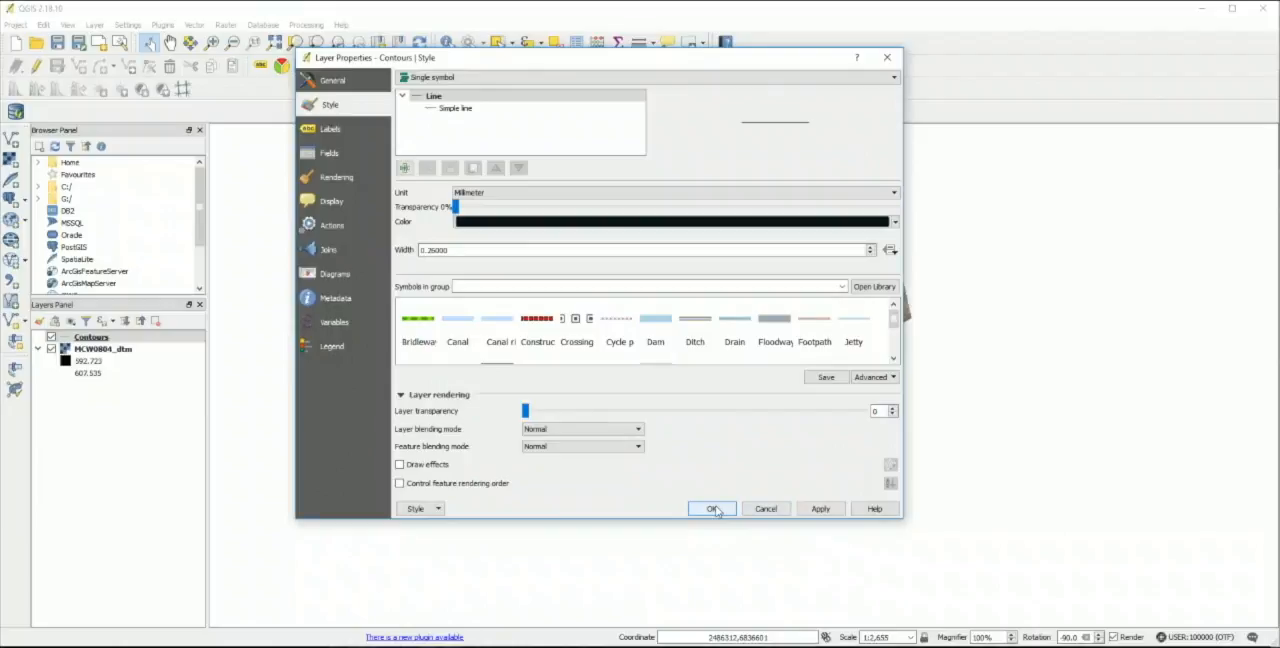
pyautogui.click(712, 508)
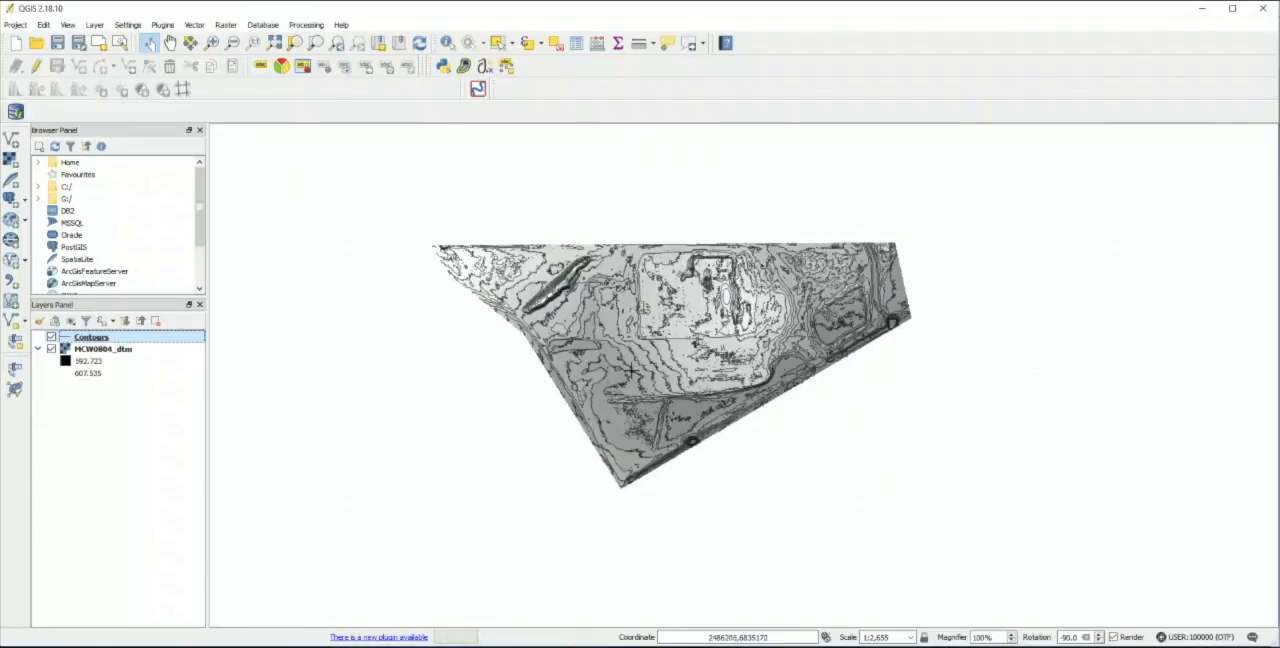
pyautogui.moveTo(588, 318)
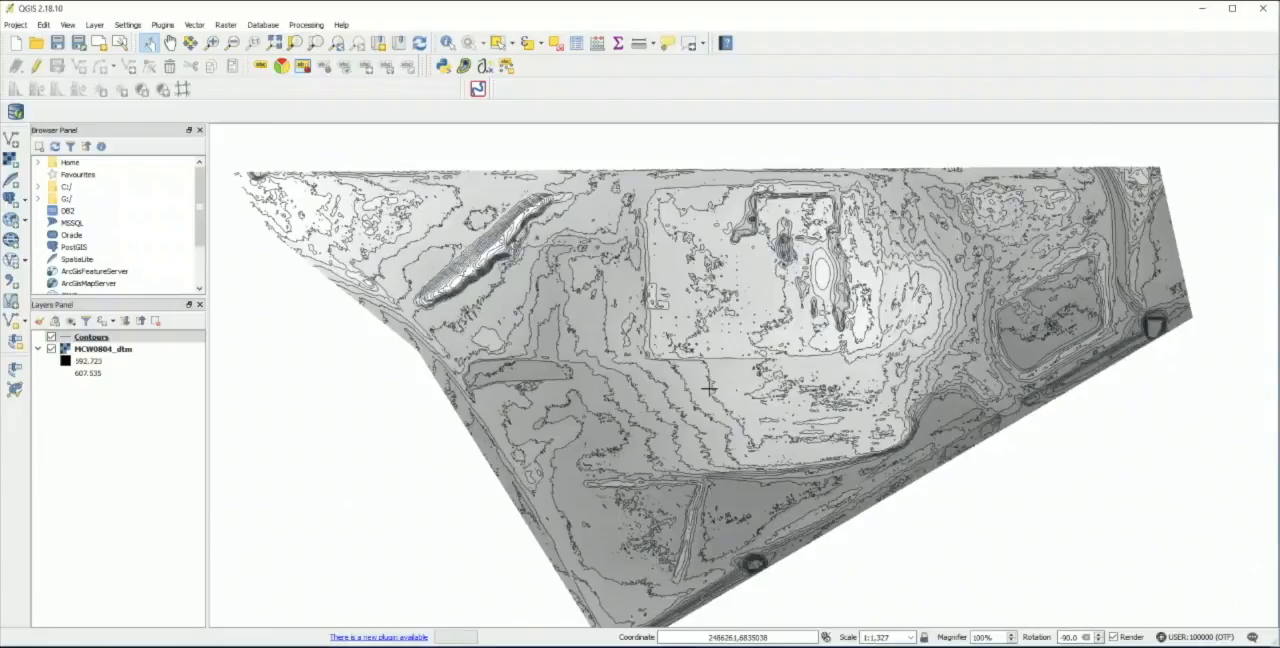
pyautogui.moveTo(700, 402)
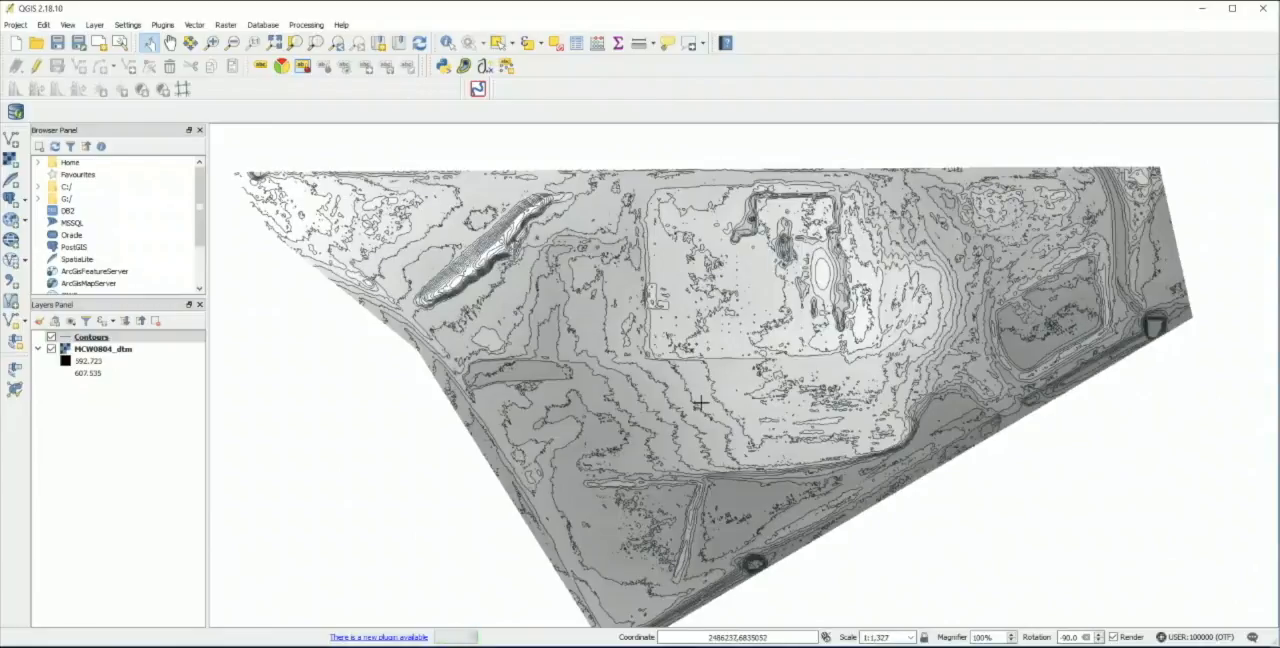
pyautogui.moveTo(780, 388)
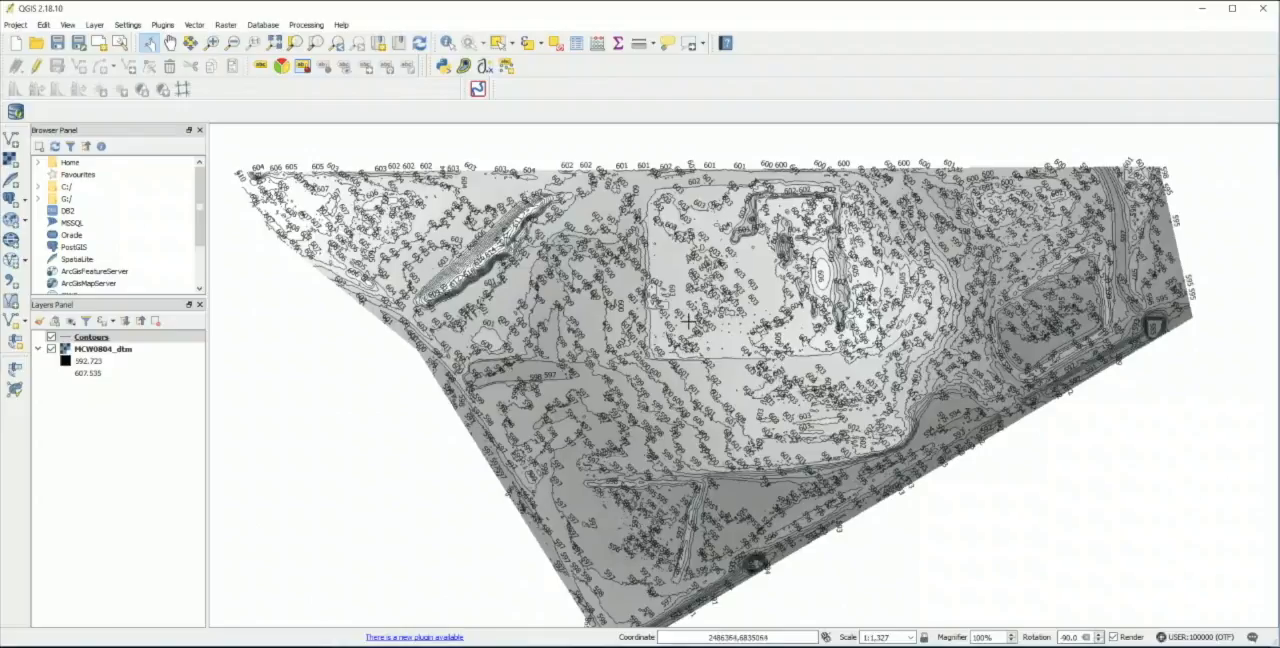
pyautogui.moveTo(664, 188)
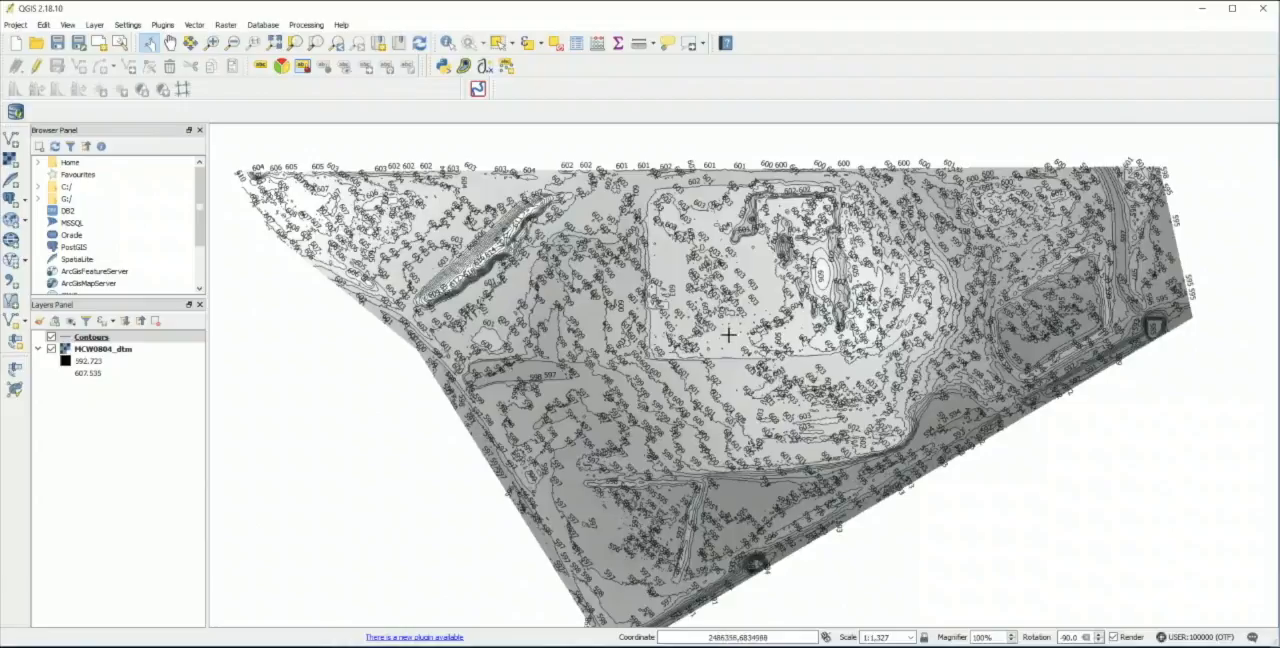
pyautogui.moveTo(698, 378)
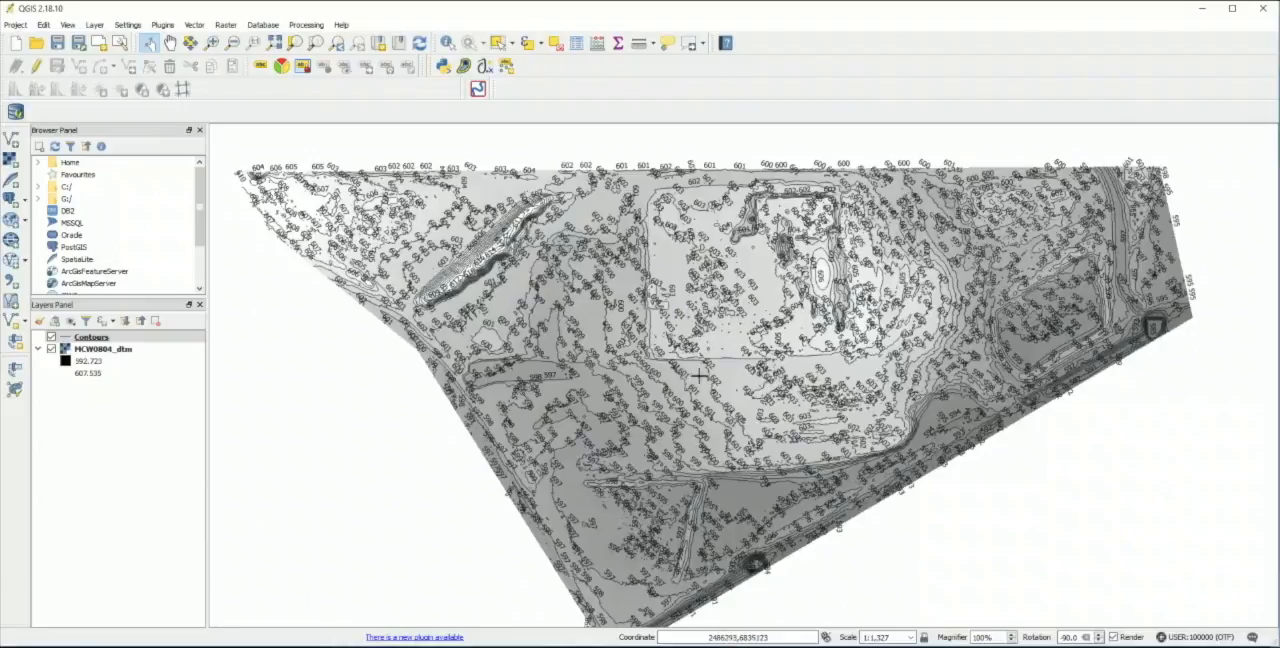
pyautogui.moveTo(610, 360)
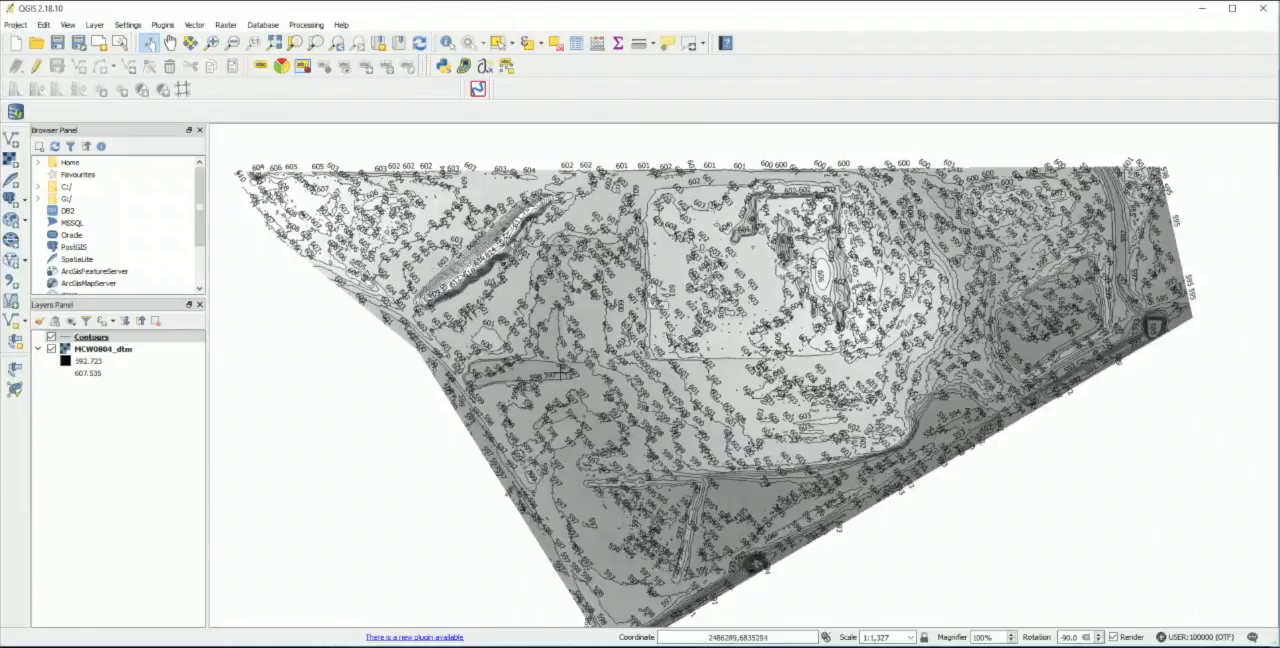
pyautogui.moveTo(532, 340)
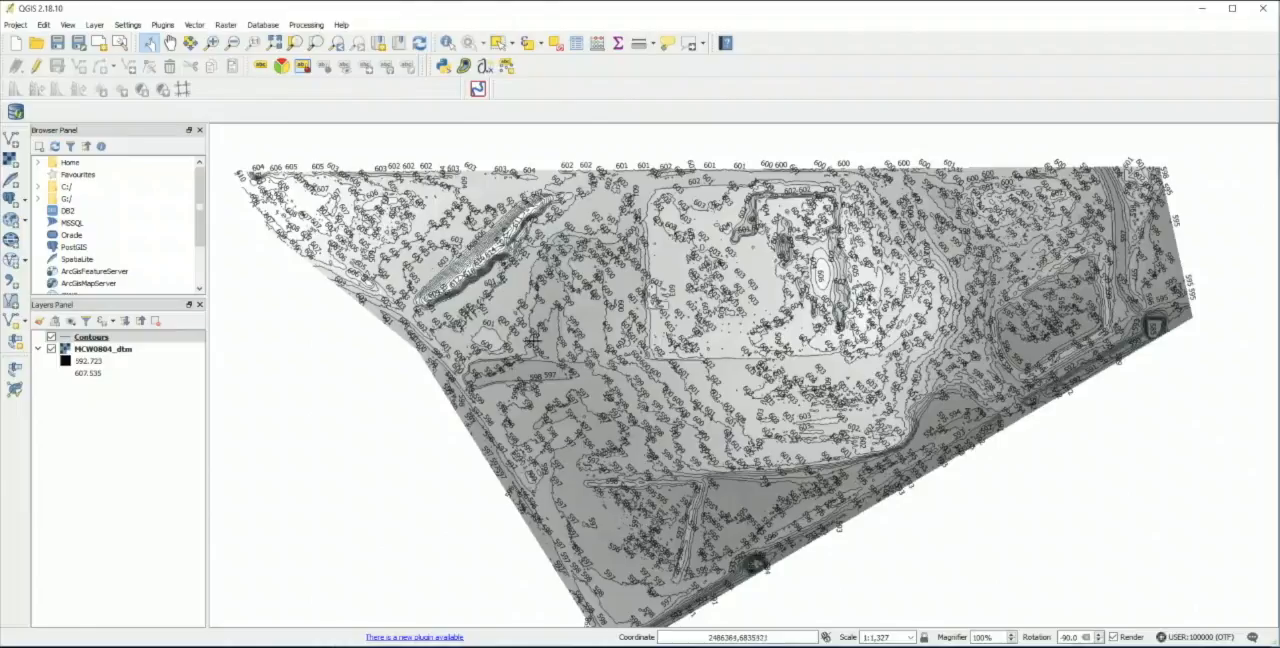
pyautogui.moveTo(728, 296)
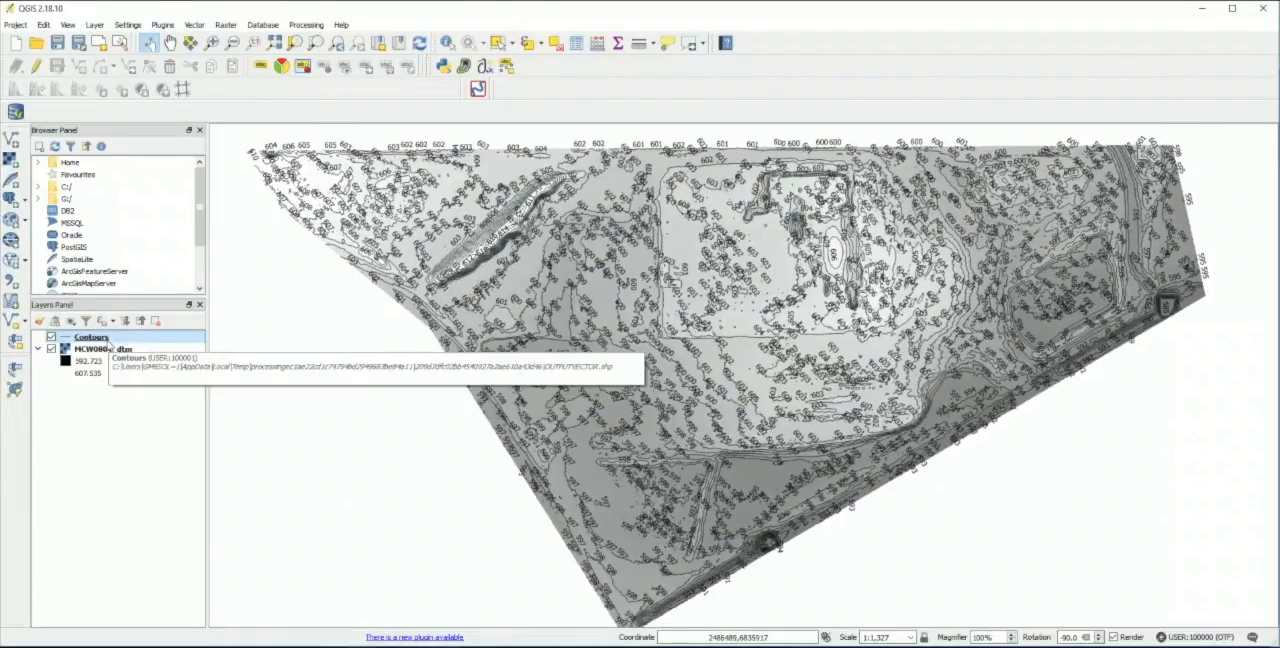
# Add the transparent mosaic TIF from 3_dsm_ortho\2_mosaic as a raster layer
pyautogui.click(96, 24)
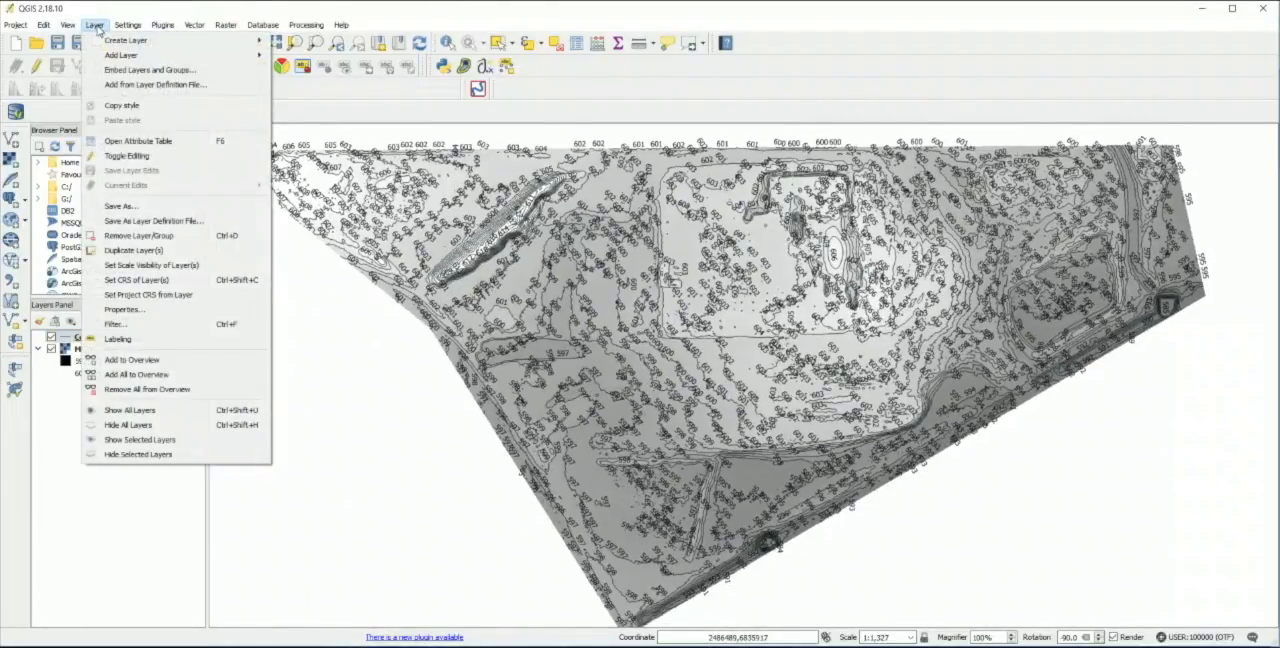
pyautogui.click(120, 56)
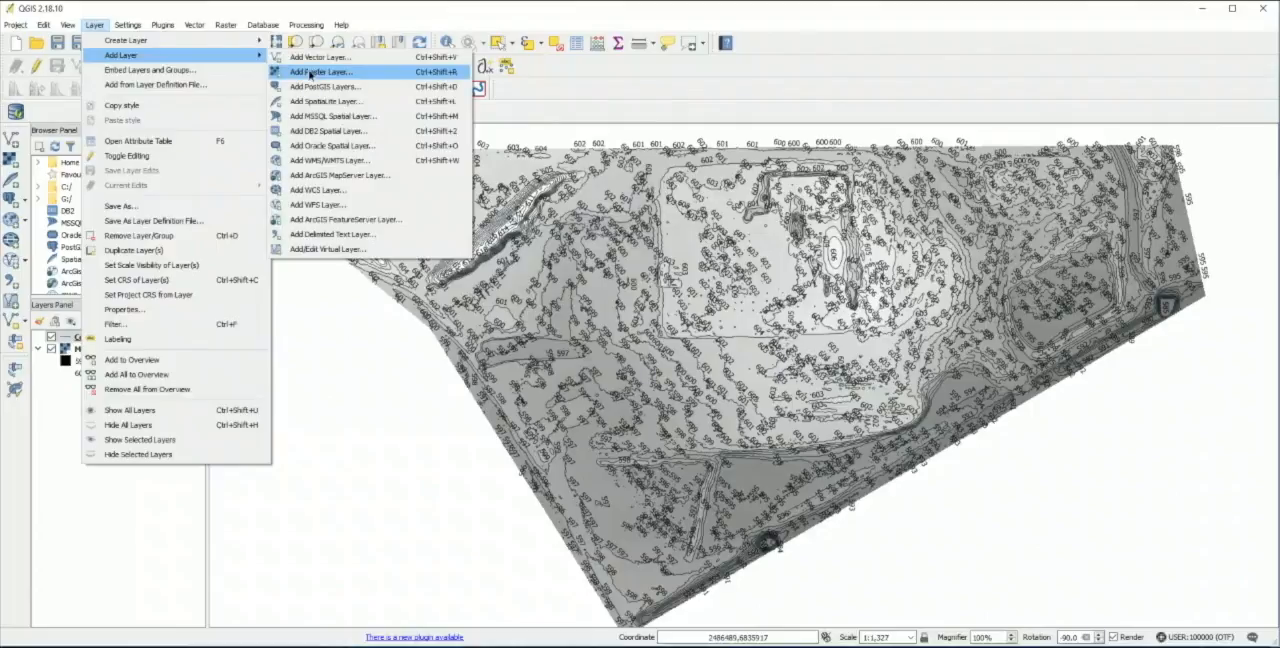
pyautogui.click(320, 72)
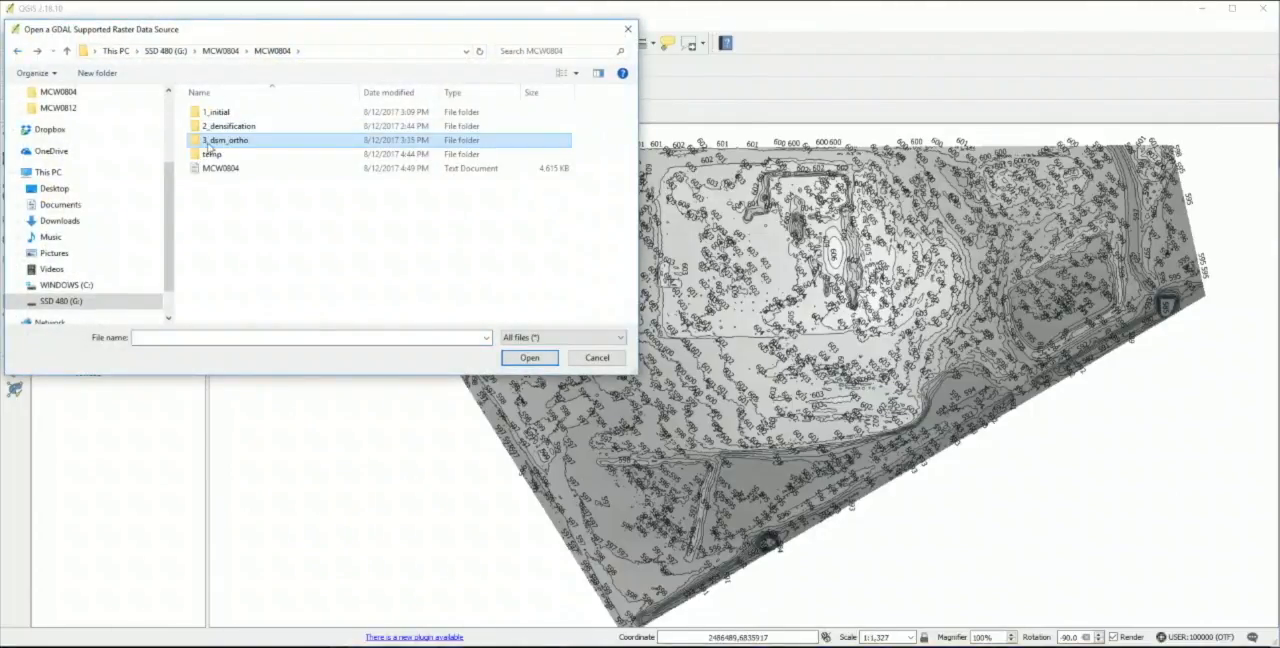
pyautogui.doubleClick(228, 140)
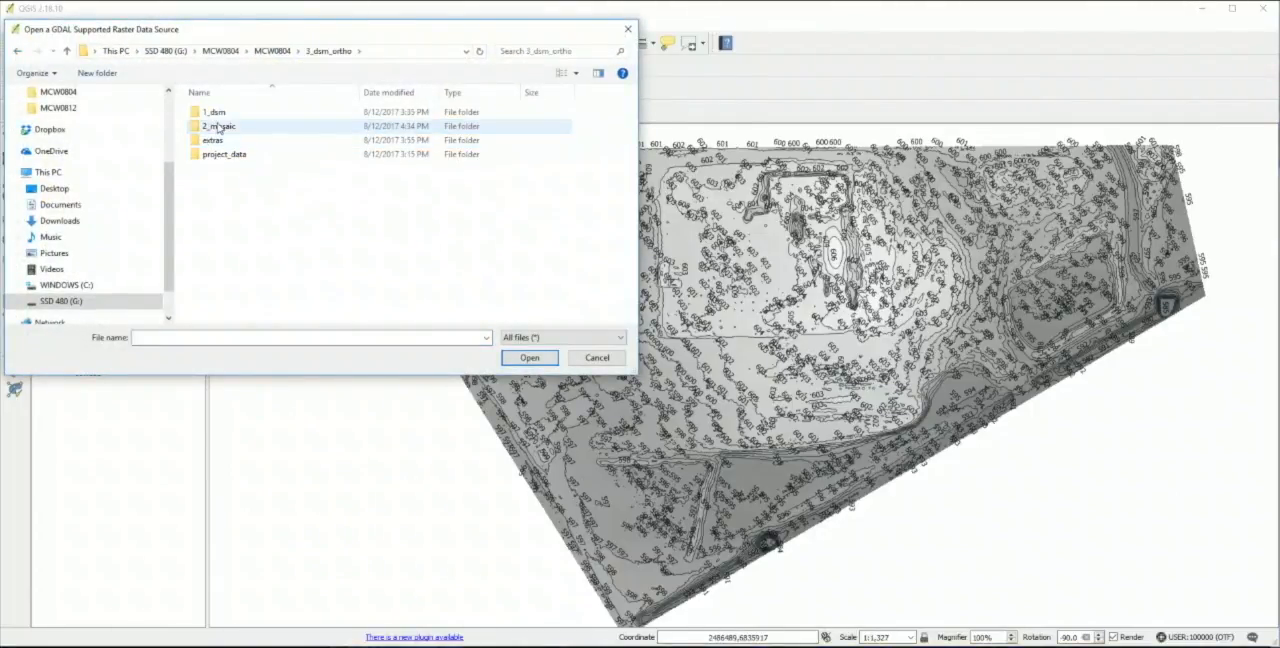
pyautogui.doubleClick(216, 124)
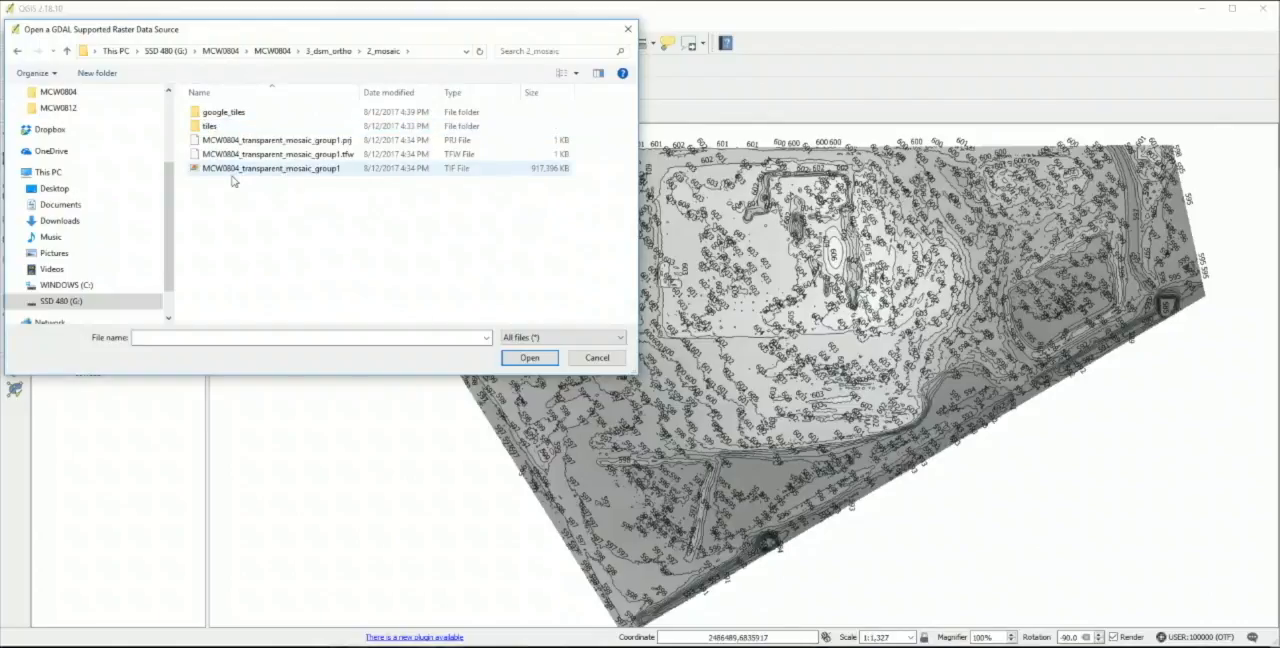
pyautogui.click(528, 356)
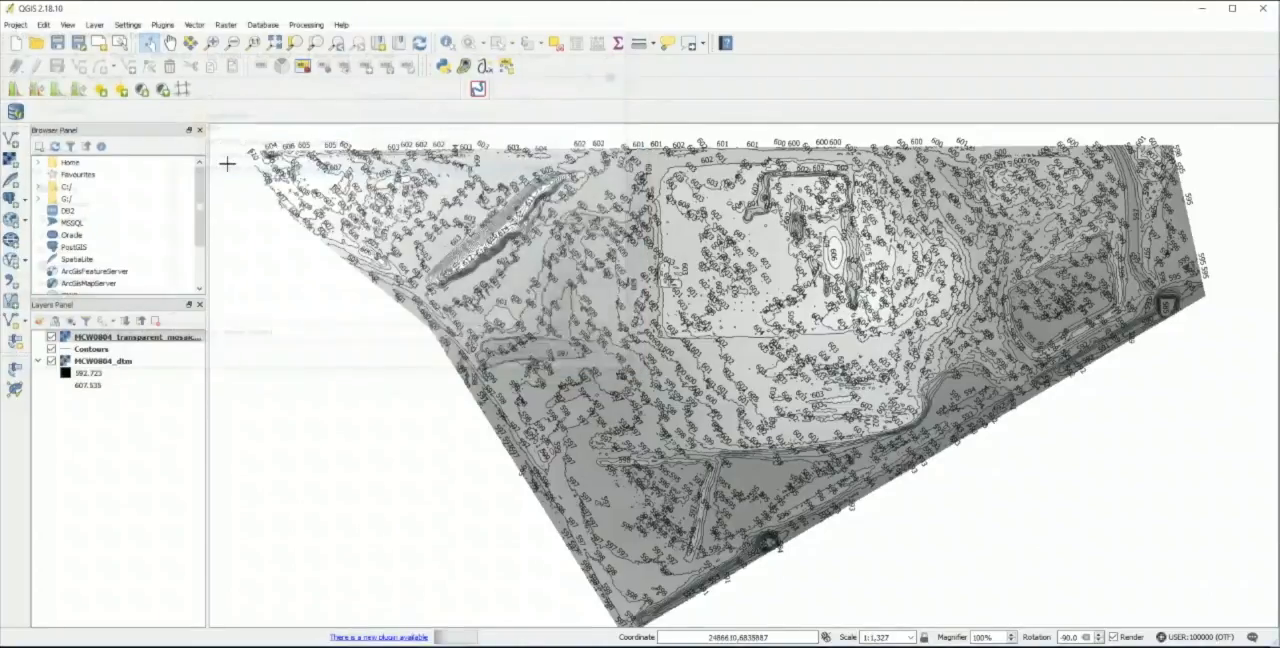
pyautogui.click(50, 336)
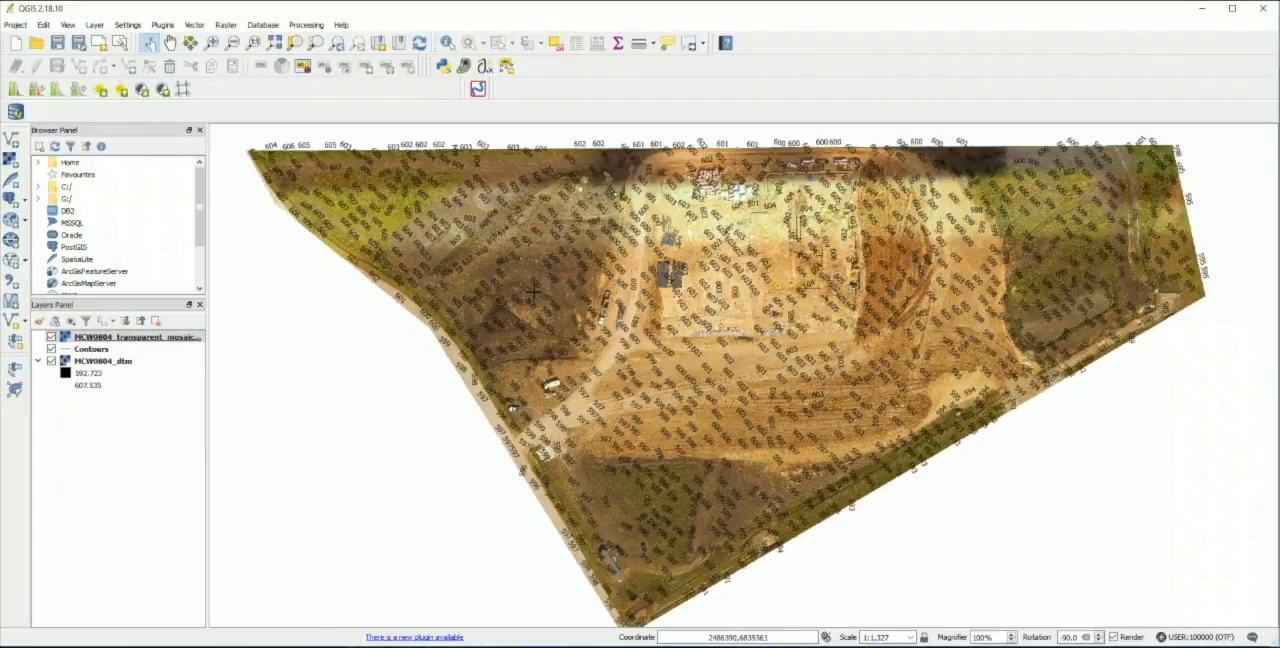
pyautogui.moveTo(756, 330)
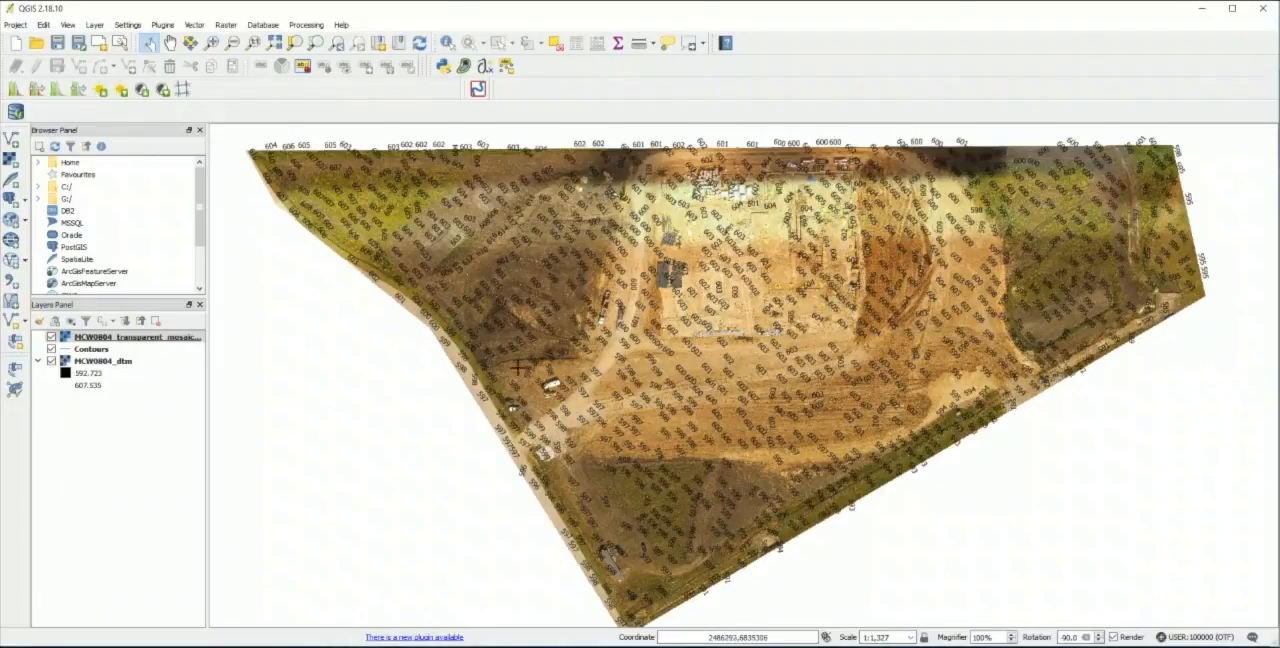
pyautogui.click(136, 336)
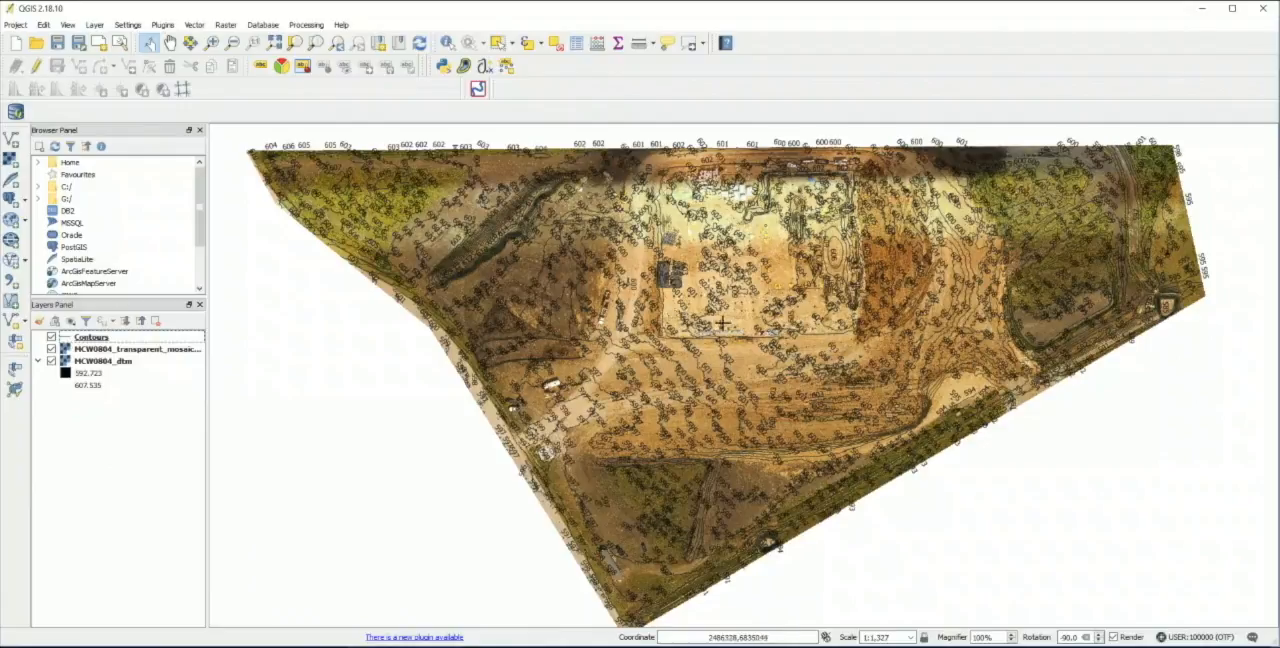
pyautogui.moveTo(724, 322)
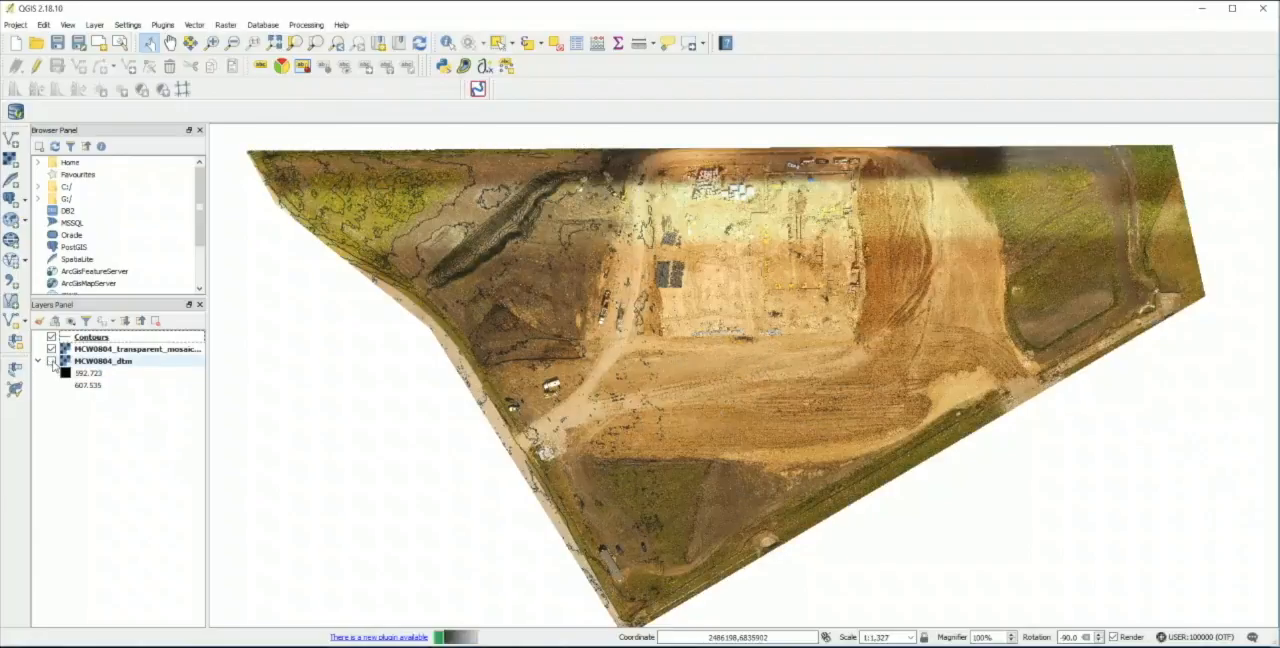
# Place the Contours layer above the orthomosaic in the Layers Panel
pyautogui.click(52, 336)
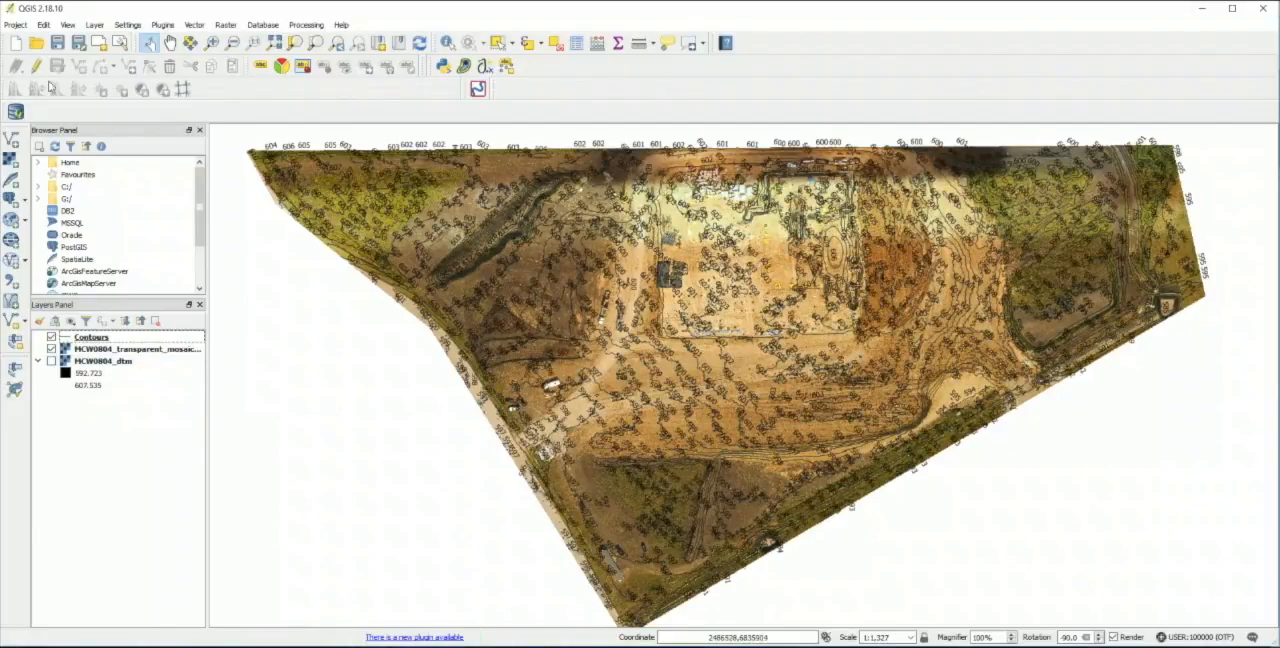
# Save the map view as a JPEG named 'Co' in the MCW0804 folder
pyautogui.click(16, 24)
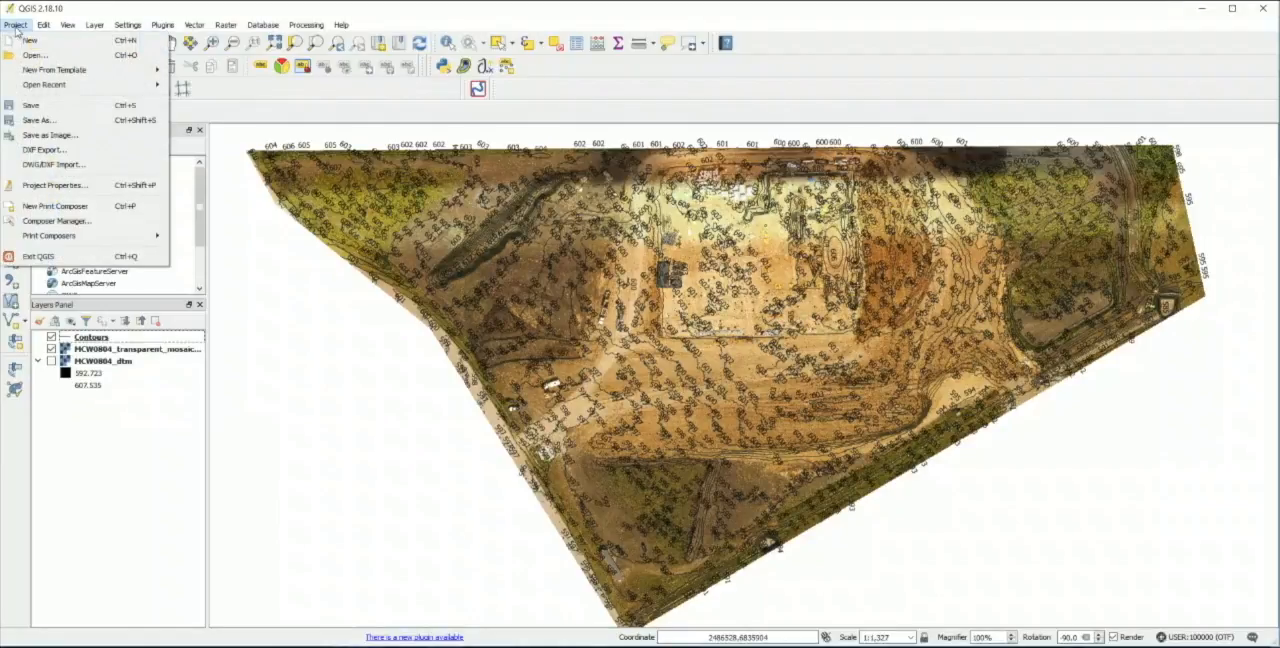
pyautogui.click(48, 136)
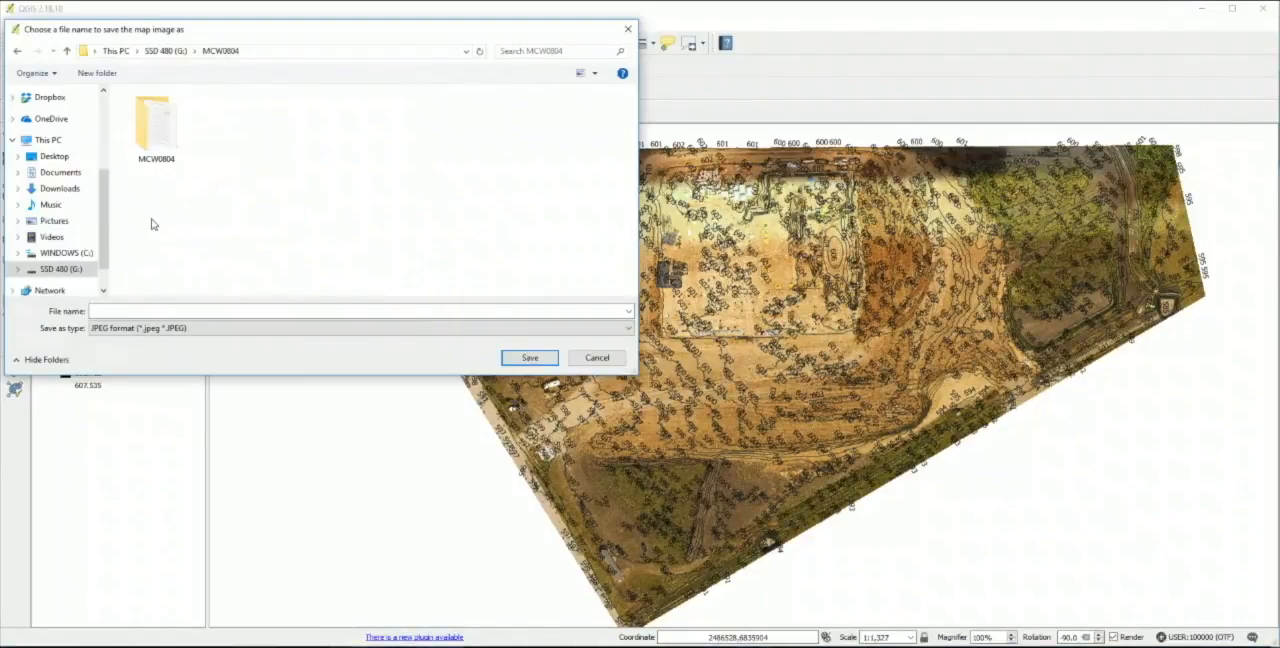
pyautogui.doubleClick(156, 120)
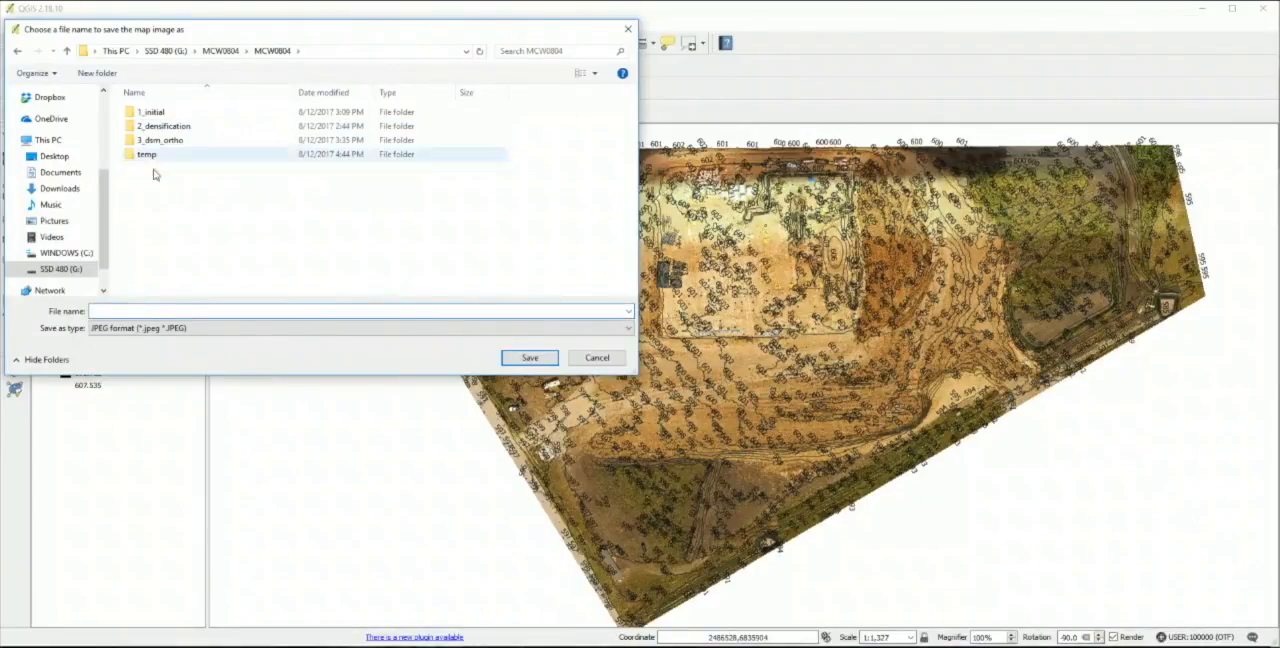
pyautogui.write('Co')
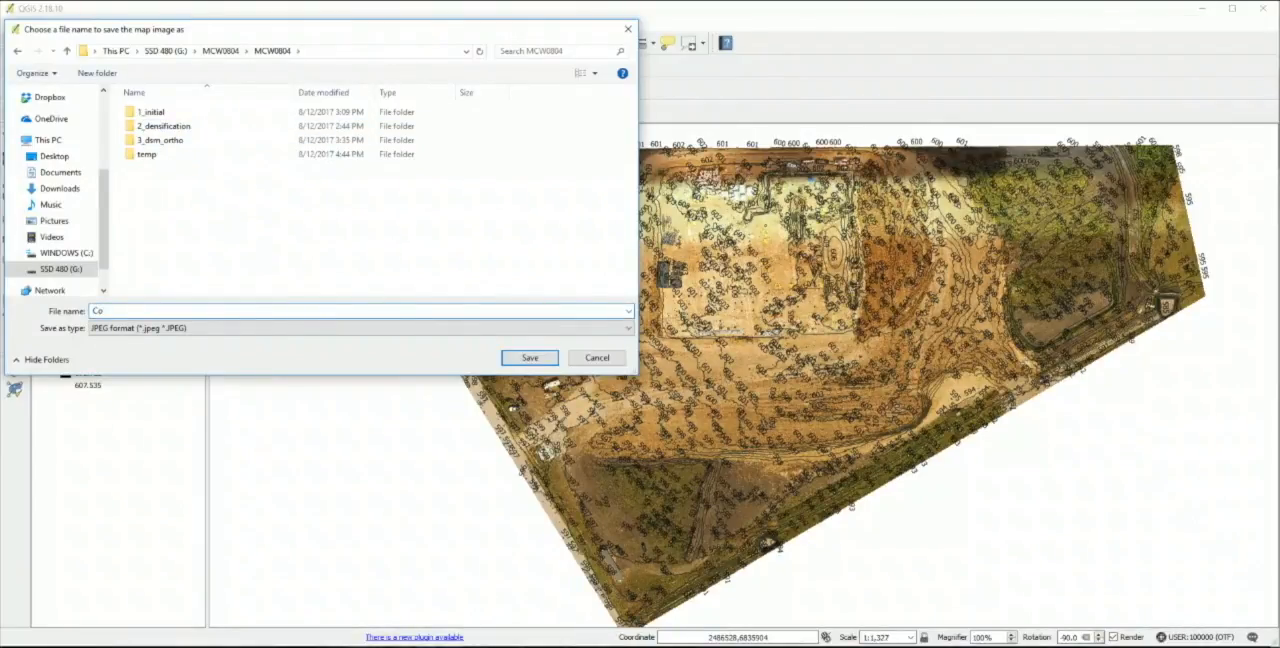
pyautogui.click(530, 356)
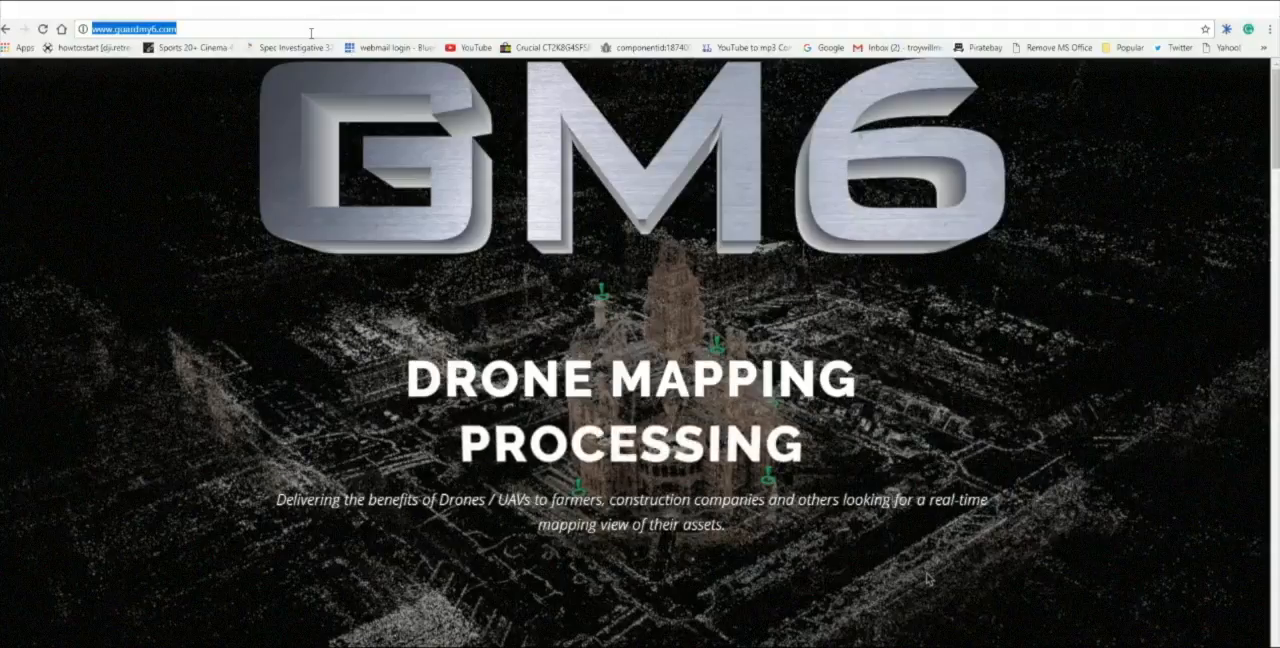
# Enter pix4d.com in the address bar to reach Pix4D Cloud's MCW Project
pyautogui.write('pix4d.com')
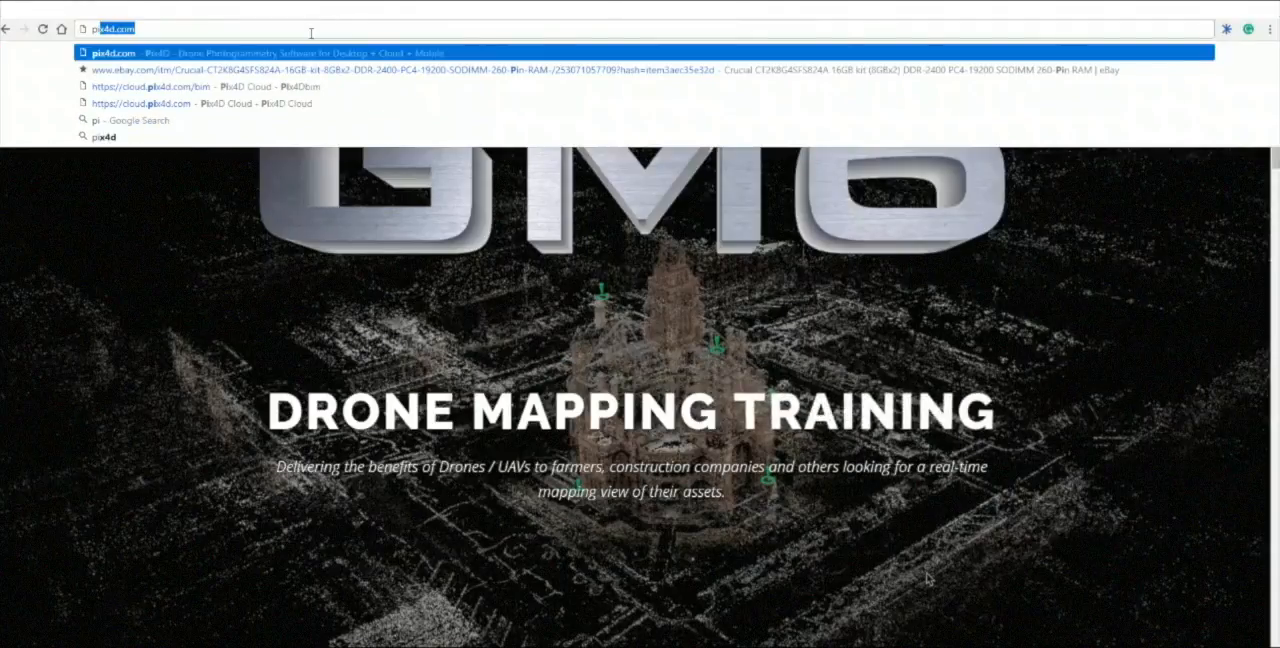
pyautogui.write('pix4f')
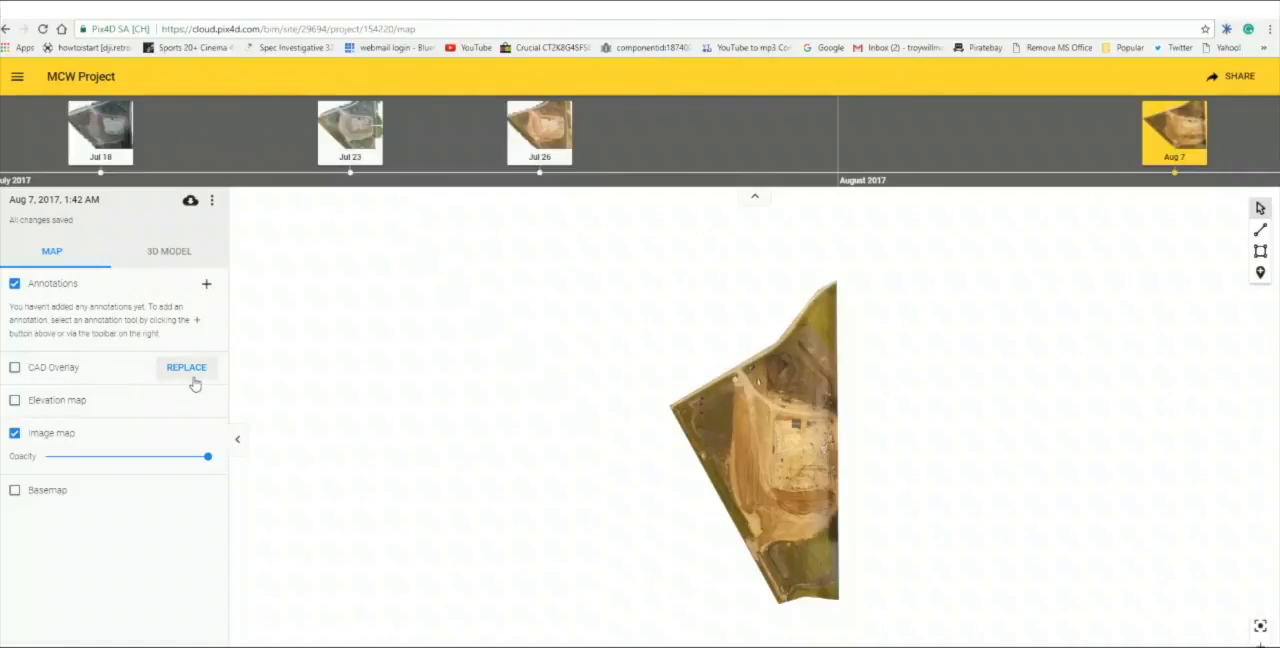
# Upload the Contour image file as a new CAD drawing and choose it as the overlay
pyautogui.click(186, 368)
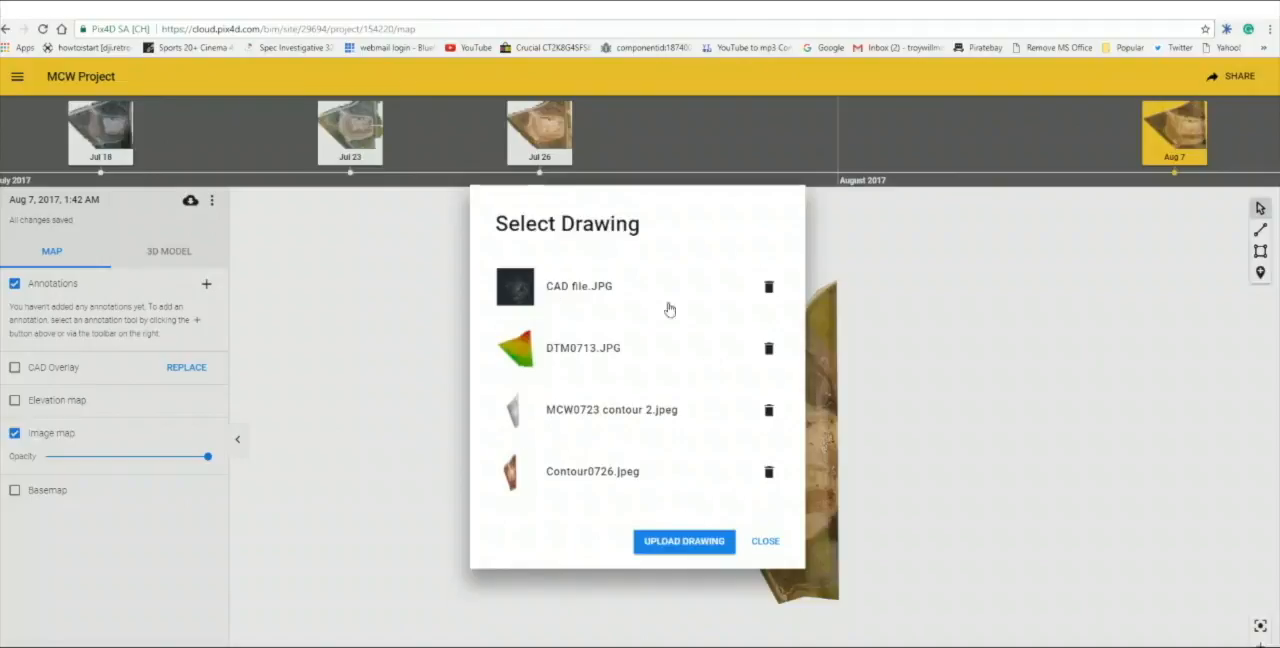
pyautogui.moveTo(596, 376)
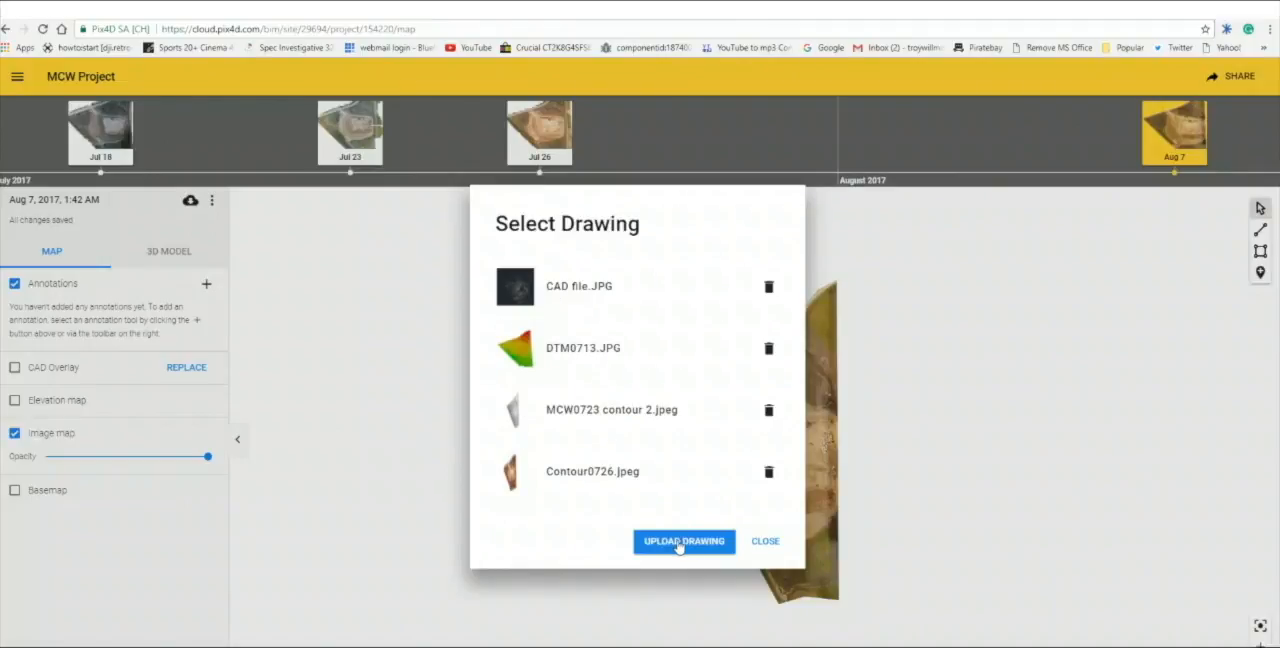
pyautogui.click(684, 540)
pyautogui.write('Contour image')
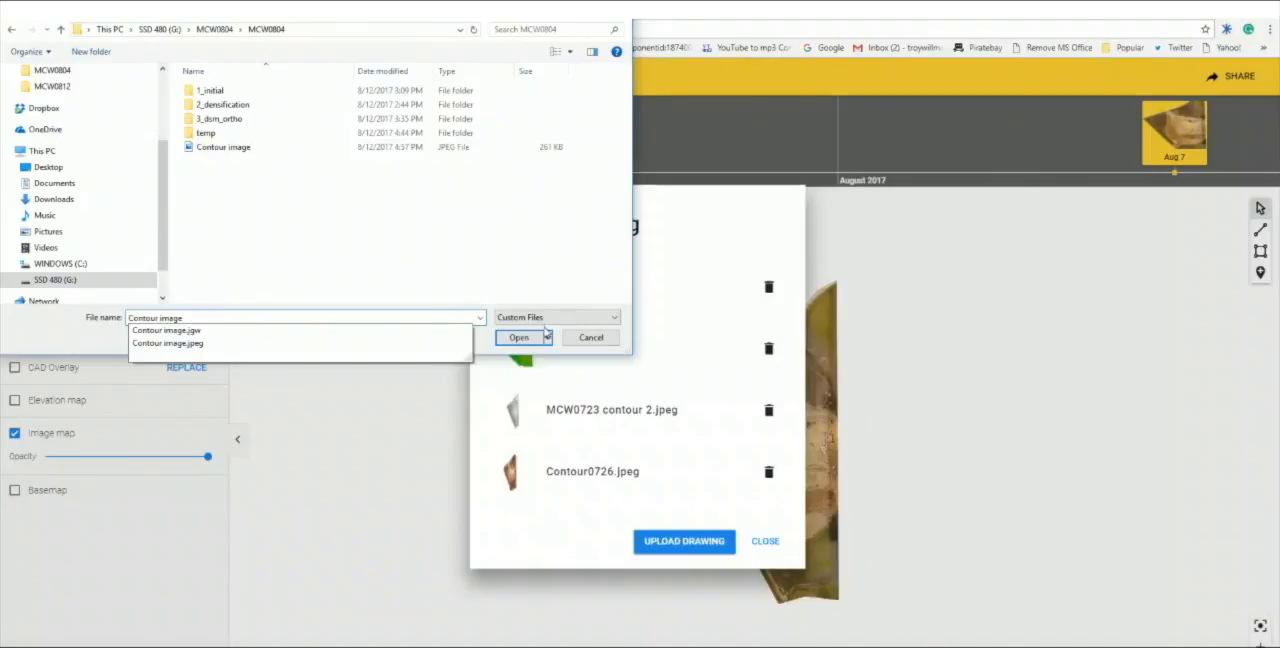
pyautogui.click(518, 336)
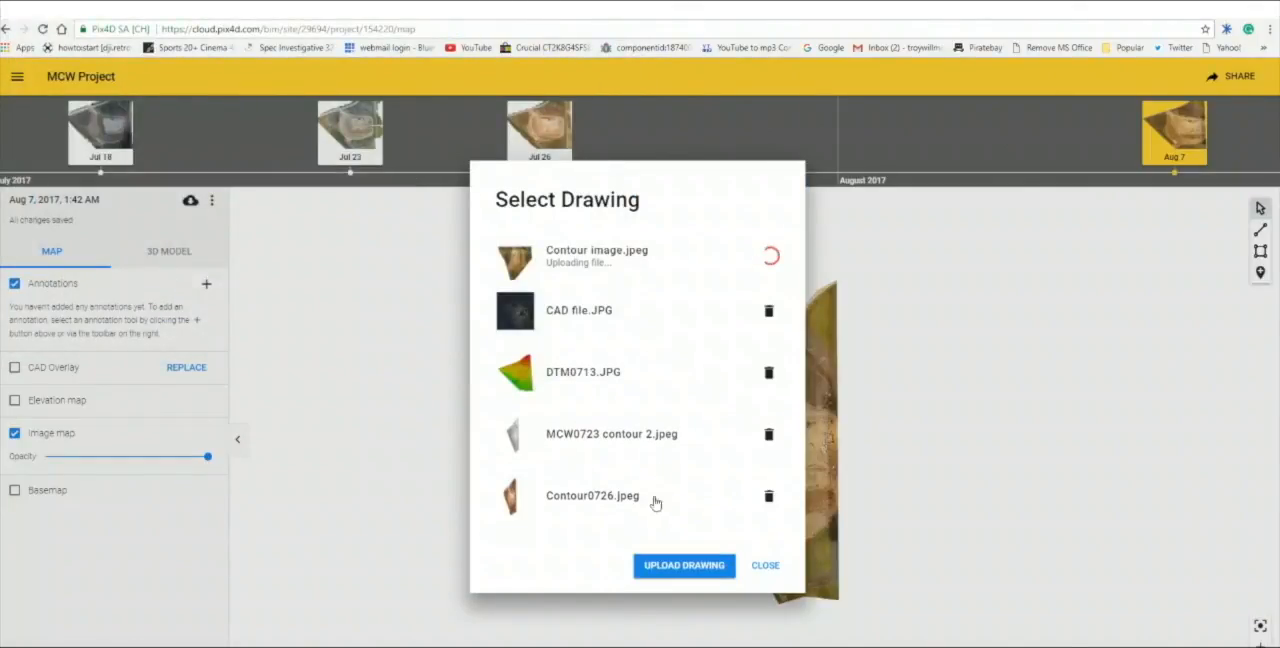
pyautogui.click(764, 564)
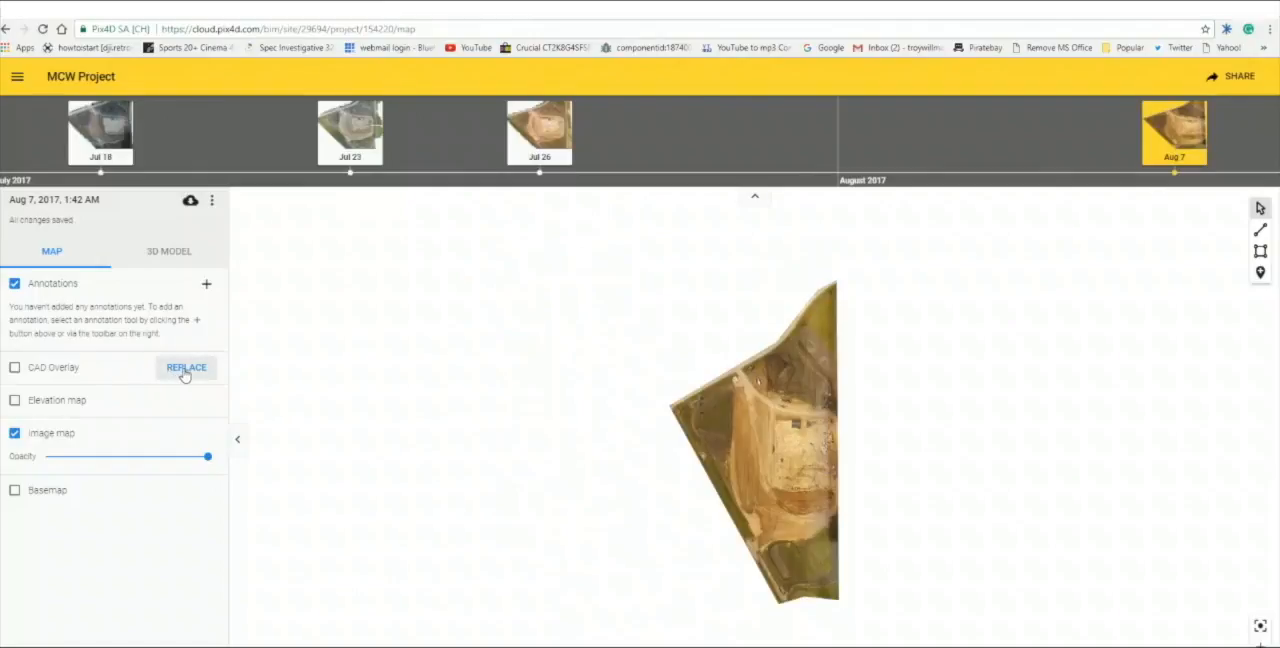
# Enable the CAD Overlay and drag it and its handles to align with the August 7 orthomosaic
pyautogui.click(16, 368)
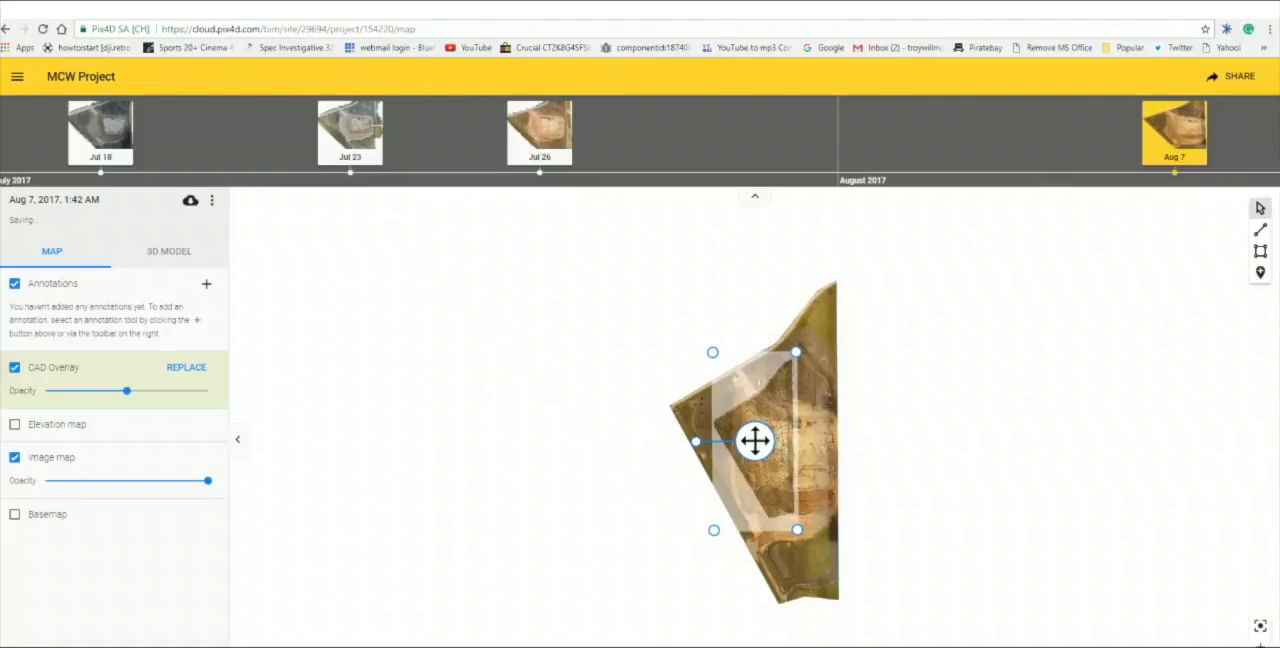
pyautogui.moveTo(756, 440); pyautogui.dragTo(796, 440)
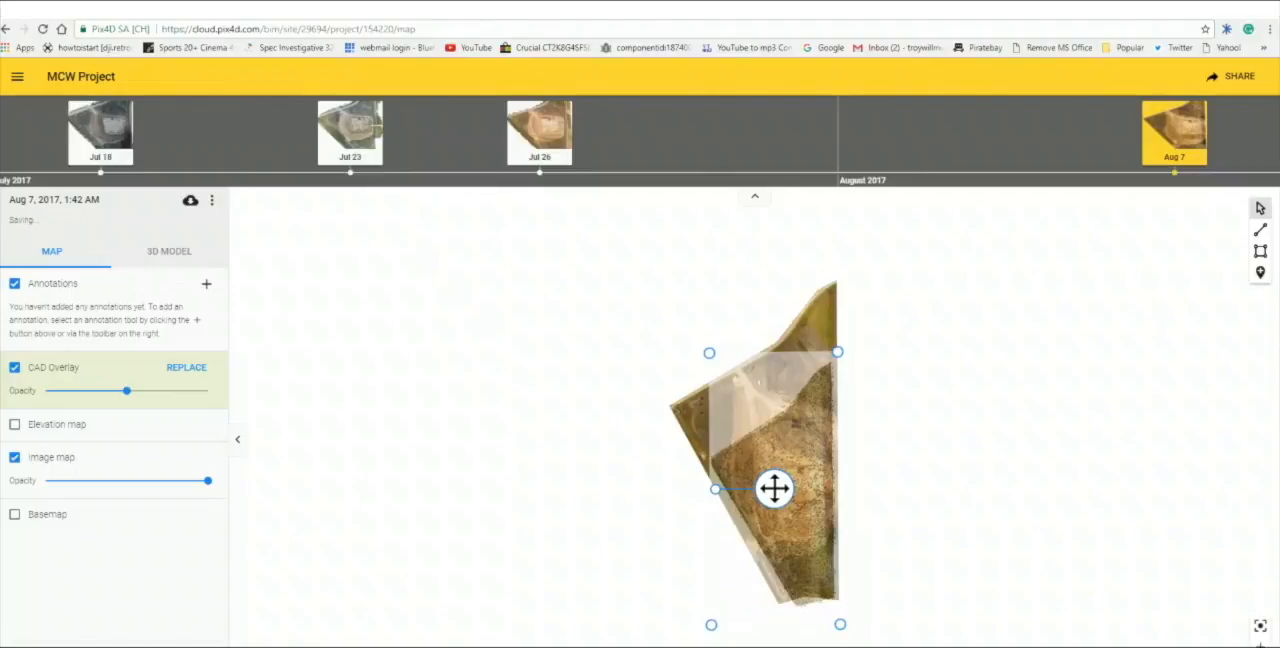
pyautogui.moveTo(776, 488); pyautogui.dragTo(772, 440)
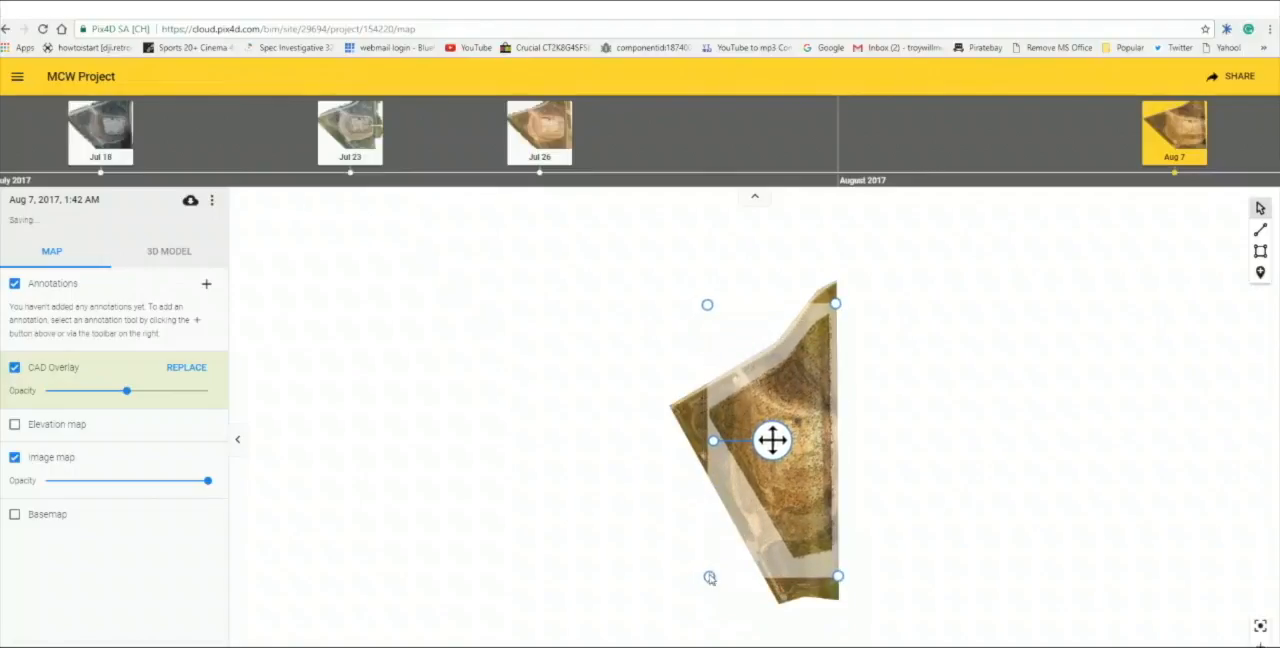
pyautogui.moveTo(772, 440); pyautogui.dragTo(764, 460)
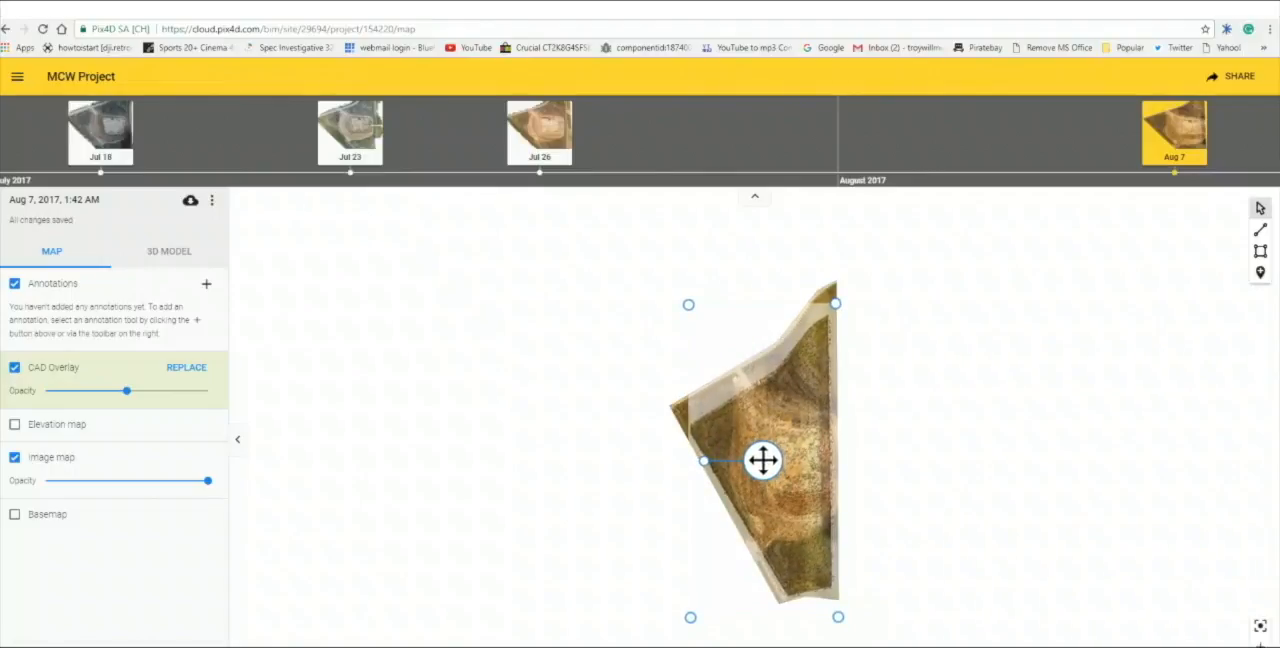